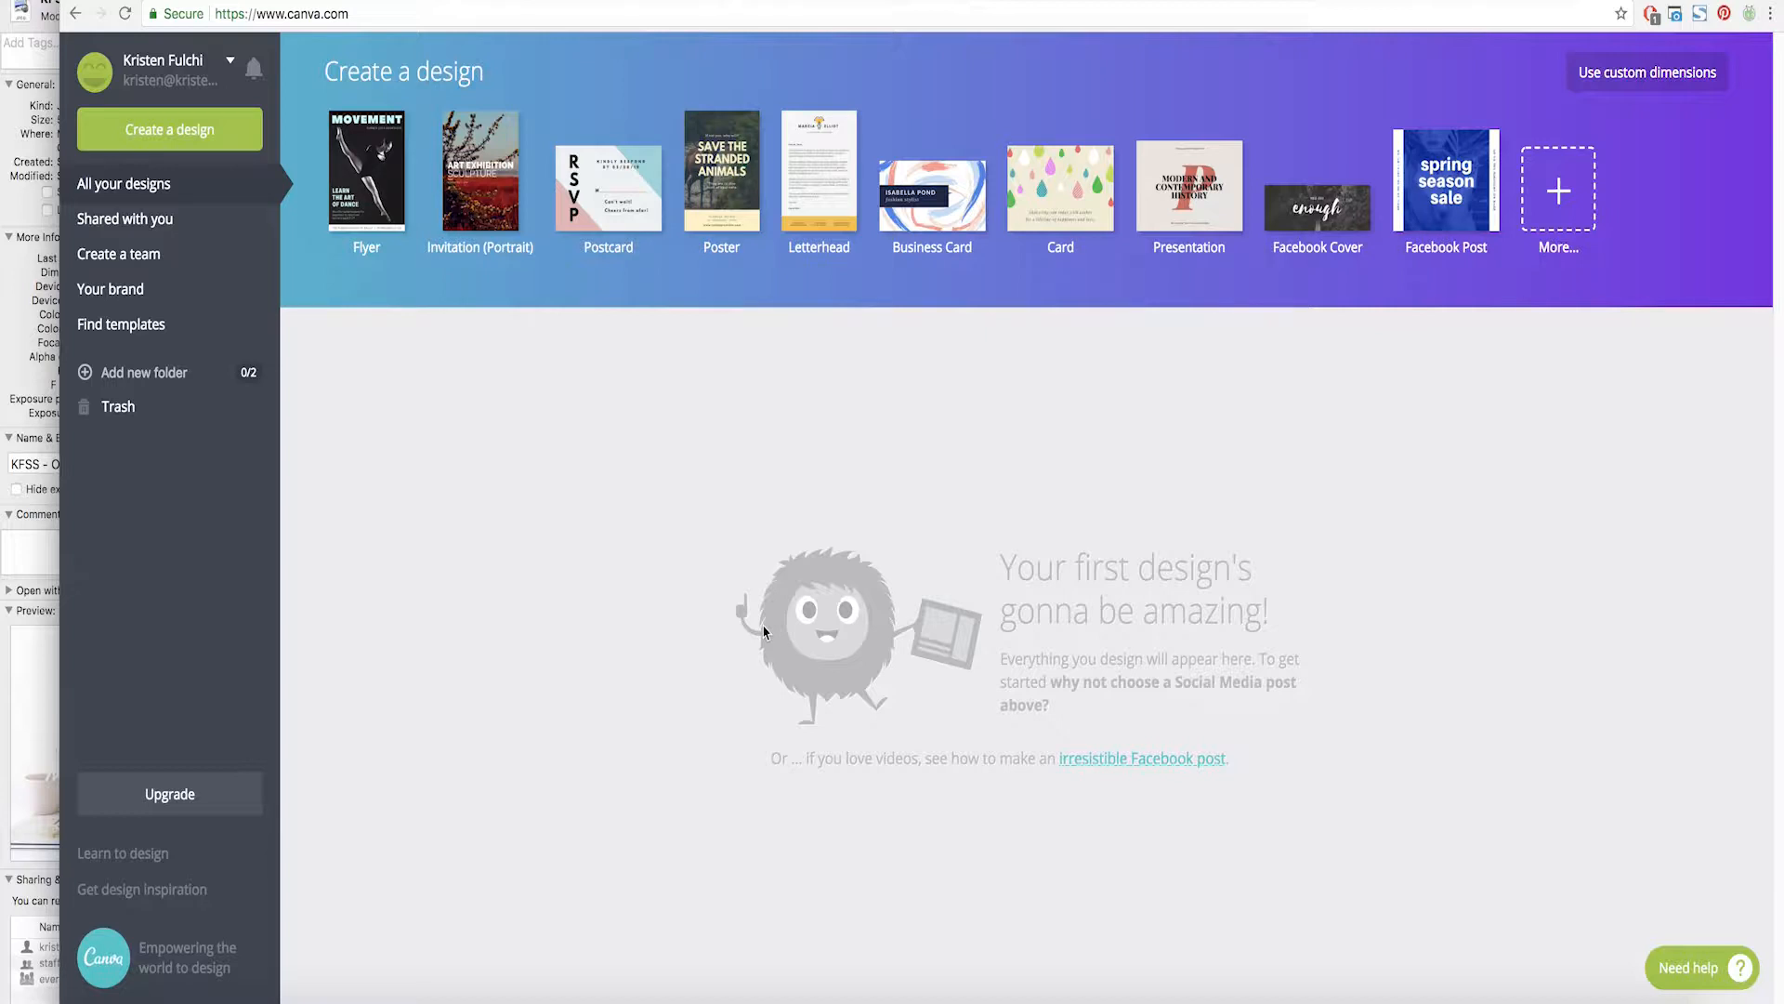
pyautogui.moveTo(550, 382)
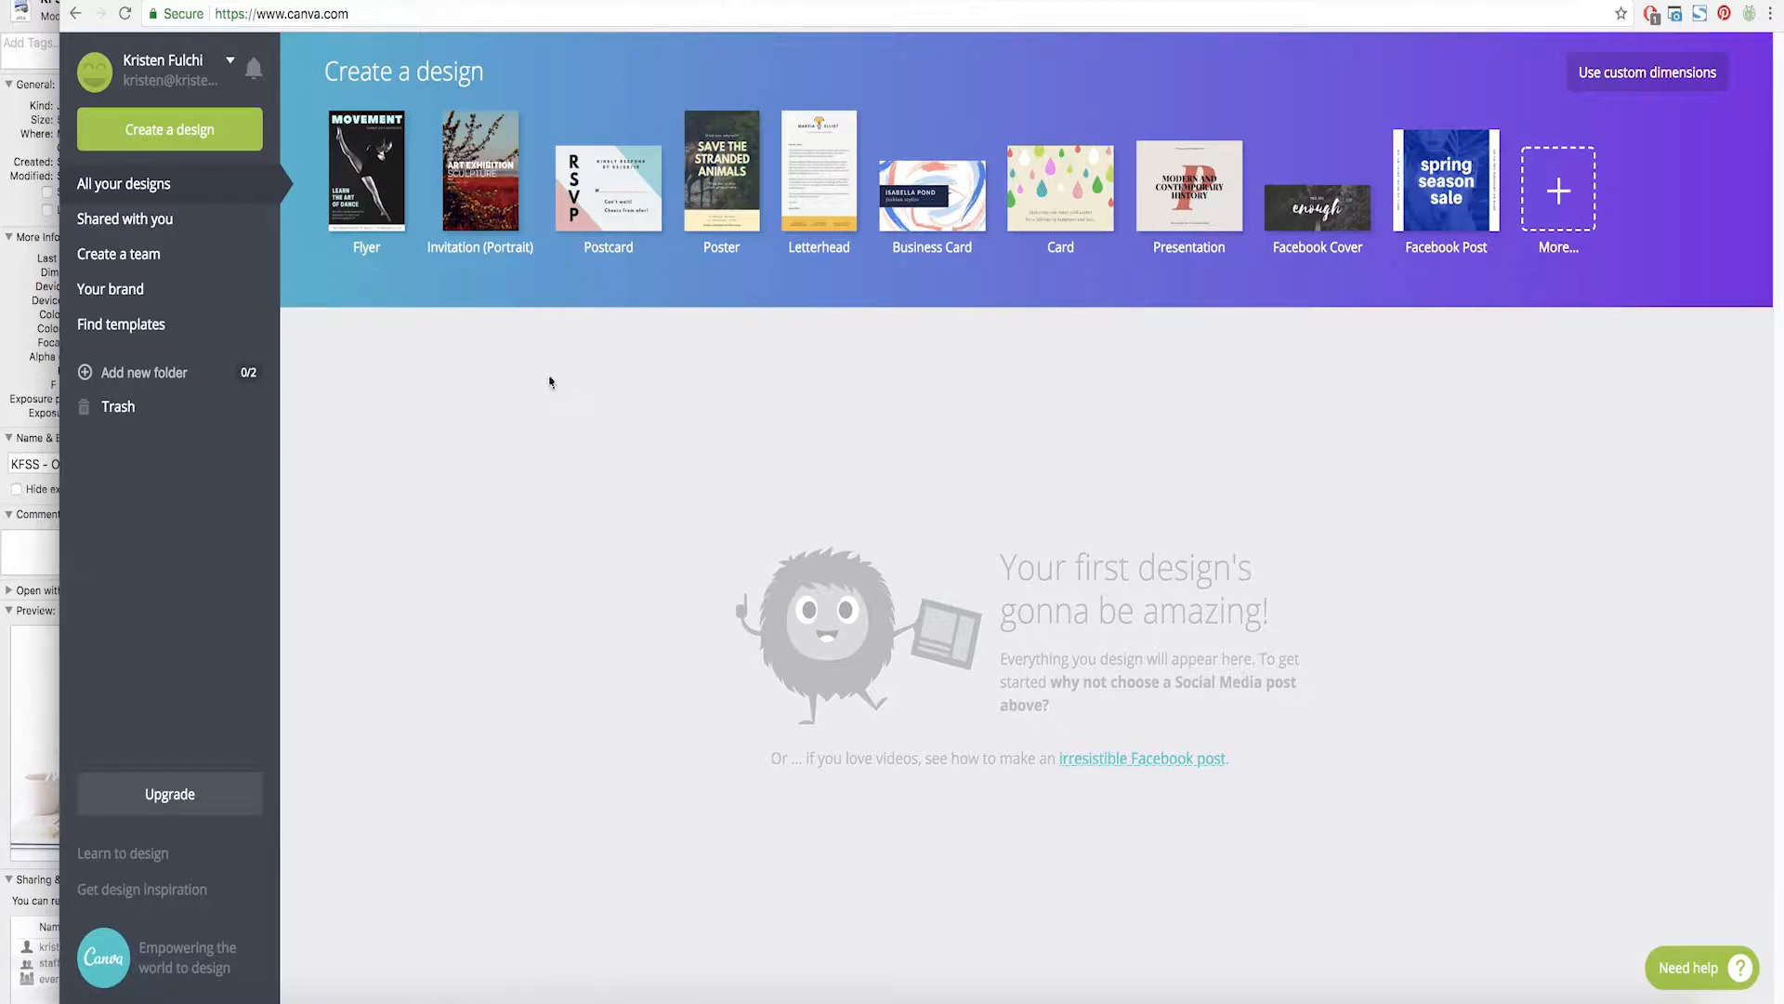
pyautogui.moveTo(762, 424)
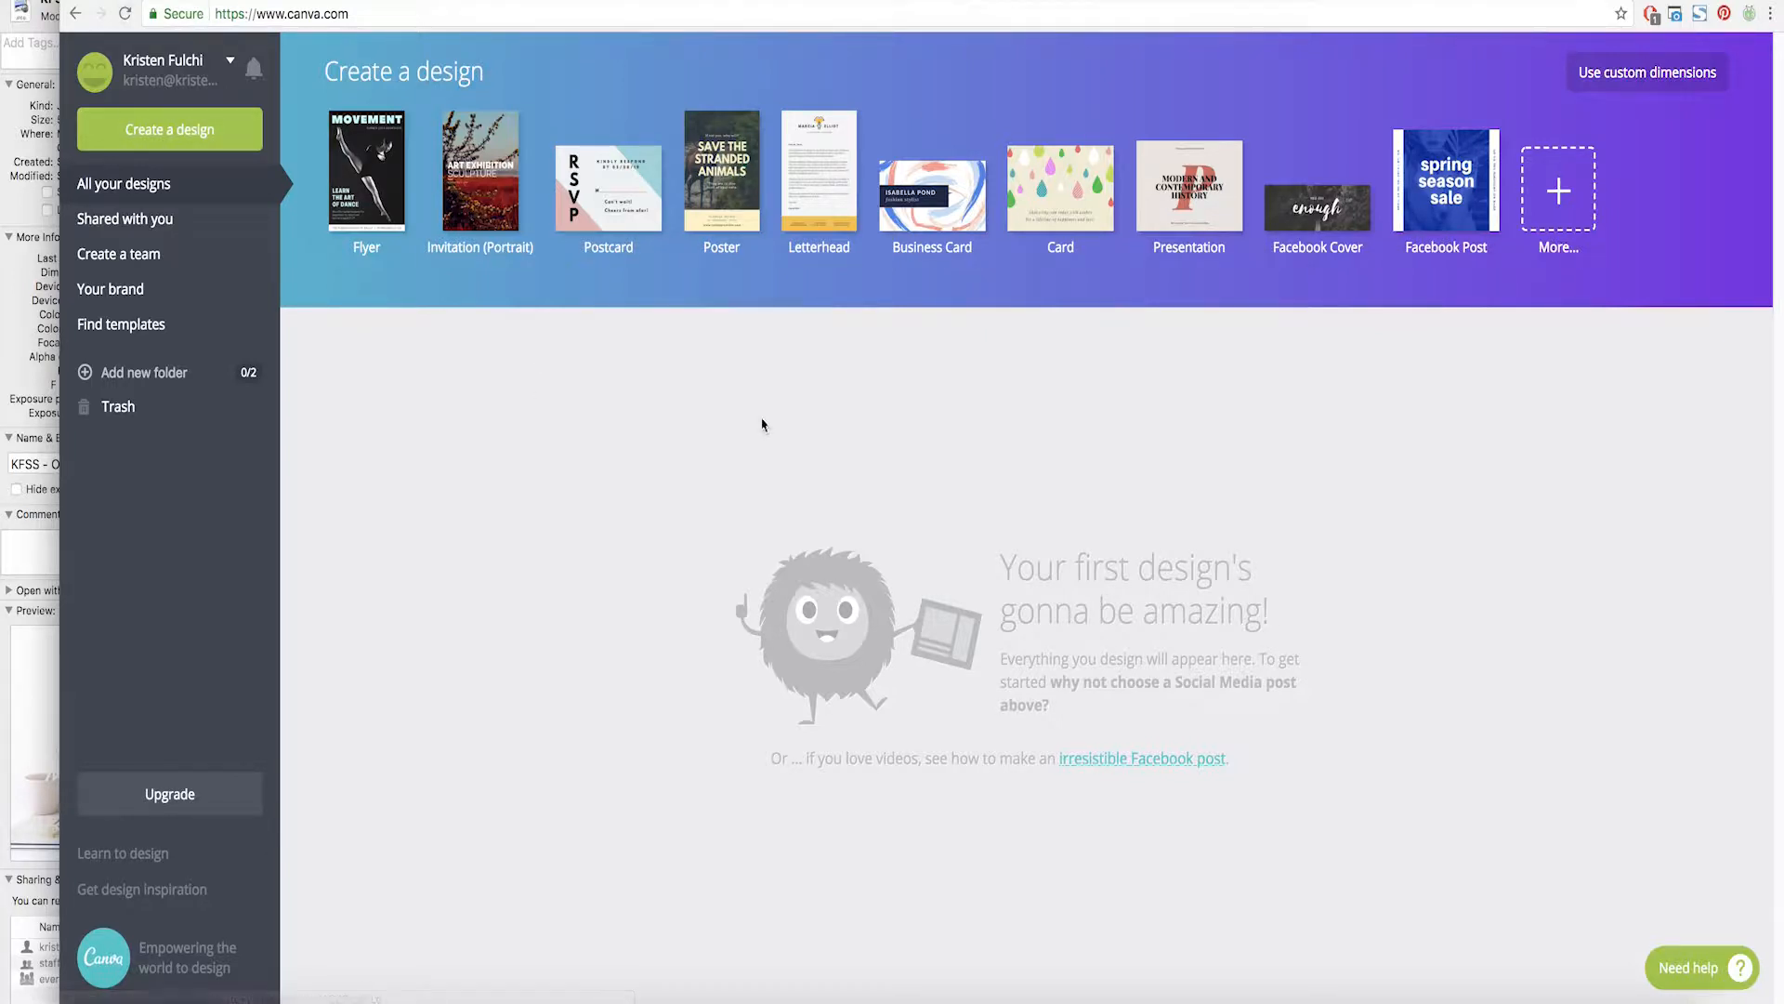
pyautogui.moveTo(1118, 398)
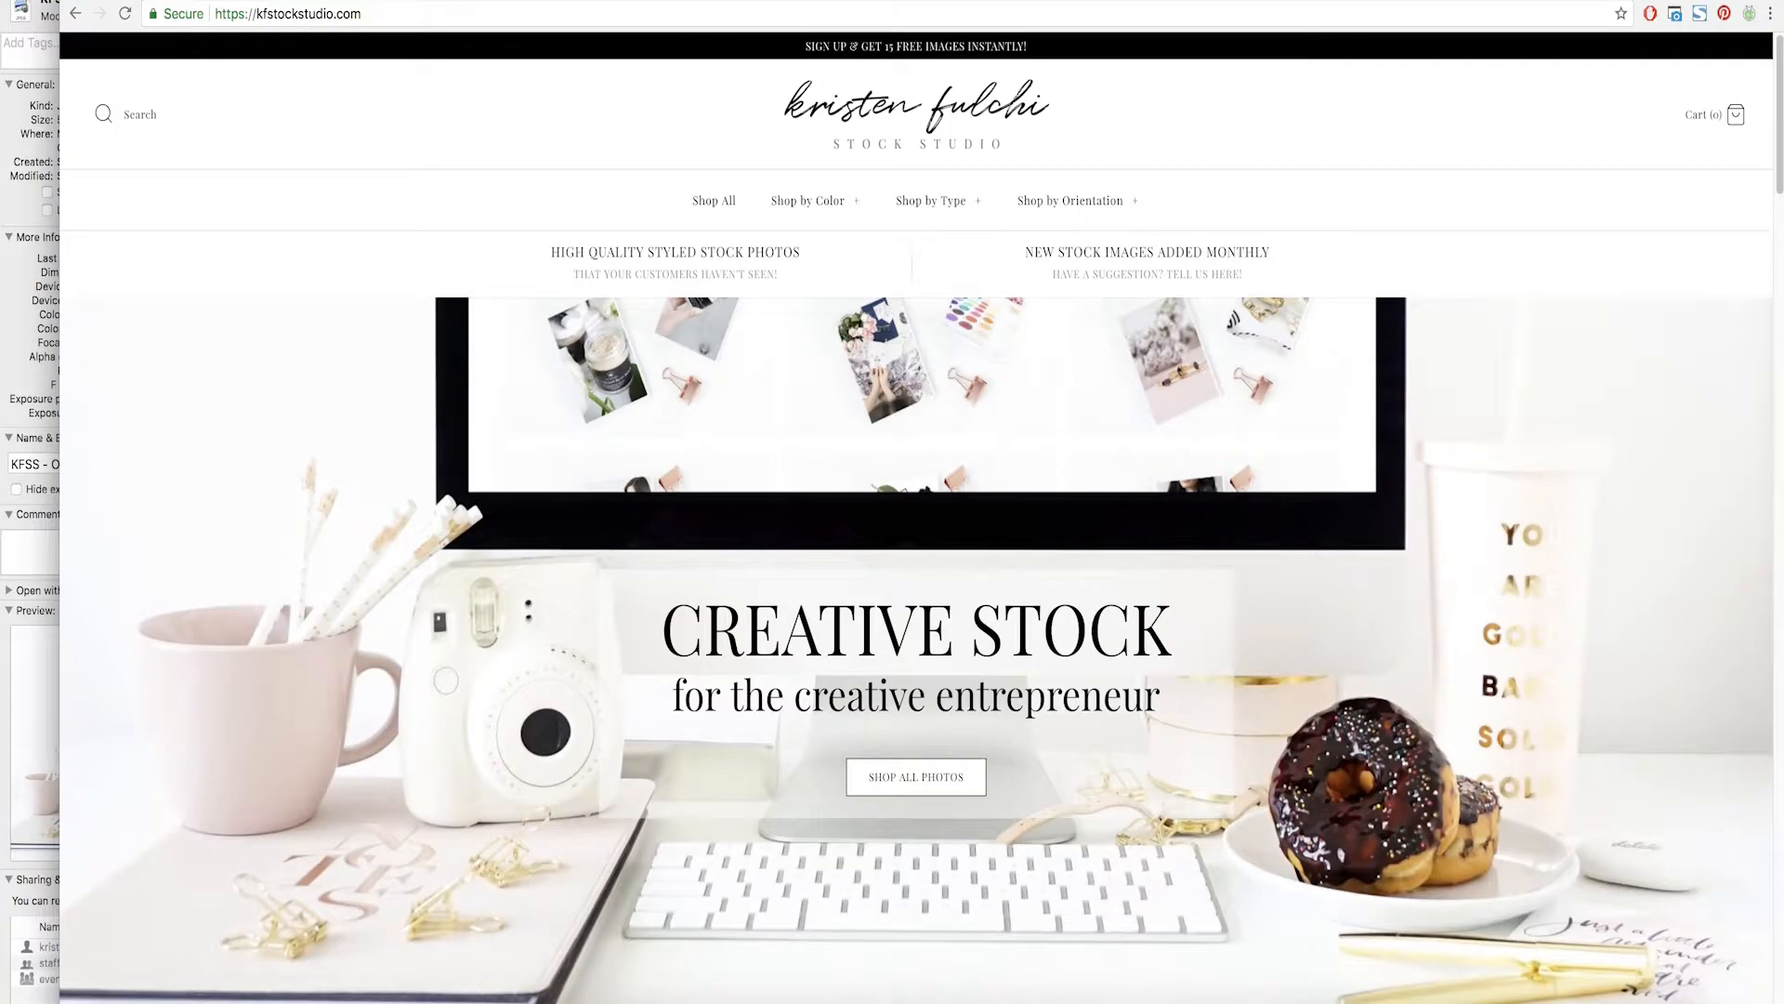
# Close the design-type list and switch to custom dimensions for a 4700×3100 px design.
pyautogui.click(283, 13)
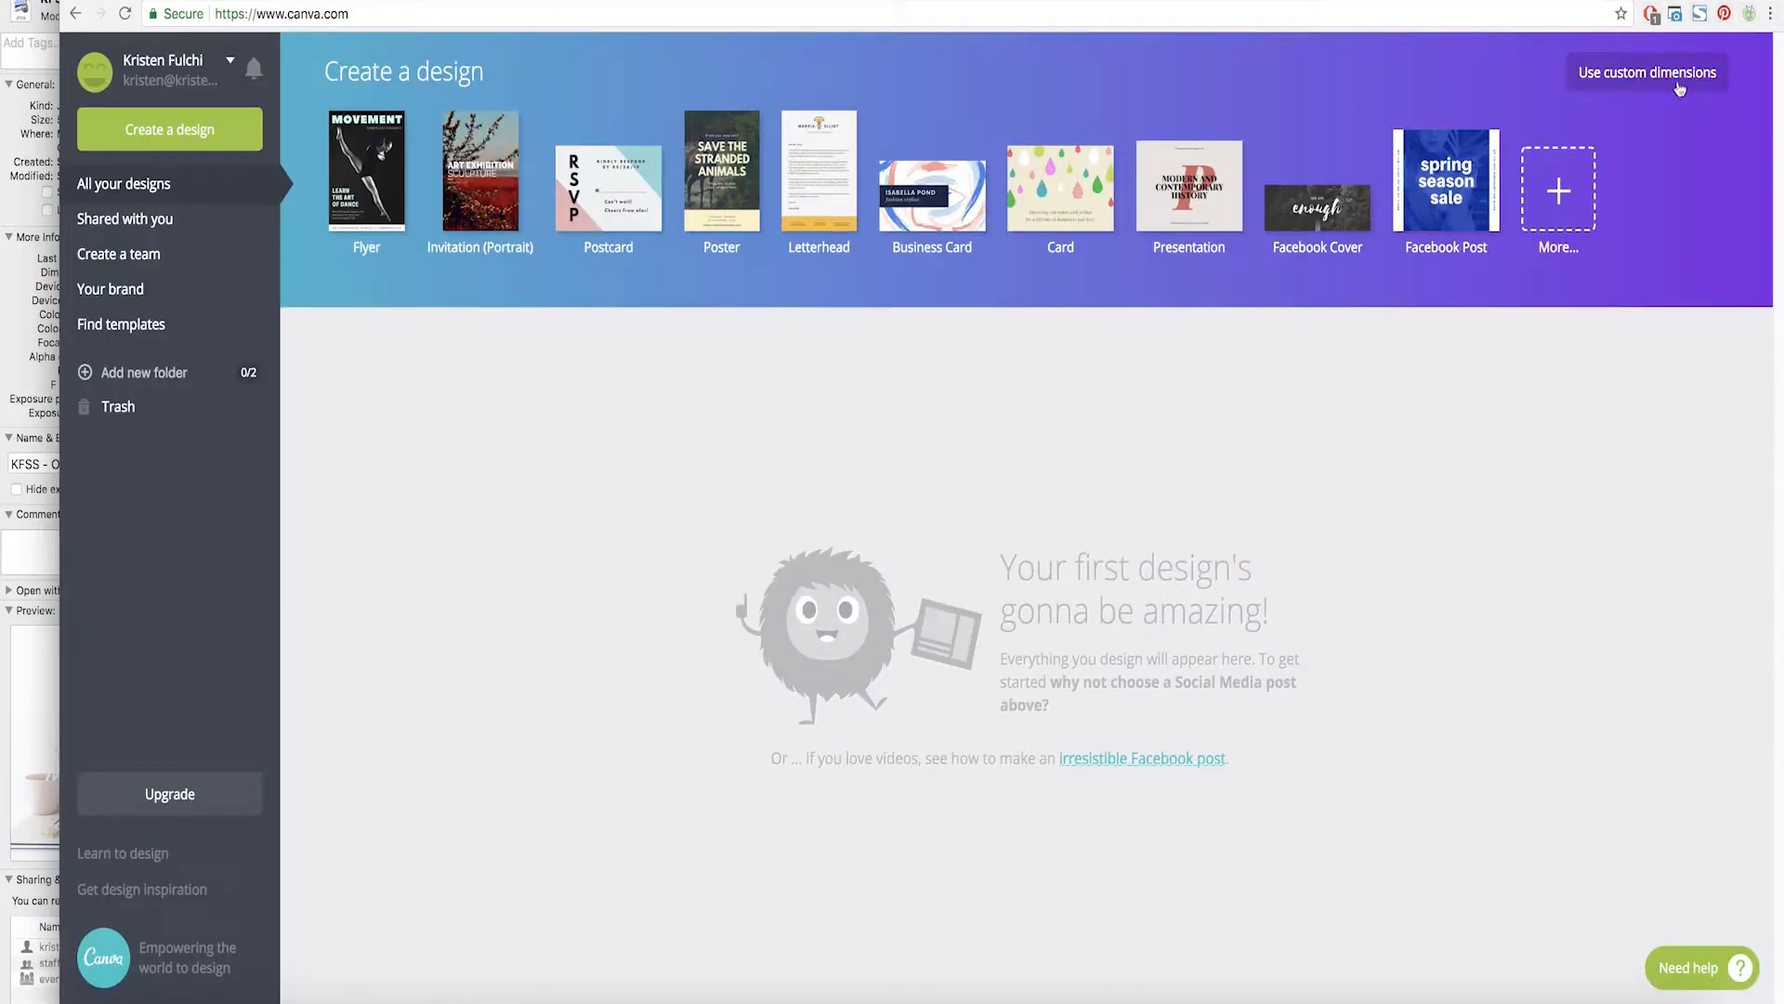
pyautogui.moveTo(1673, 82)
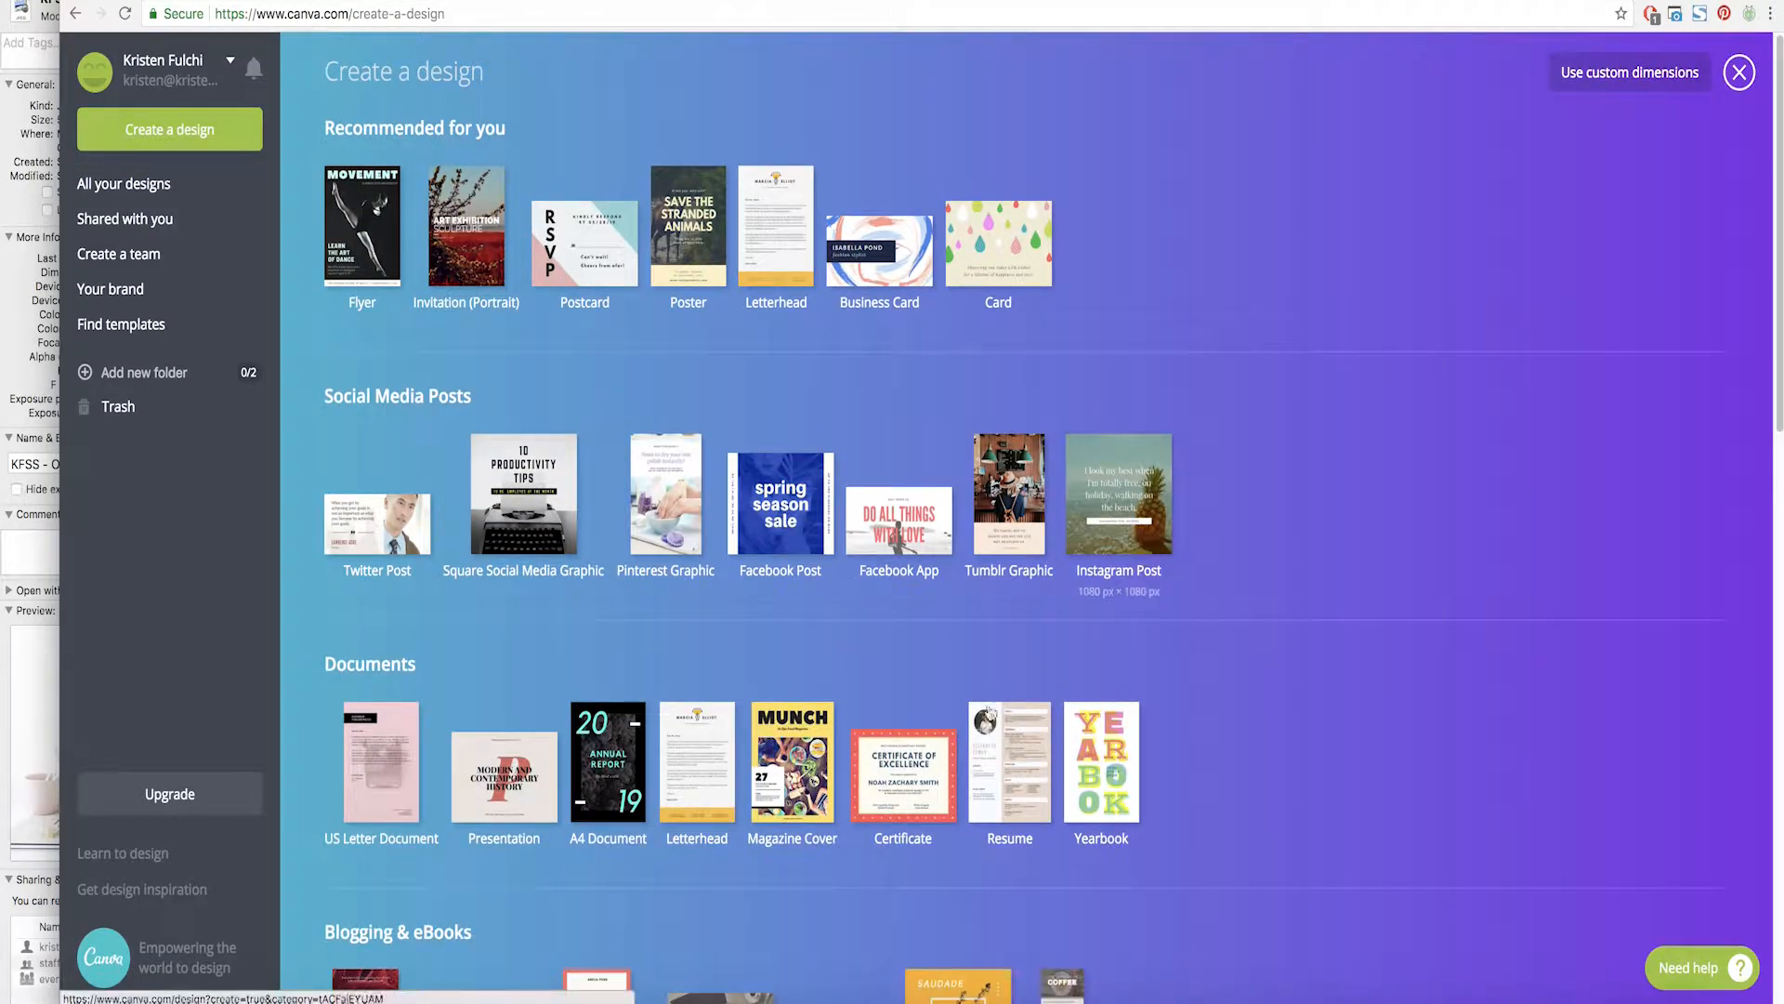
pyautogui.moveTo(708, 632)
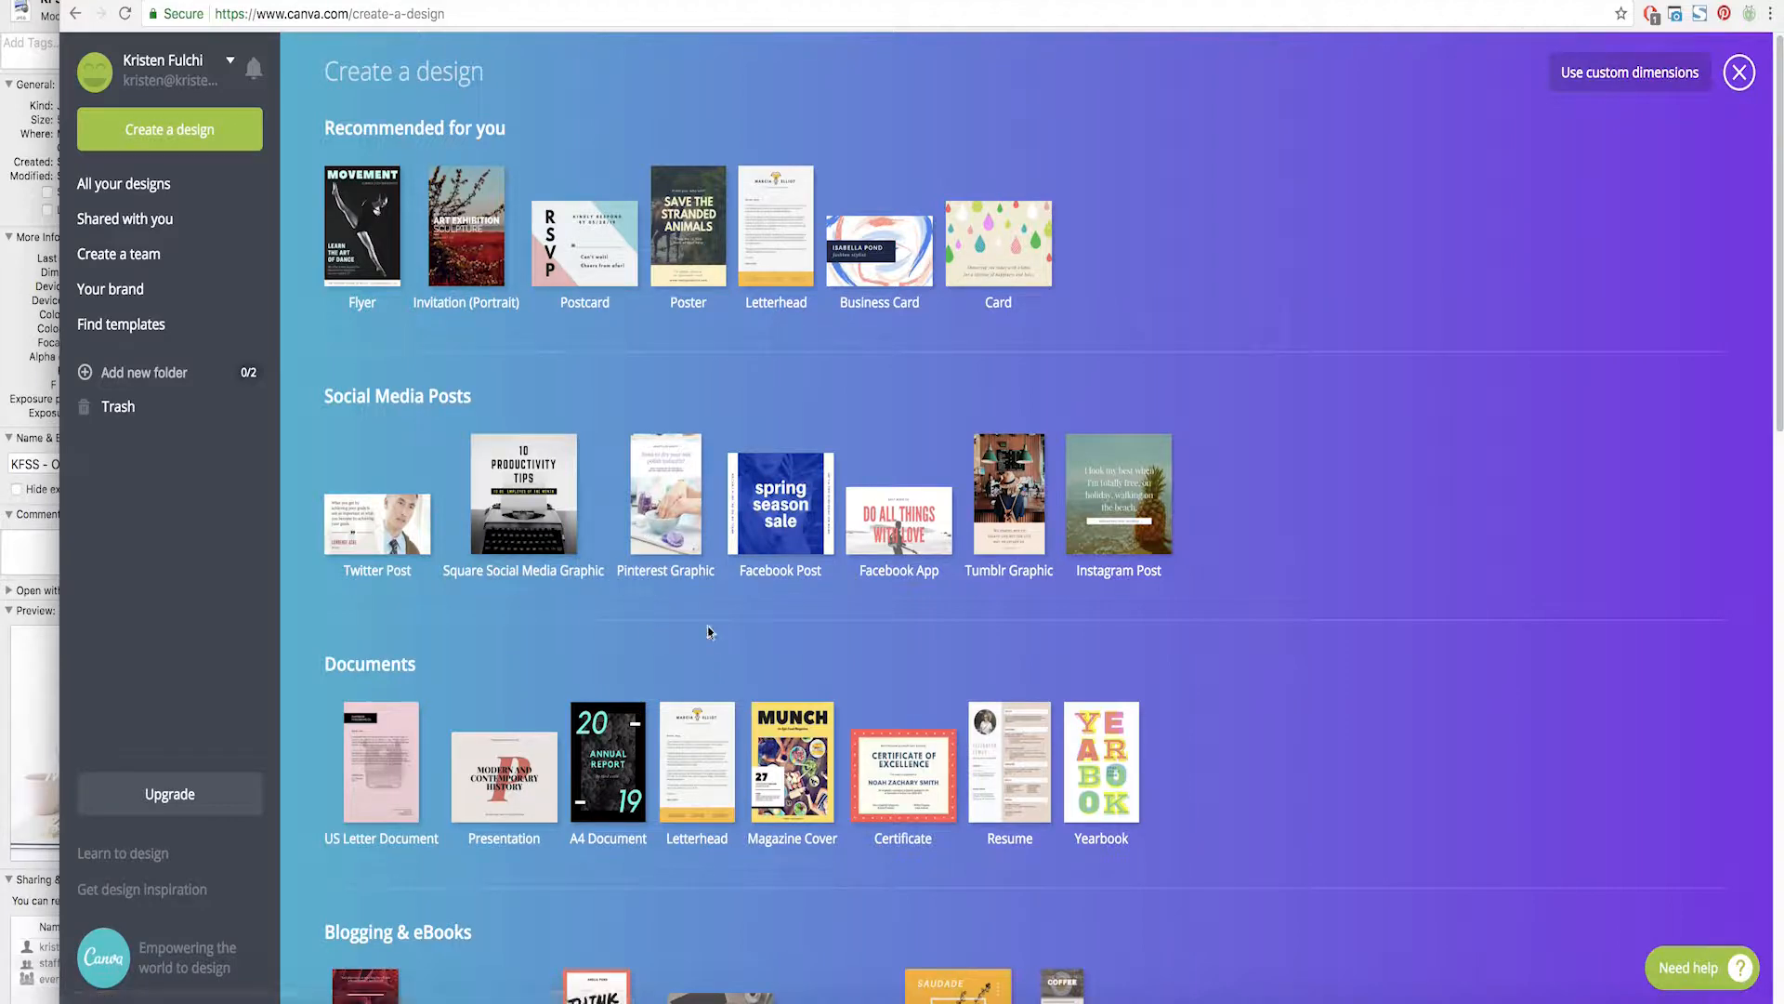
pyautogui.click(123, 184)
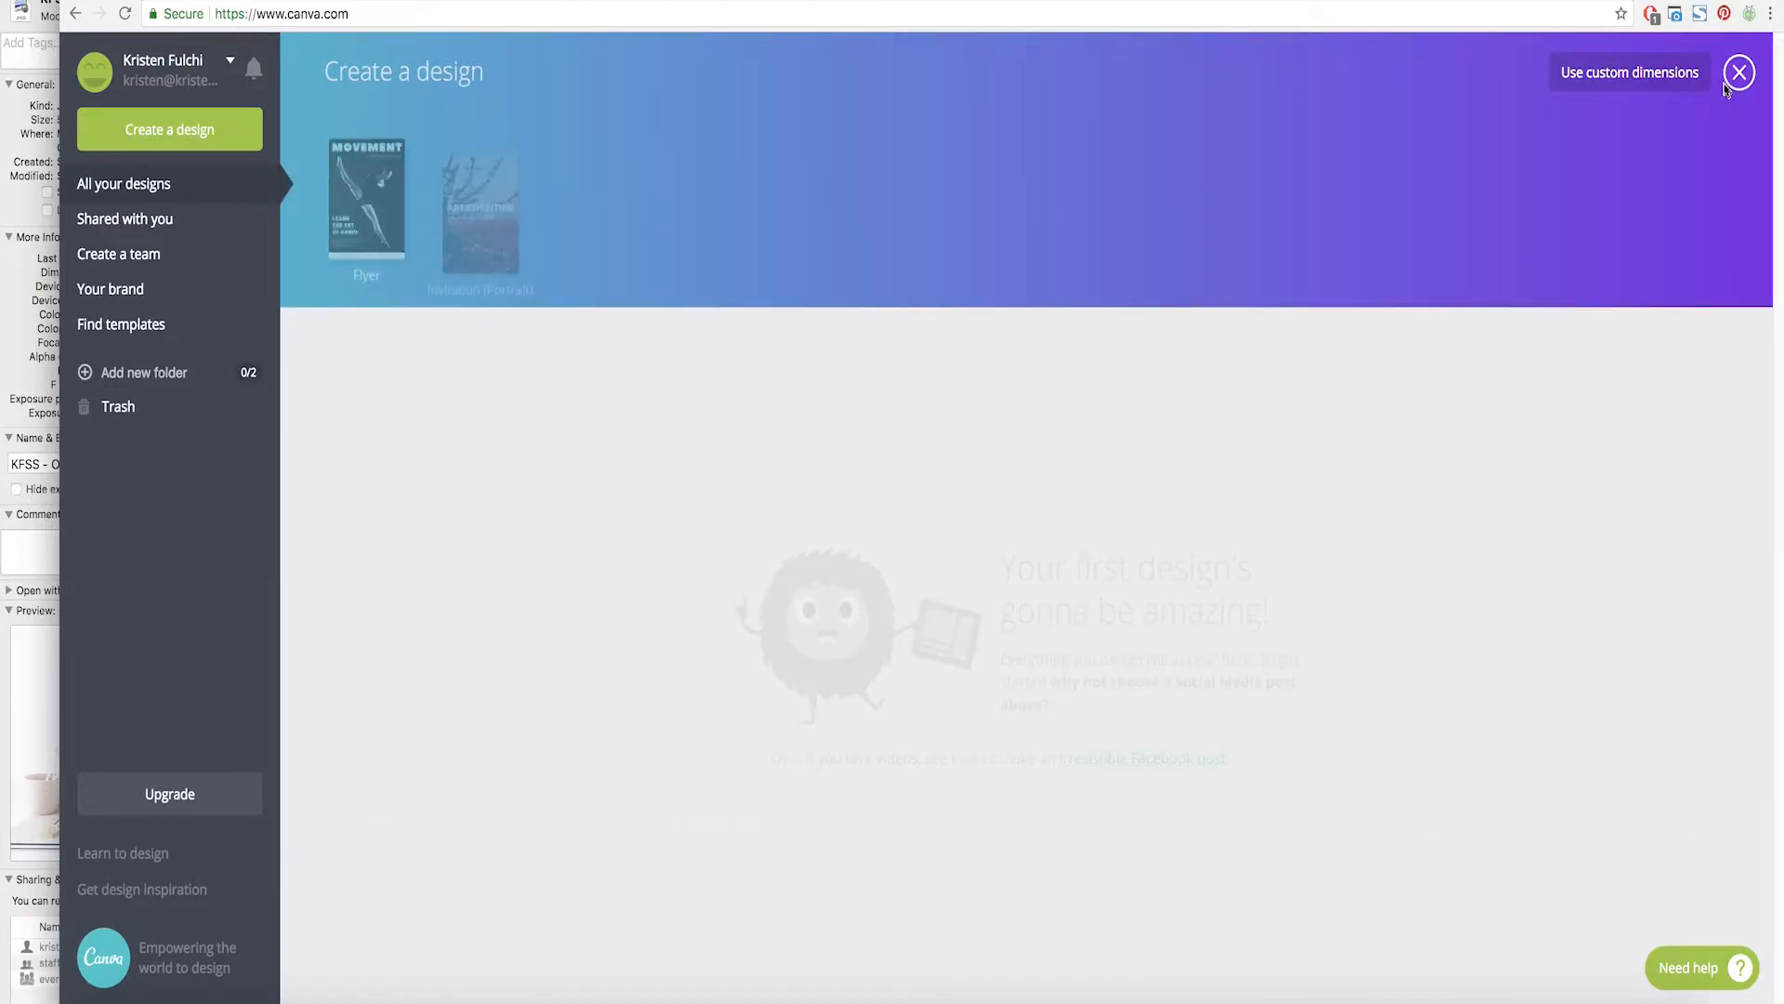
pyautogui.click(1740, 72)
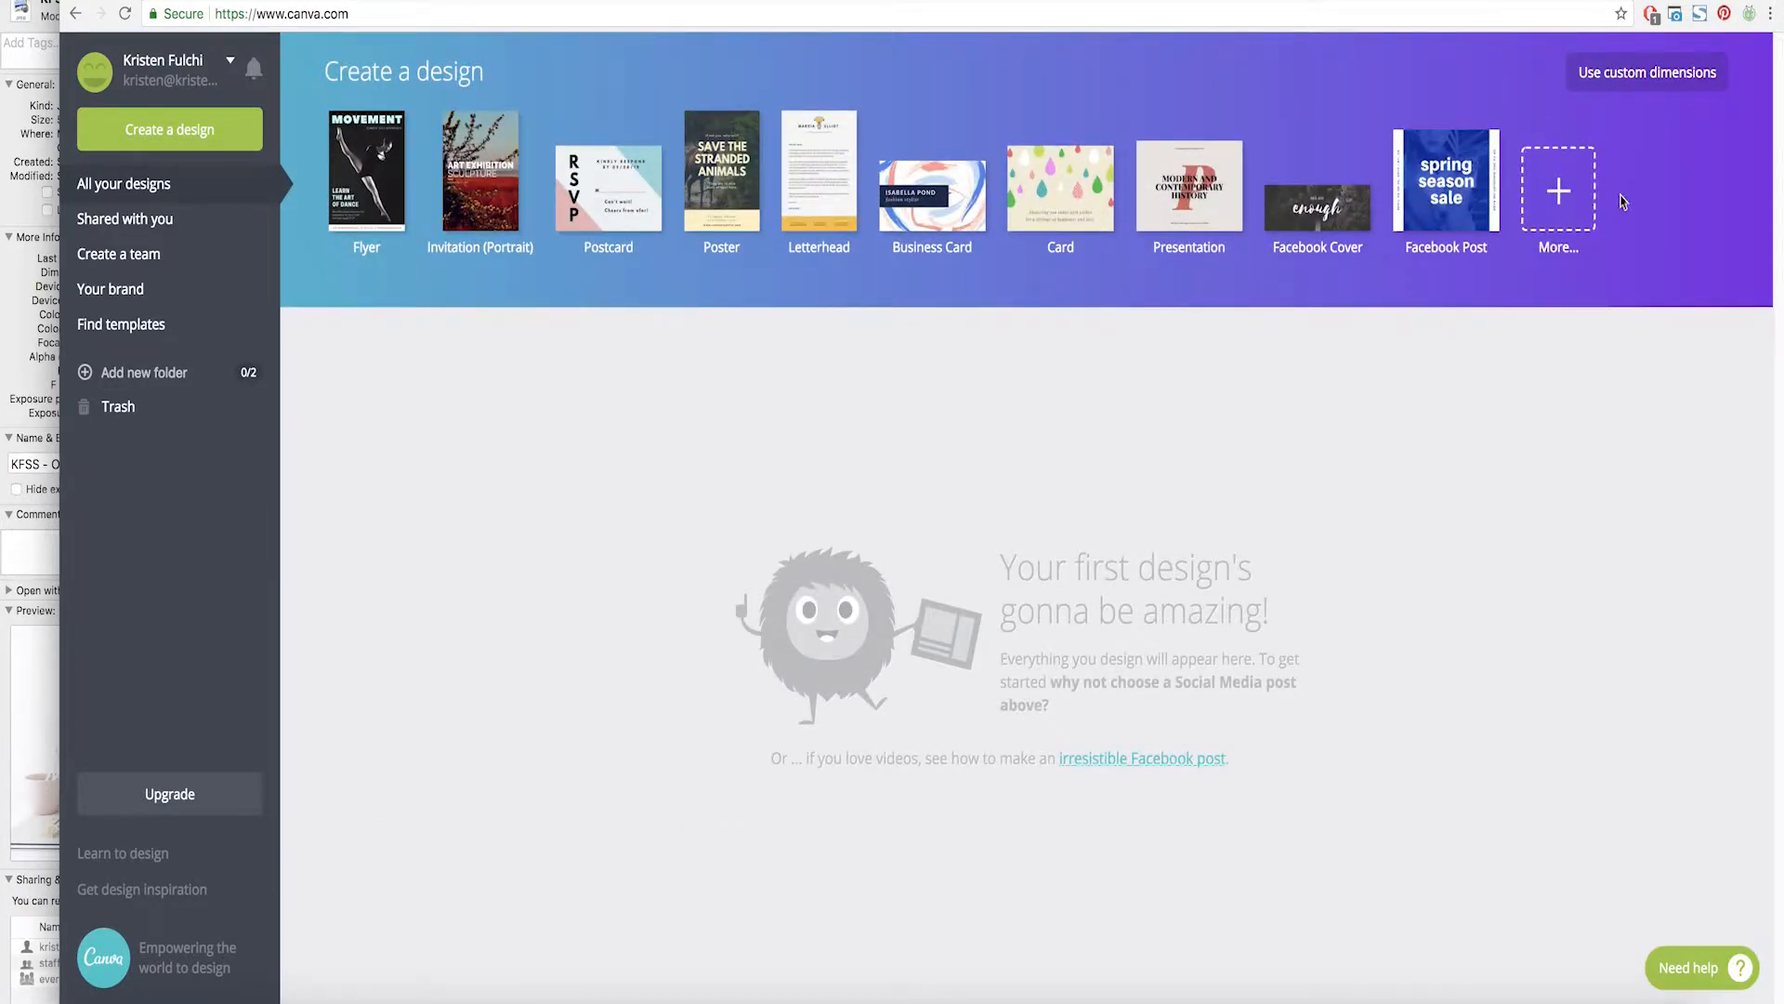
pyautogui.click(1645, 72)
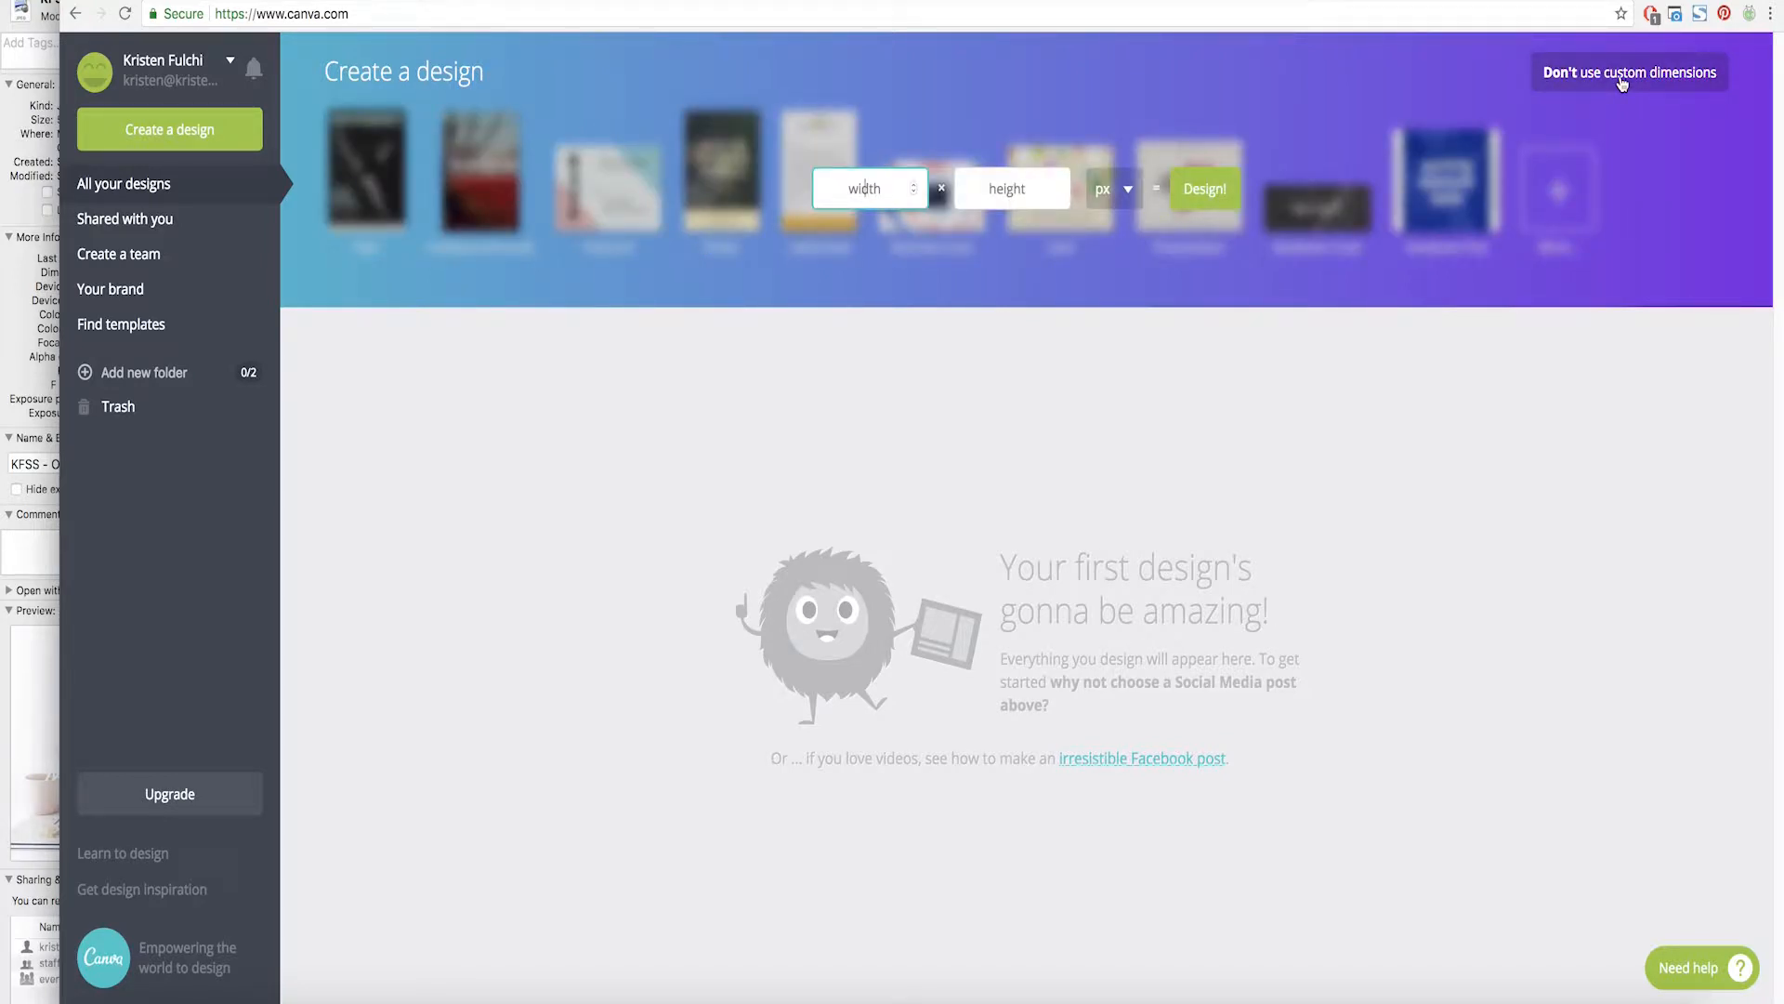
pyautogui.moveTo(10, 301)
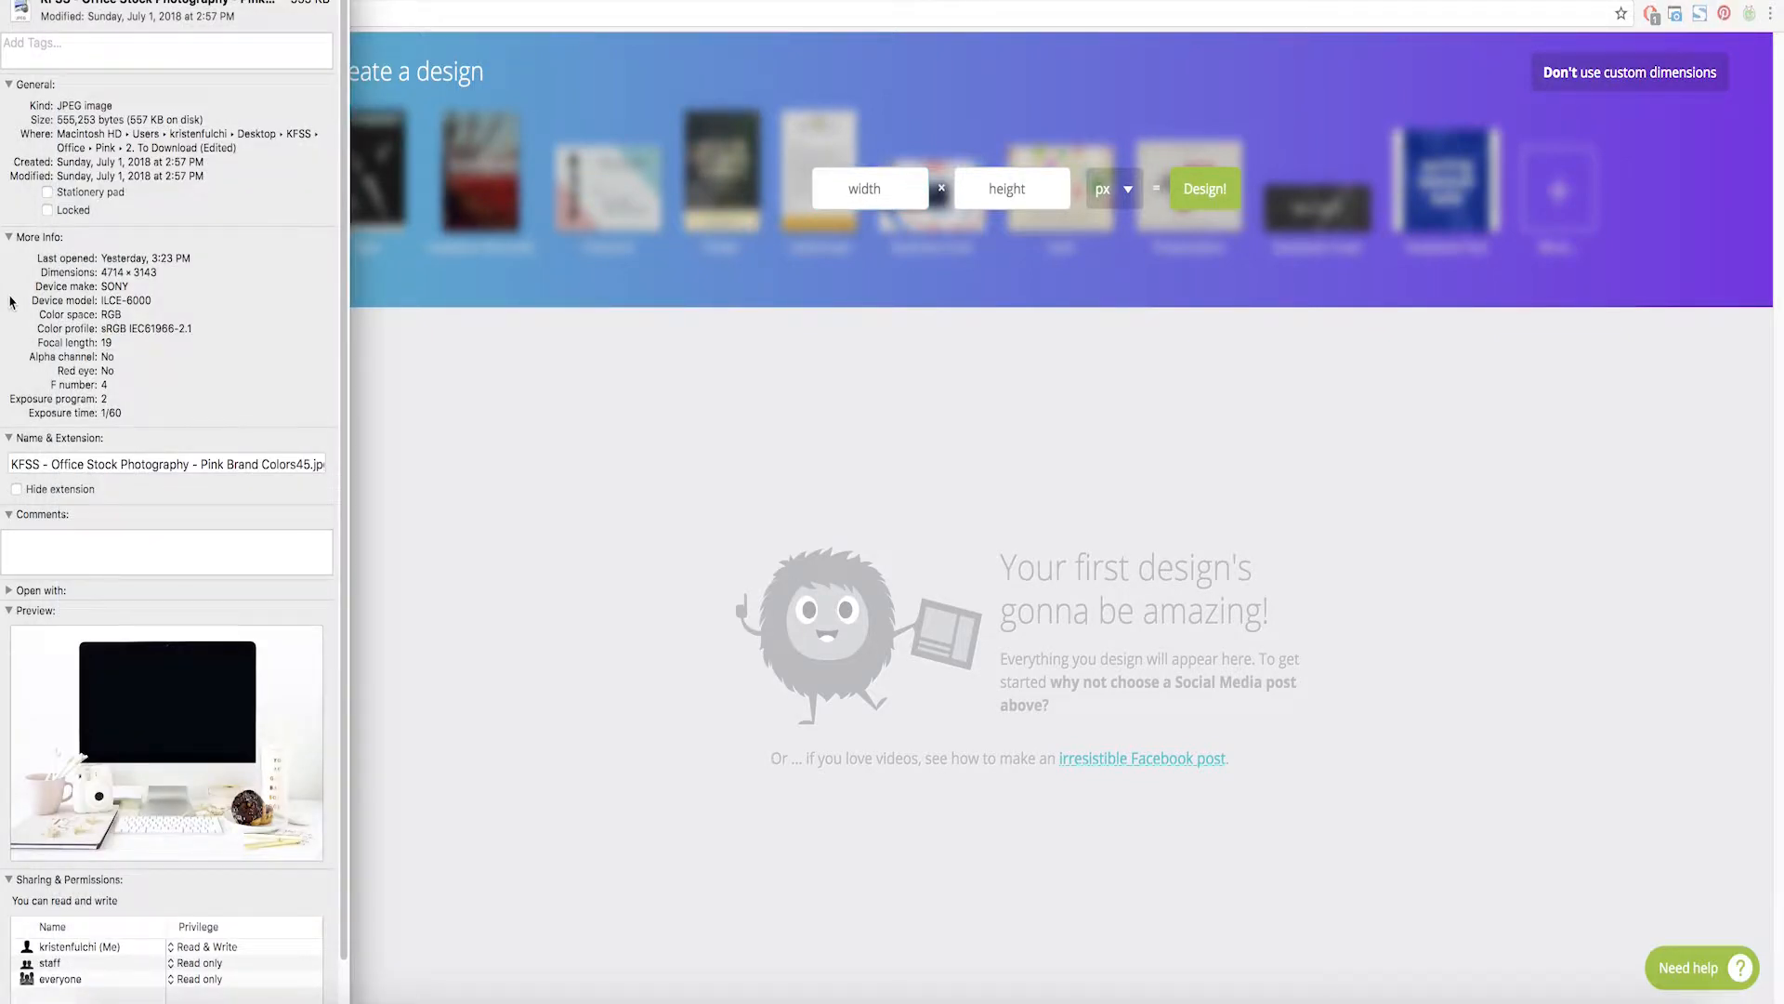
pyautogui.moveTo(97, 268)
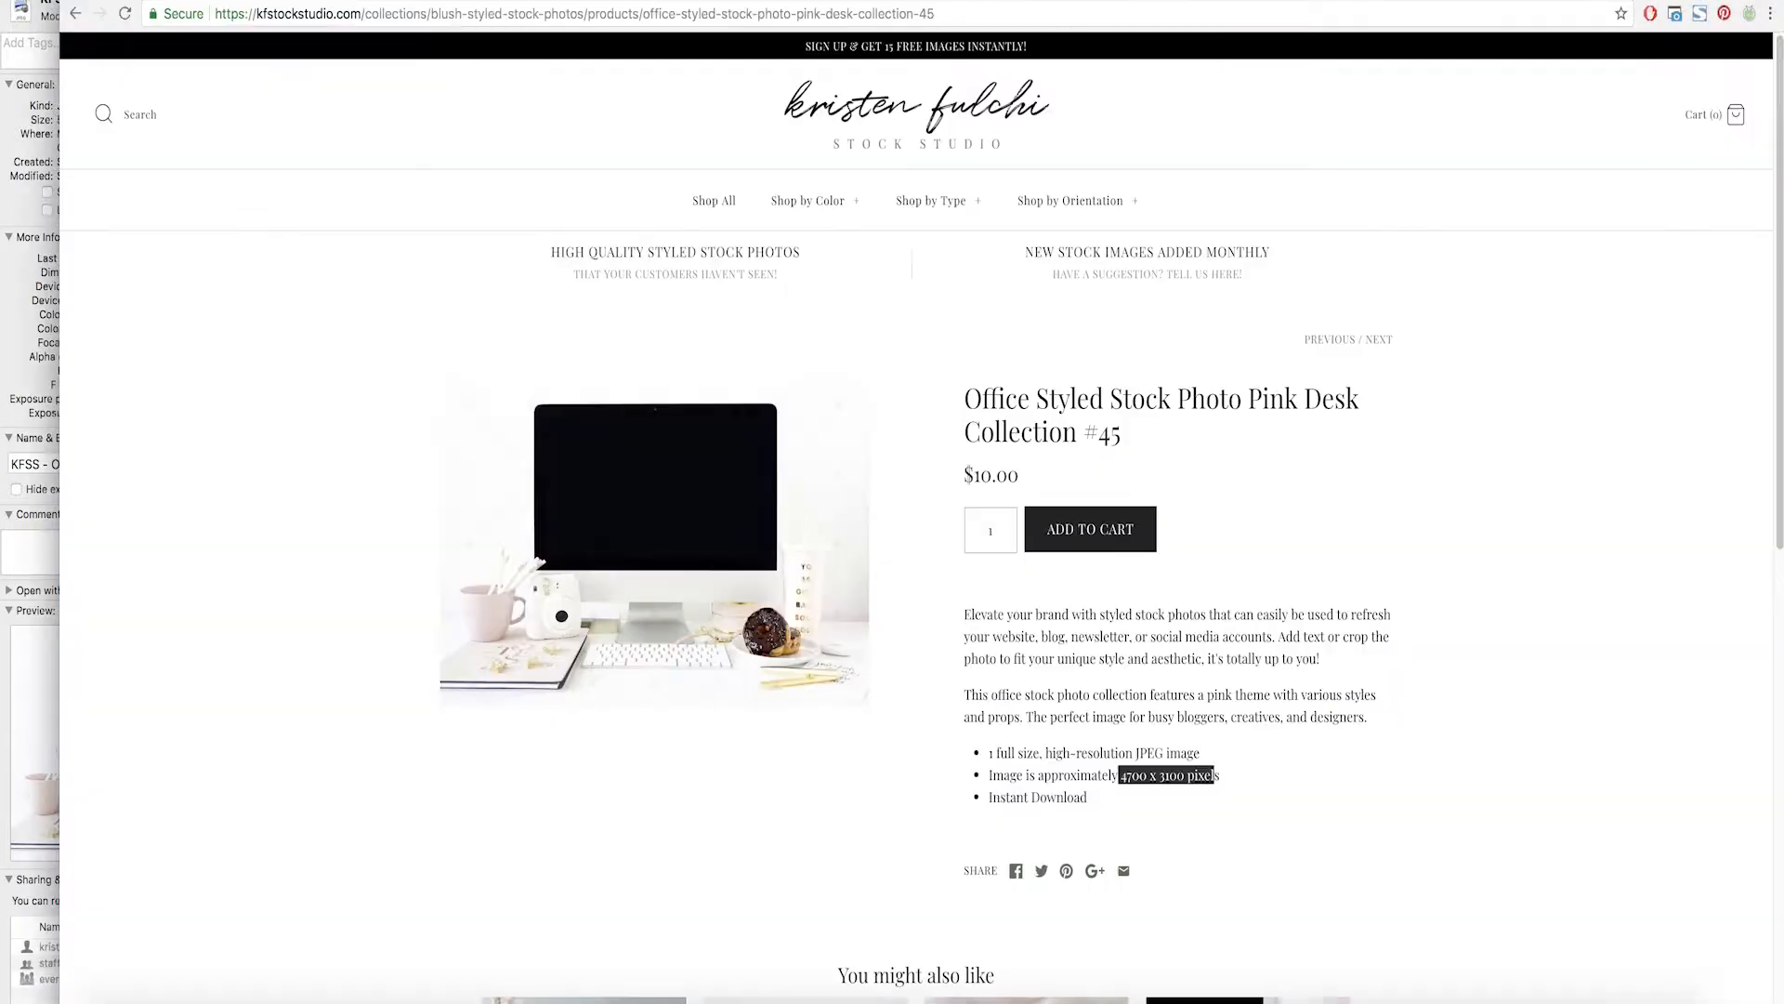
pyautogui.moveTo(898, 617)
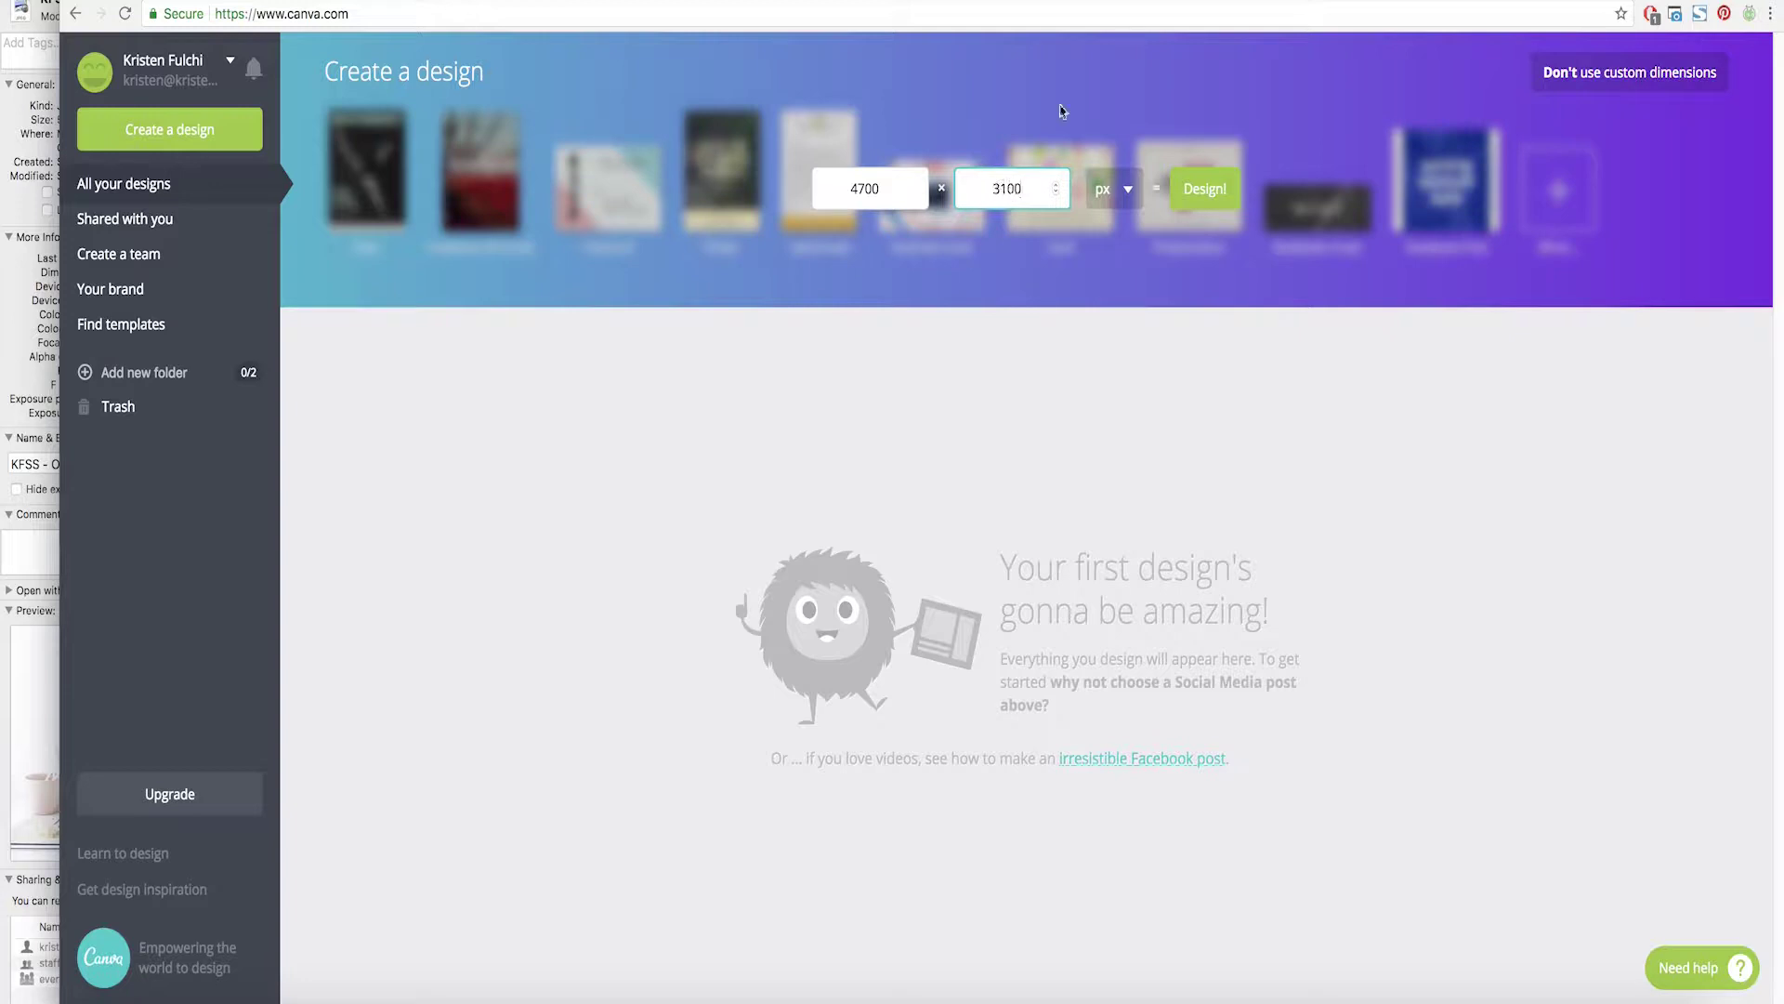
# Create the 4700×3100 design and upload the desk stock photo from the computer.
pyautogui.click(1203, 189)
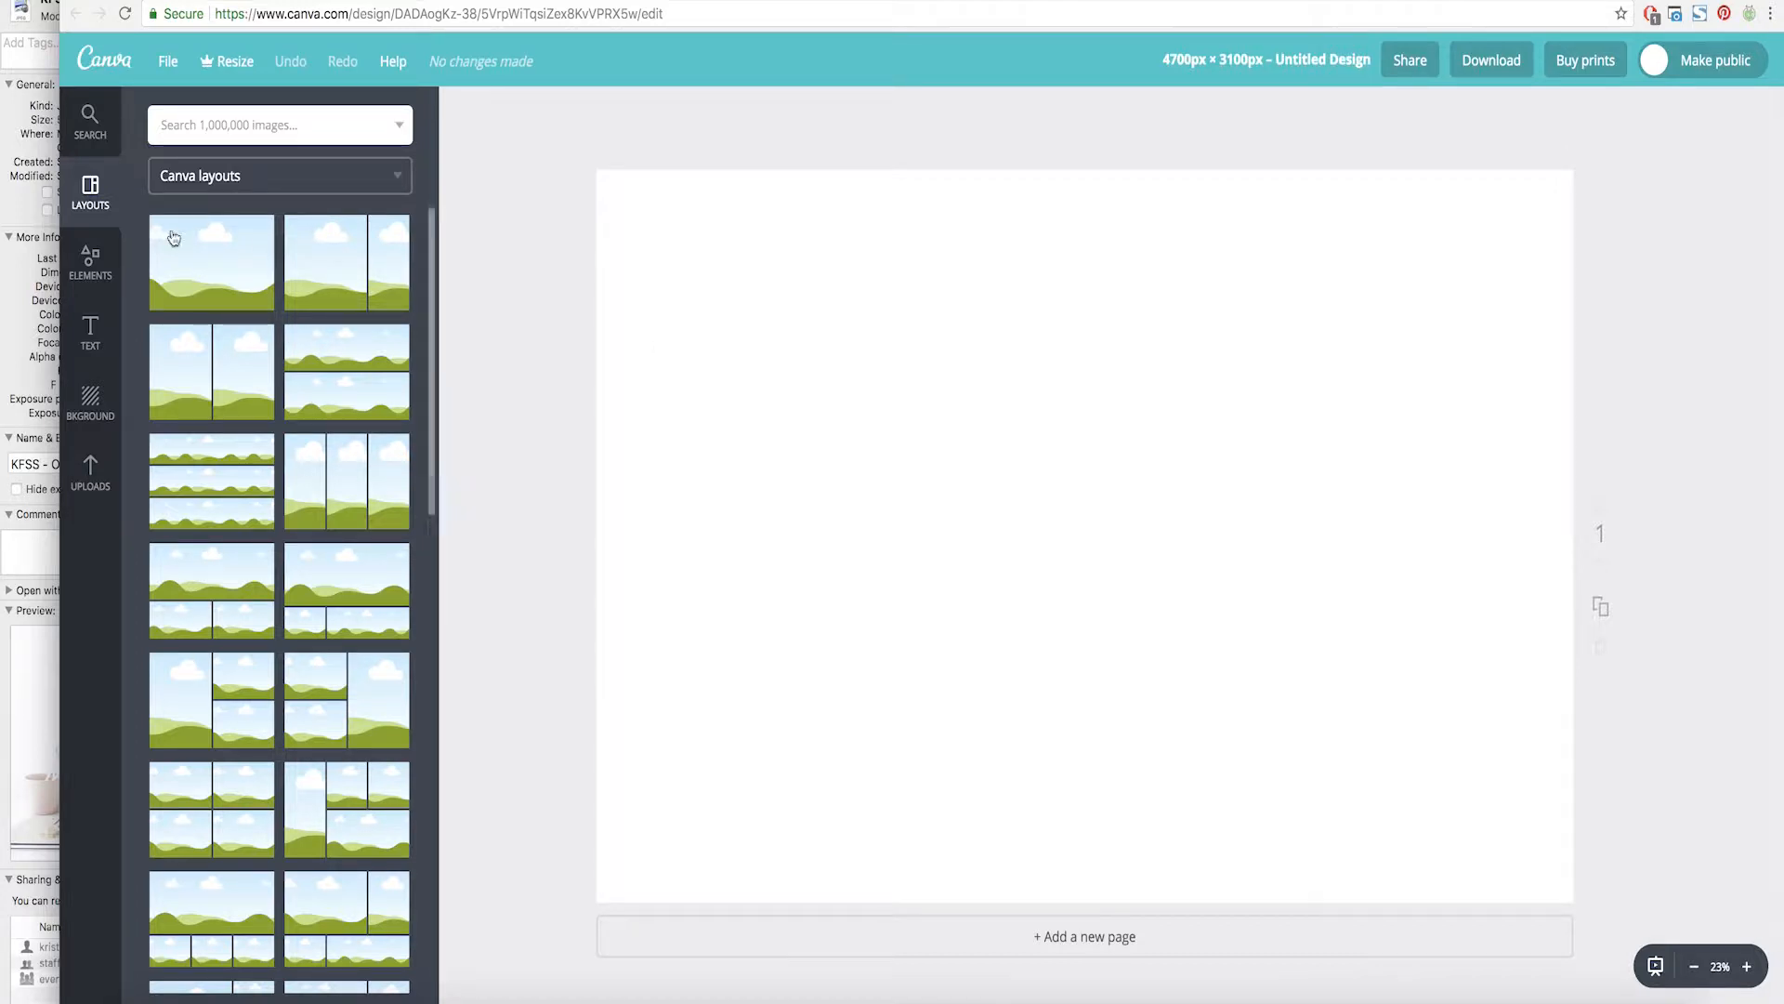
pyautogui.moveTo(90, 472)
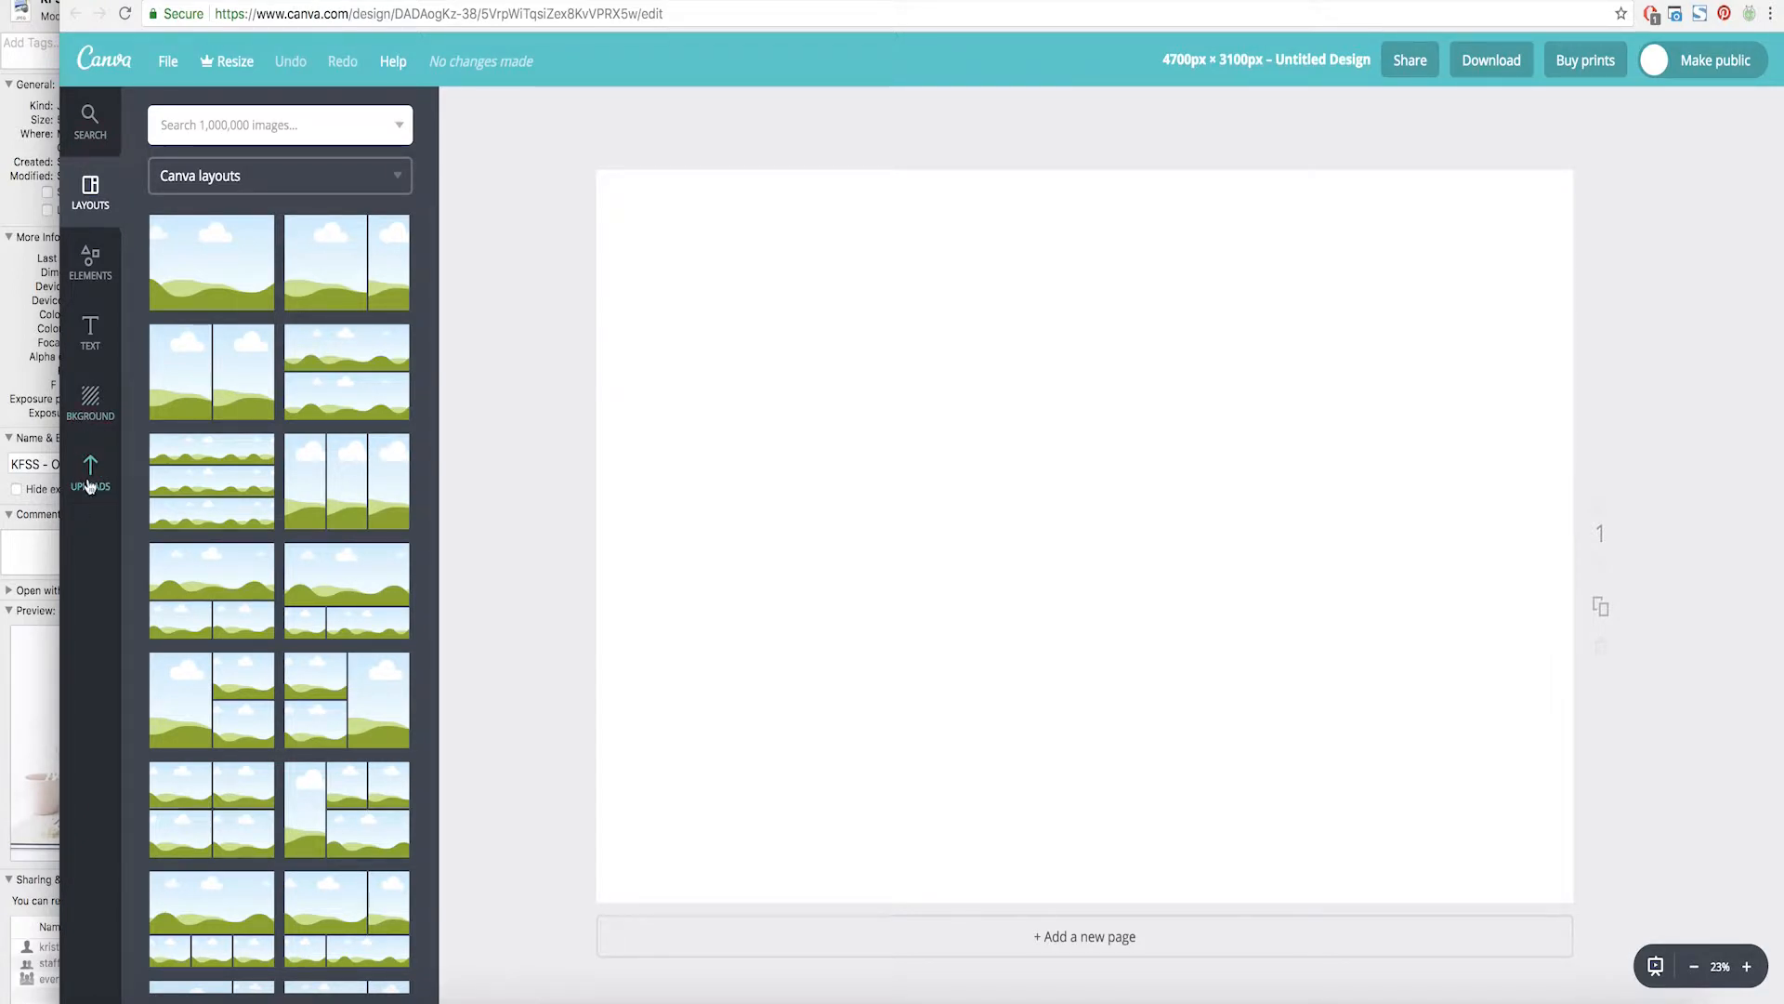
pyautogui.click(90, 471)
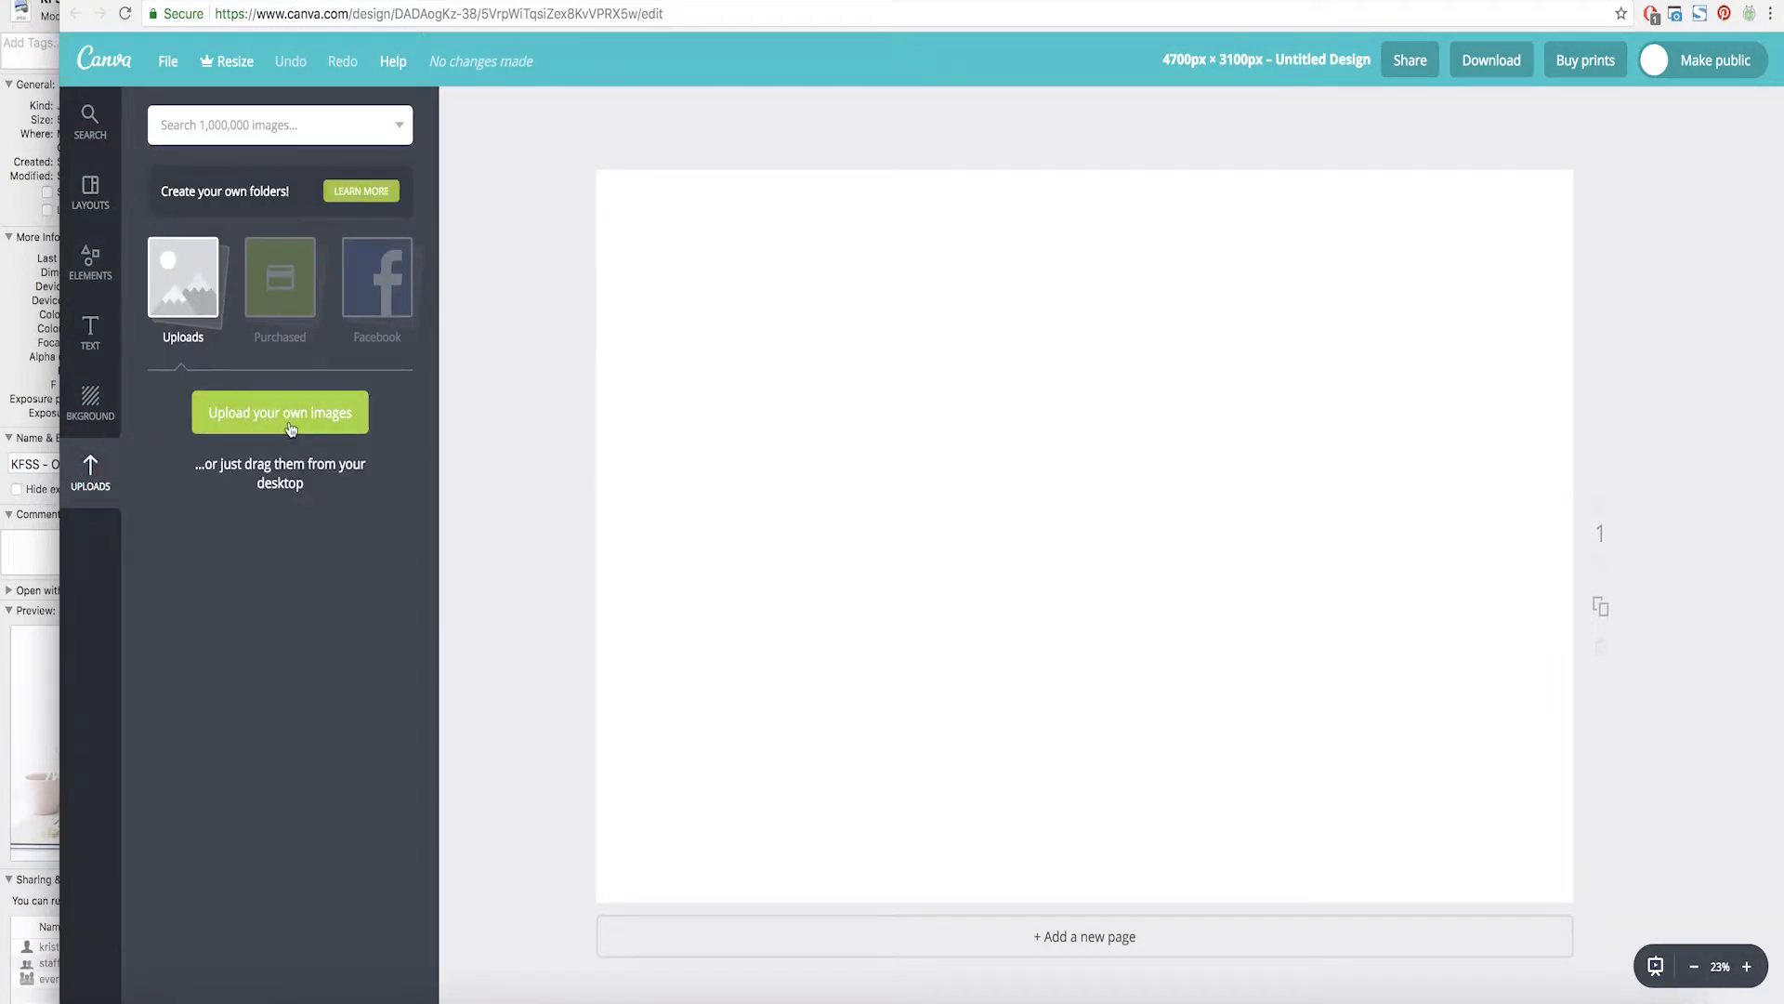
pyautogui.click(279, 412)
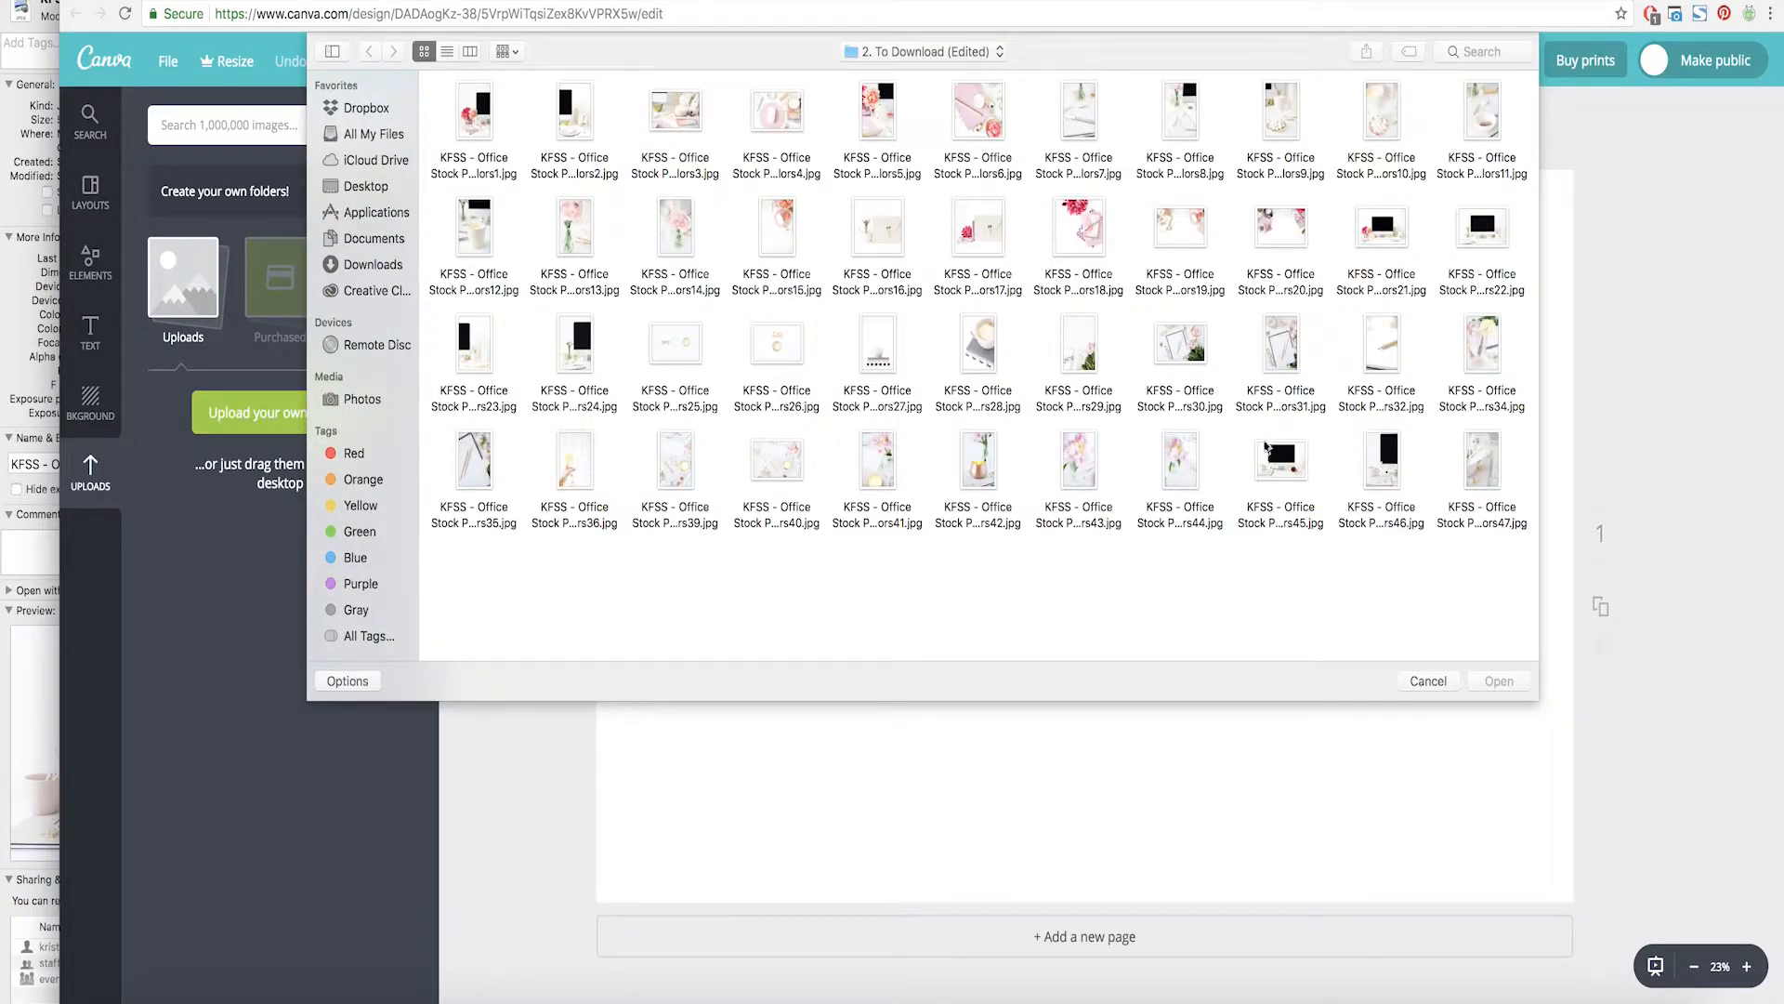
pyautogui.click(1427, 681)
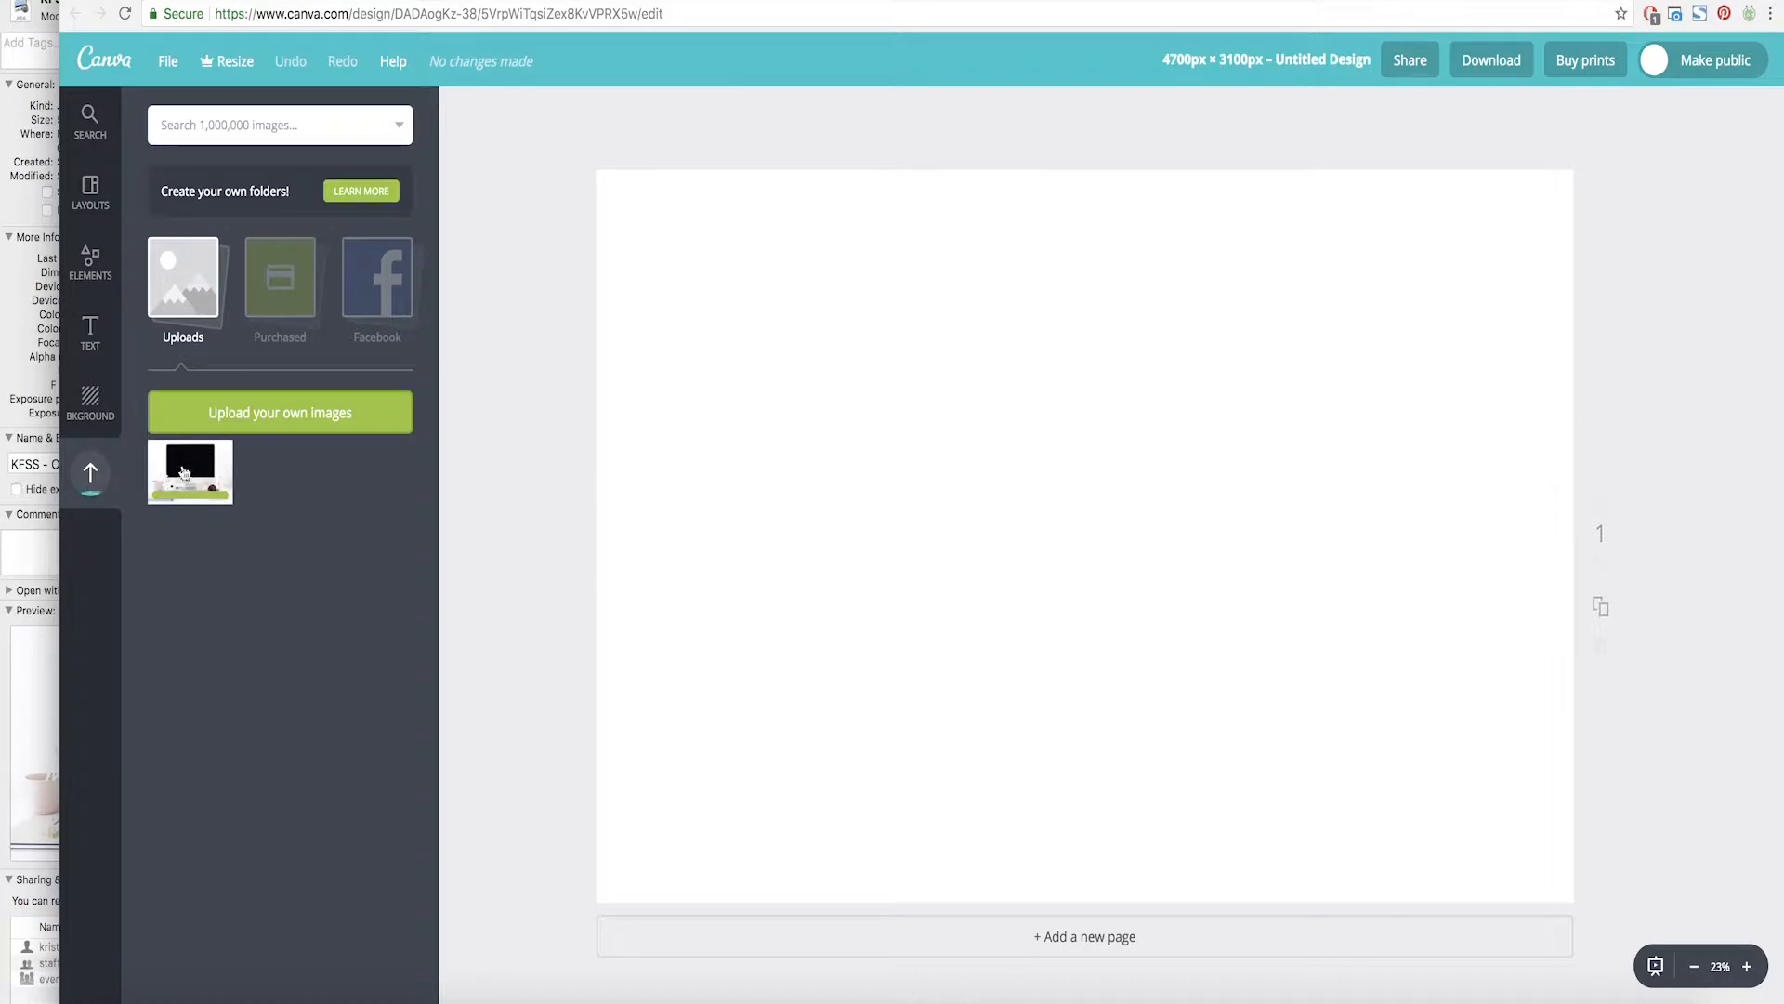
# Place the desk photo on the page and stretch it to fill the page corners.
pyautogui.click(190, 471)
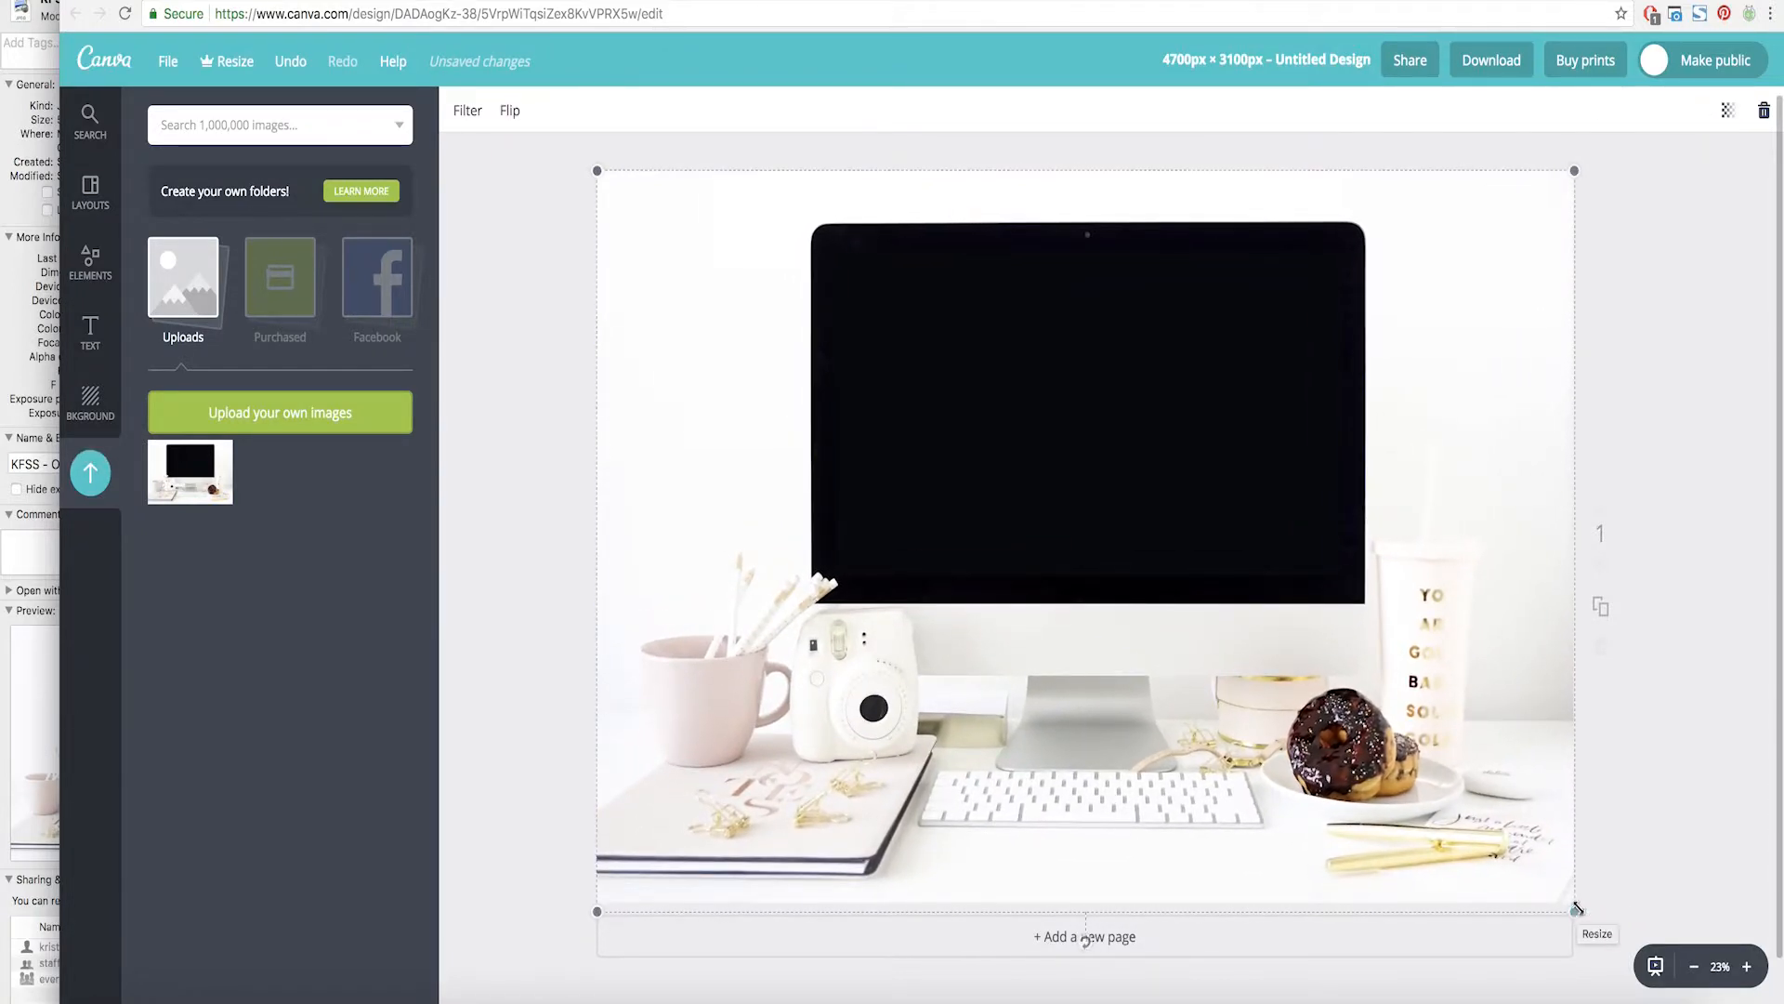
pyautogui.click(89, 470)
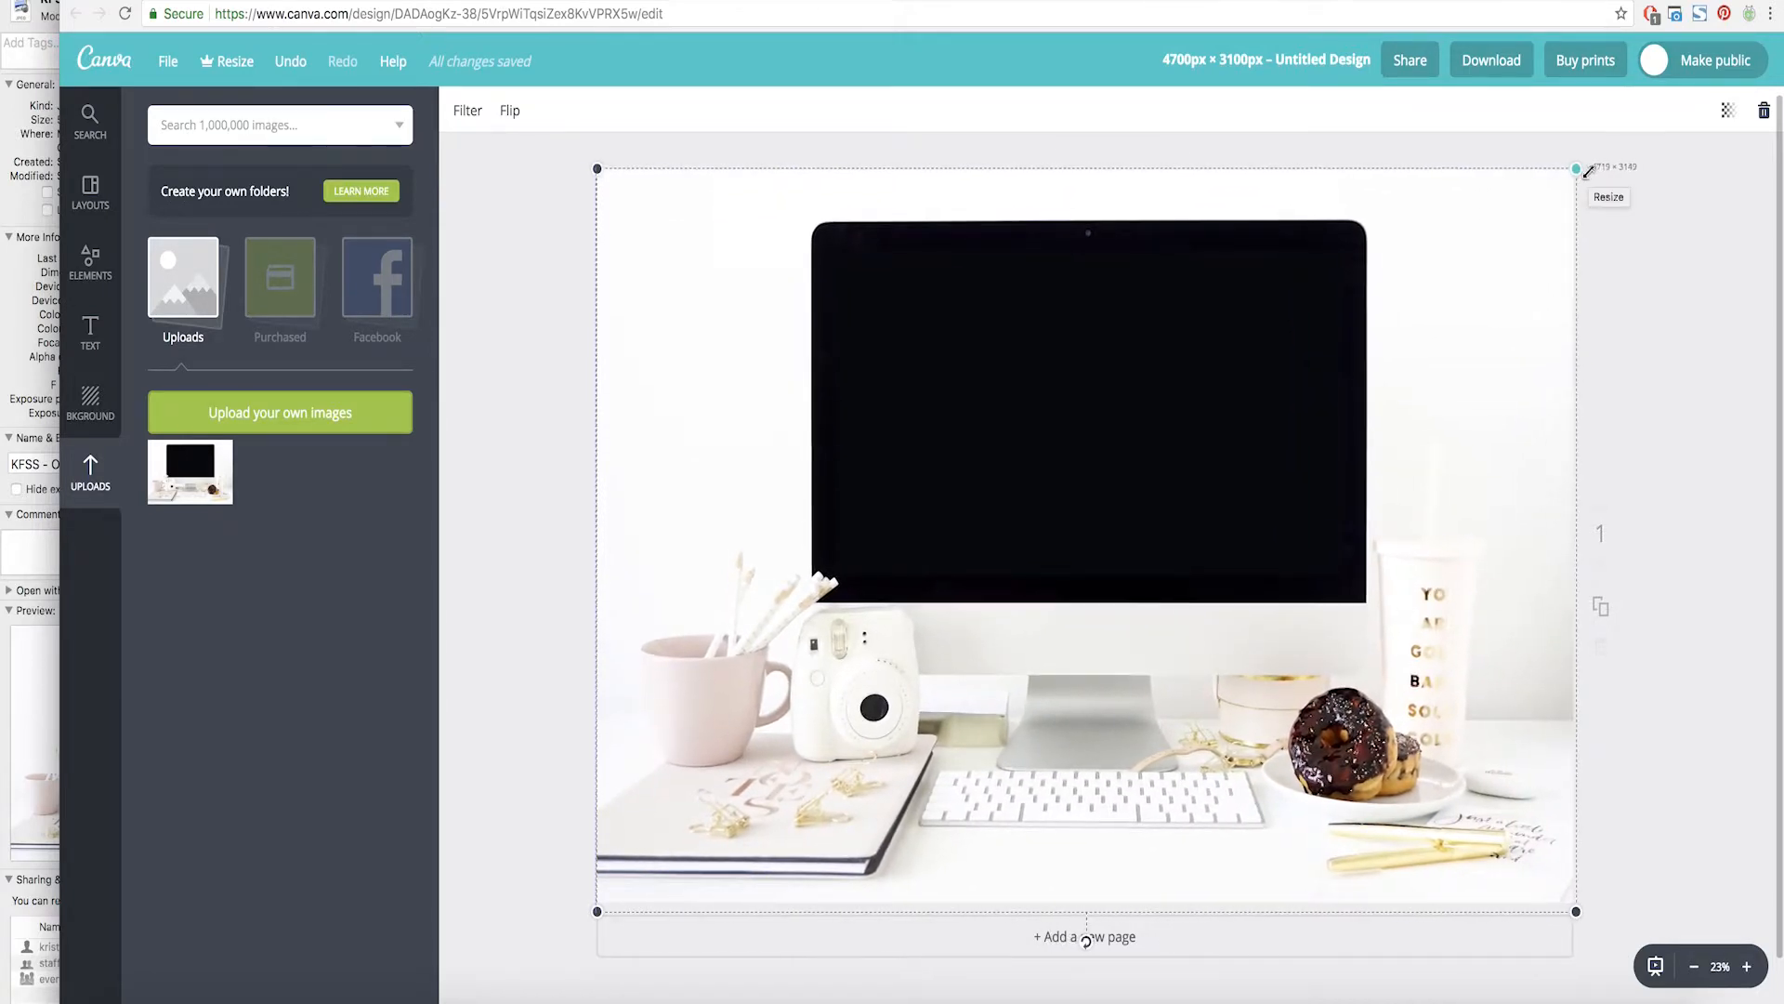
pyautogui.click(1655, 365)
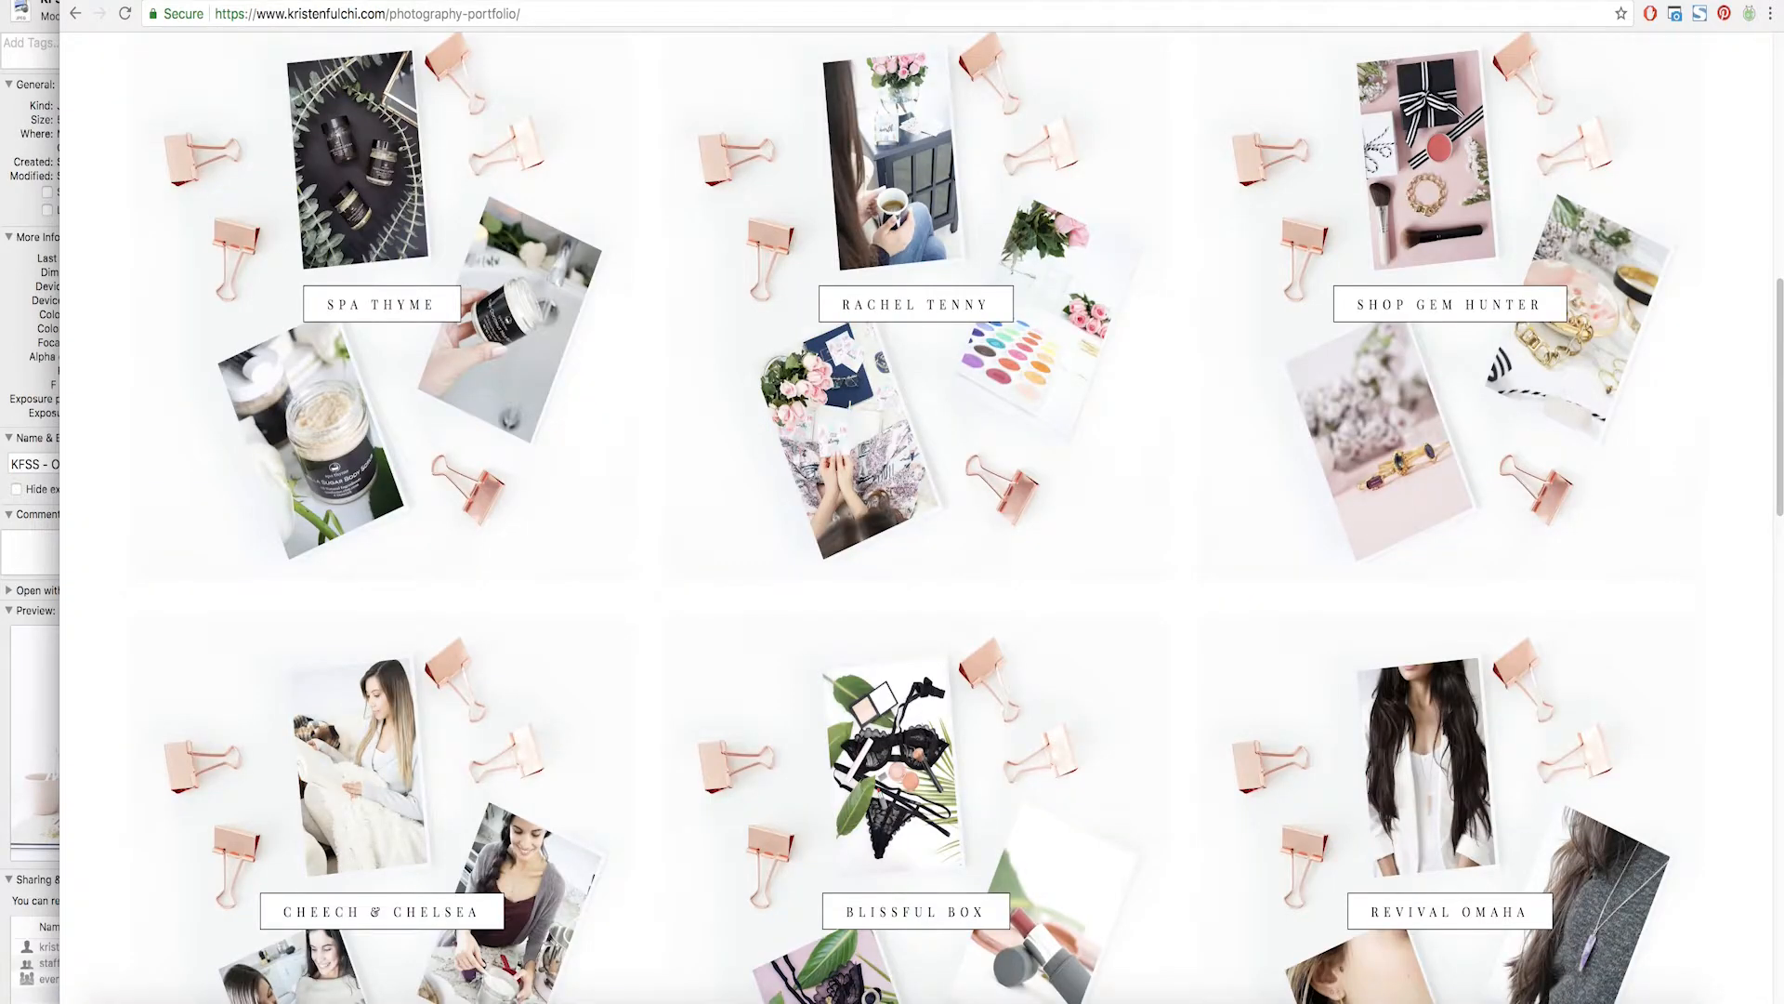
pyautogui.moveTo(793, 140)
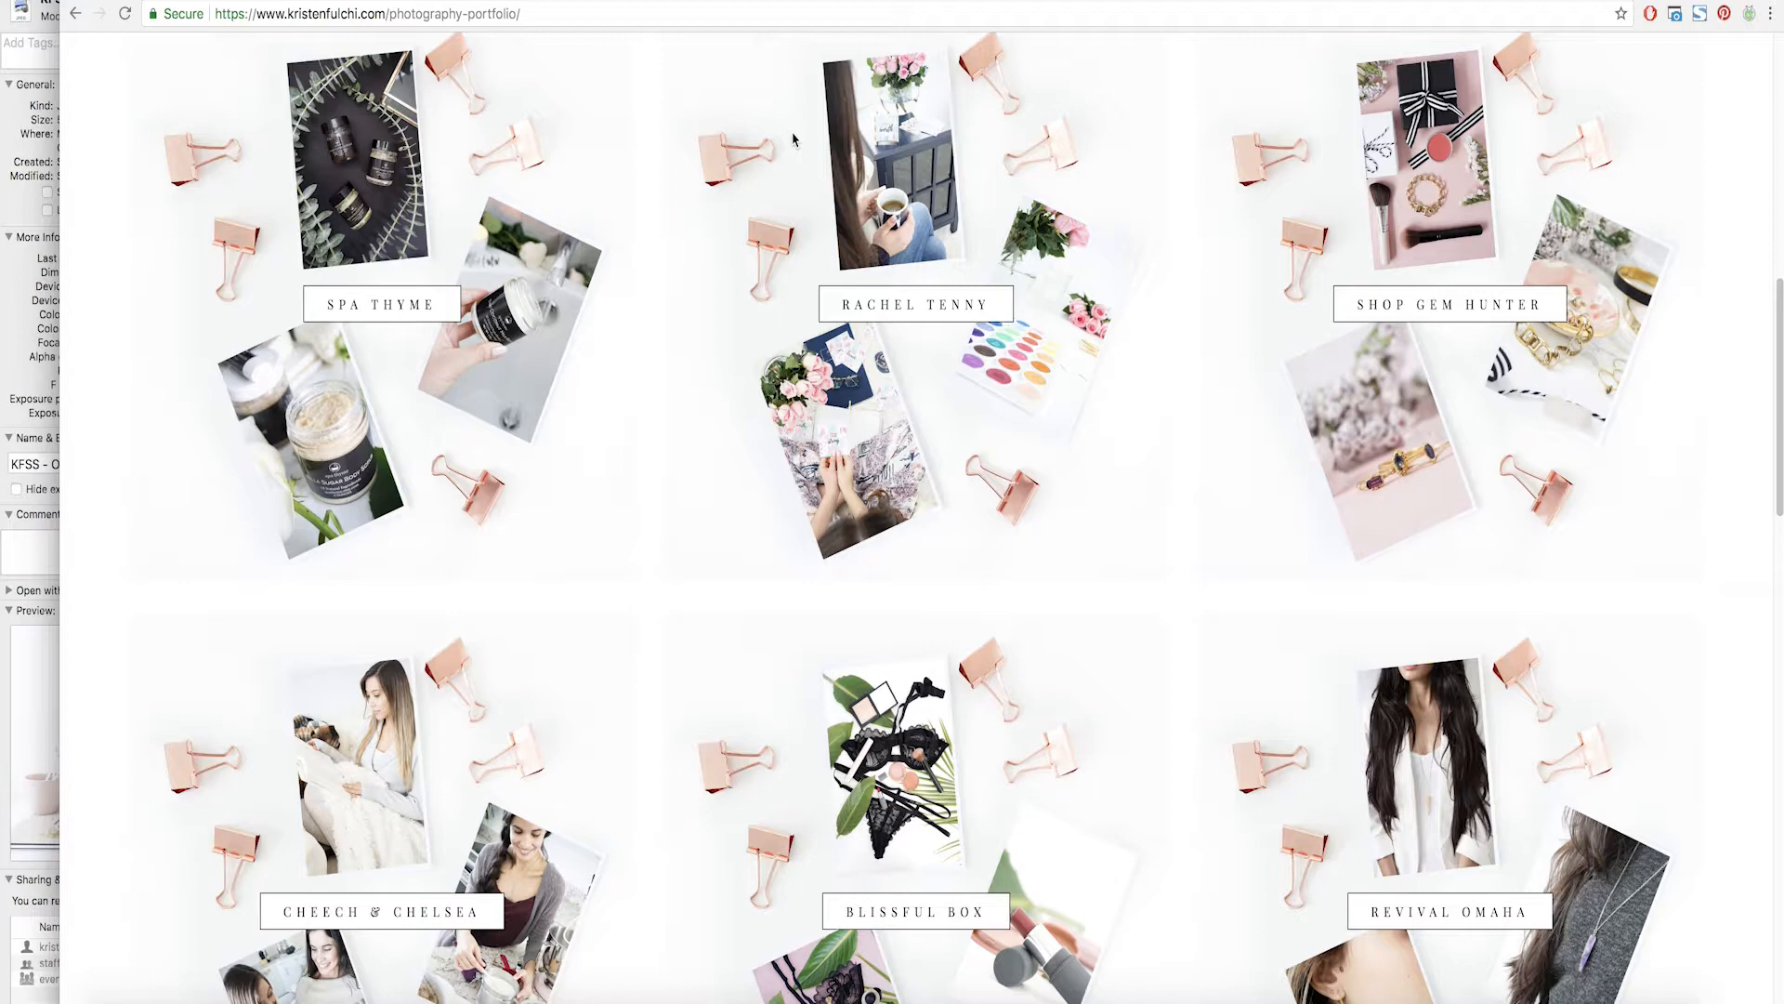
# Capture the visible part of the photography portfolio page with FireShot.
pyautogui.scroll(3)
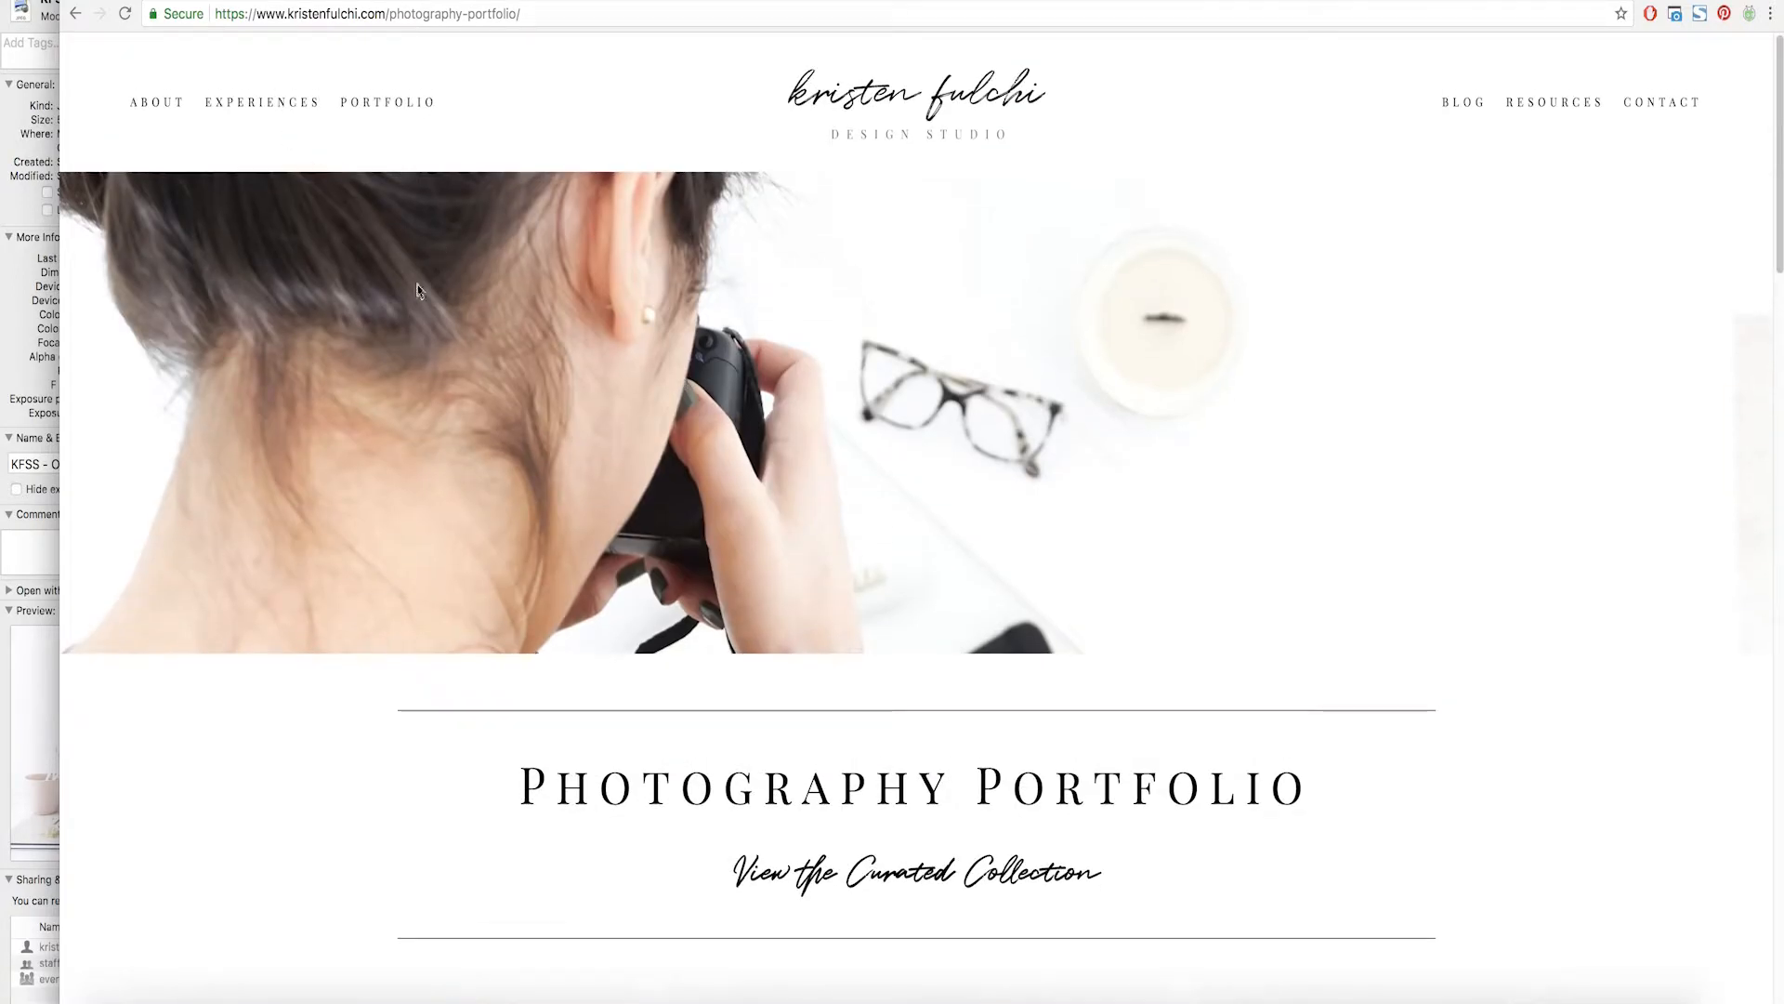
pyautogui.scroll(-3)
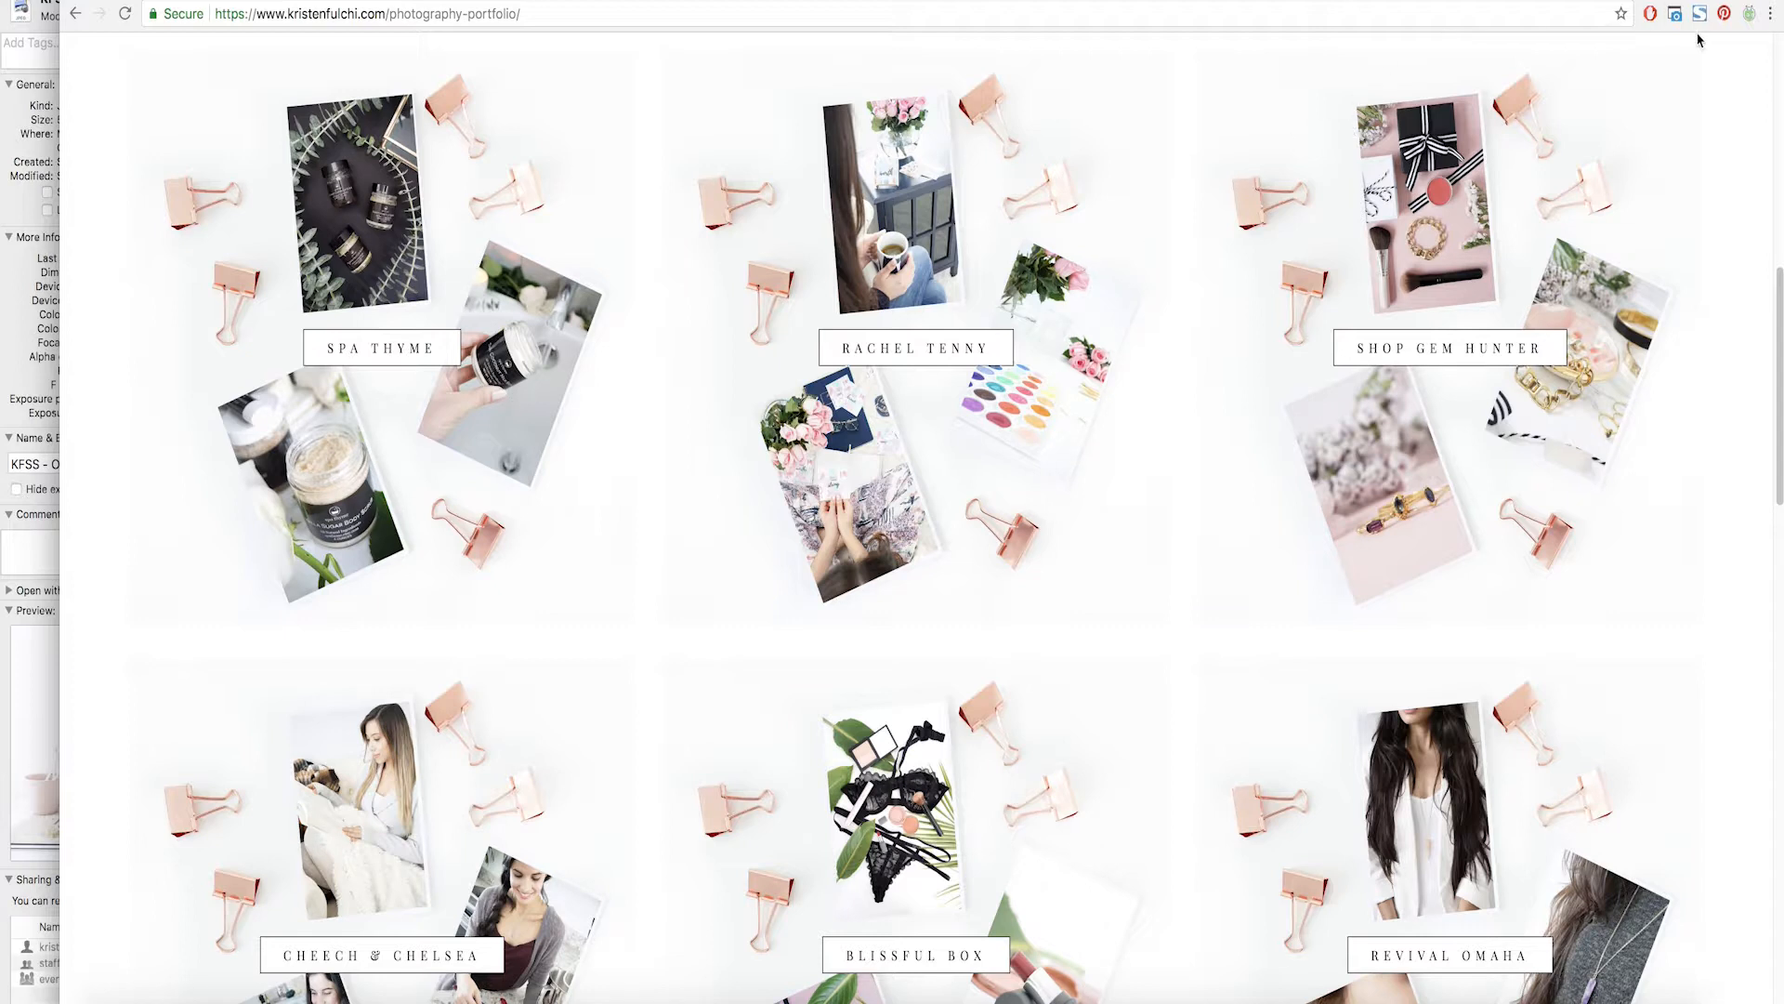
pyautogui.click(1699, 13)
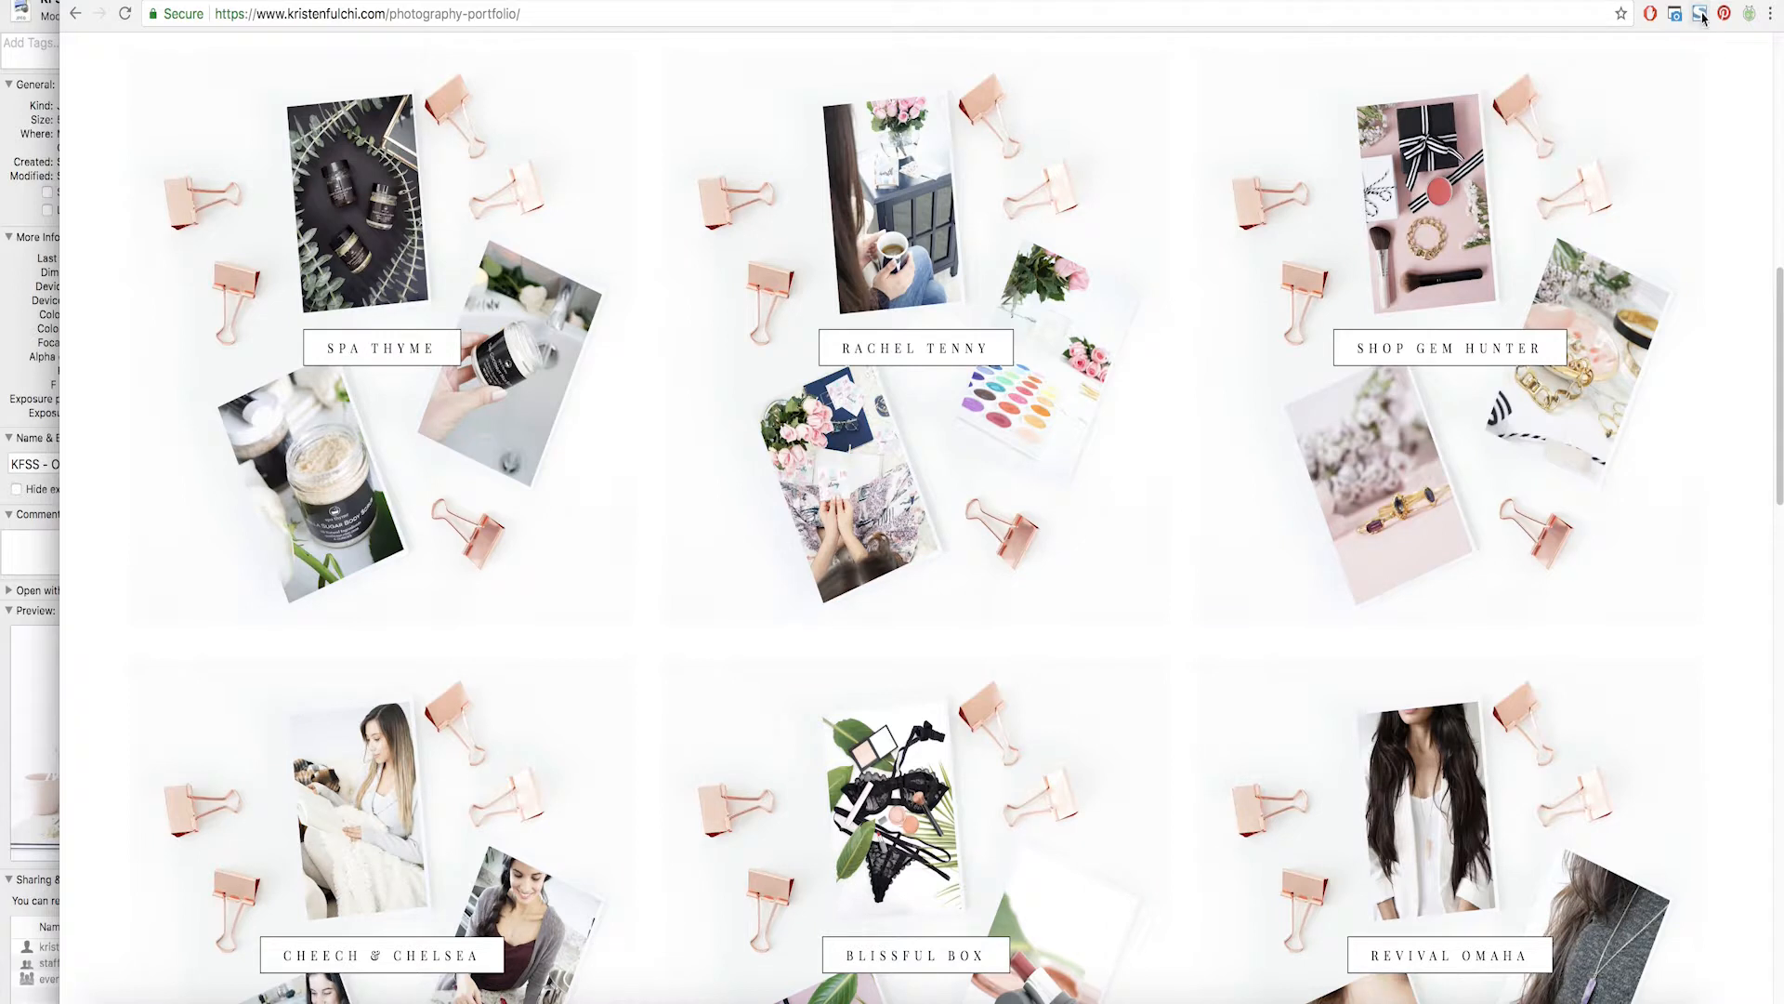
pyautogui.moveTo(1702, 17)
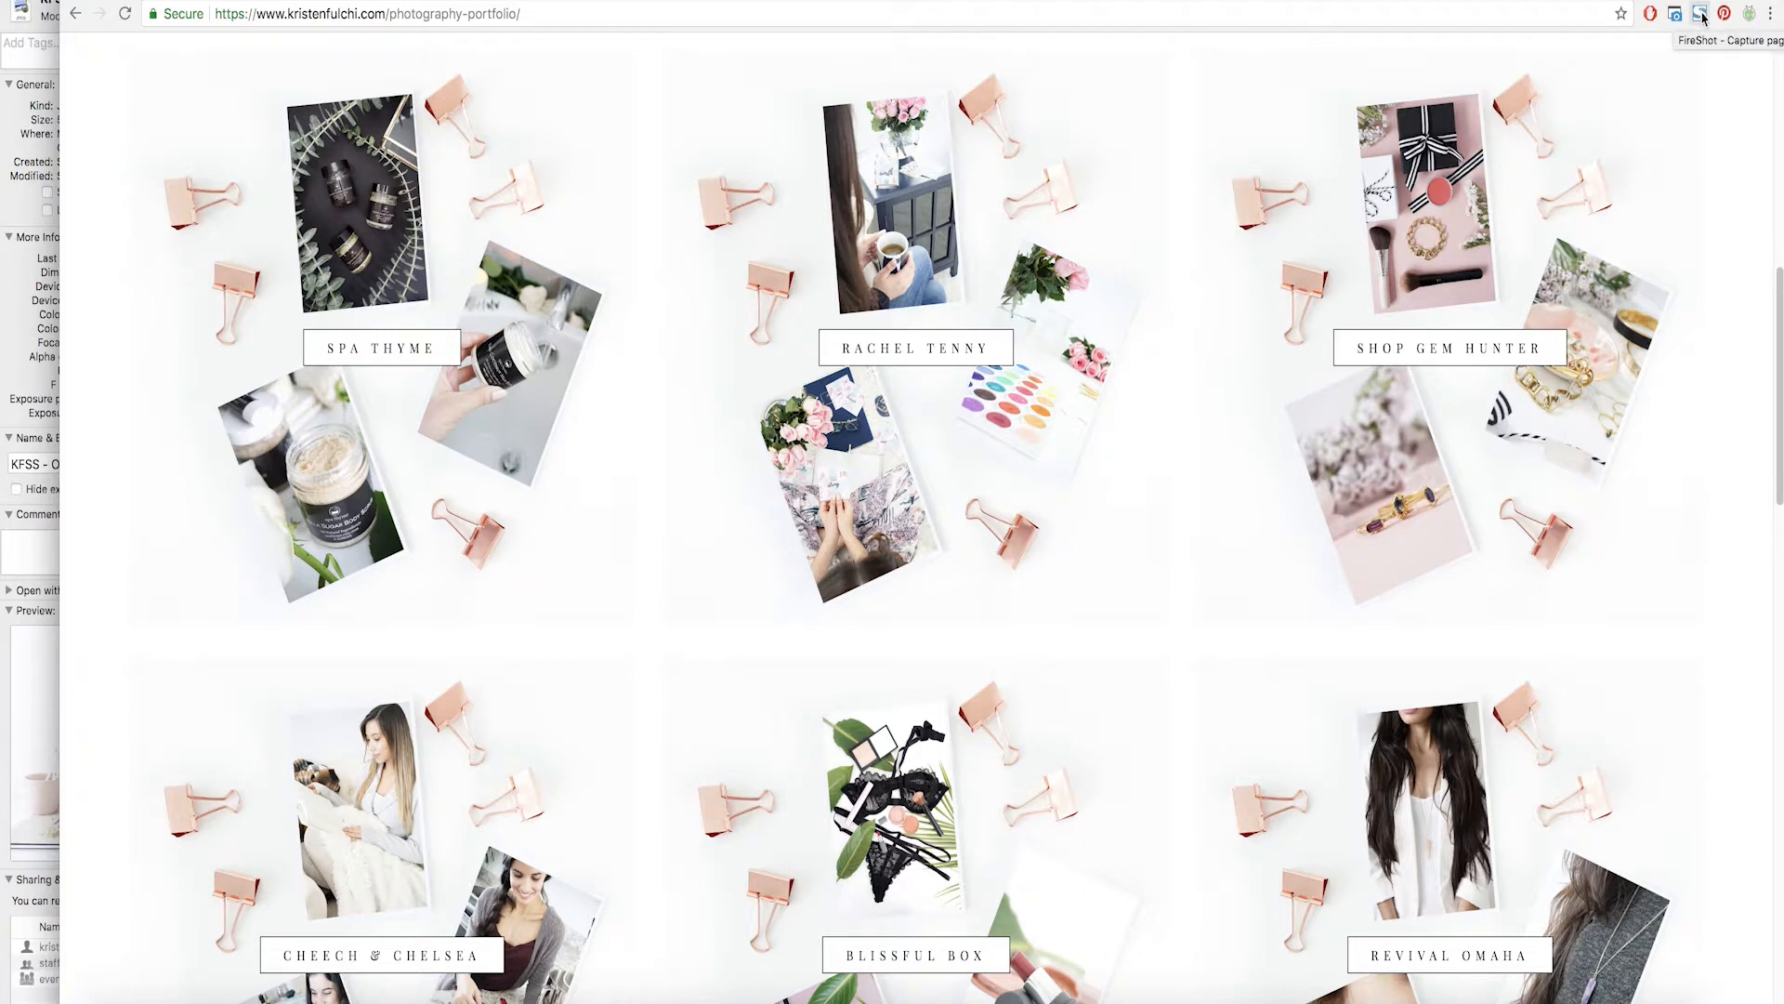
pyautogui.click(1701, 13)
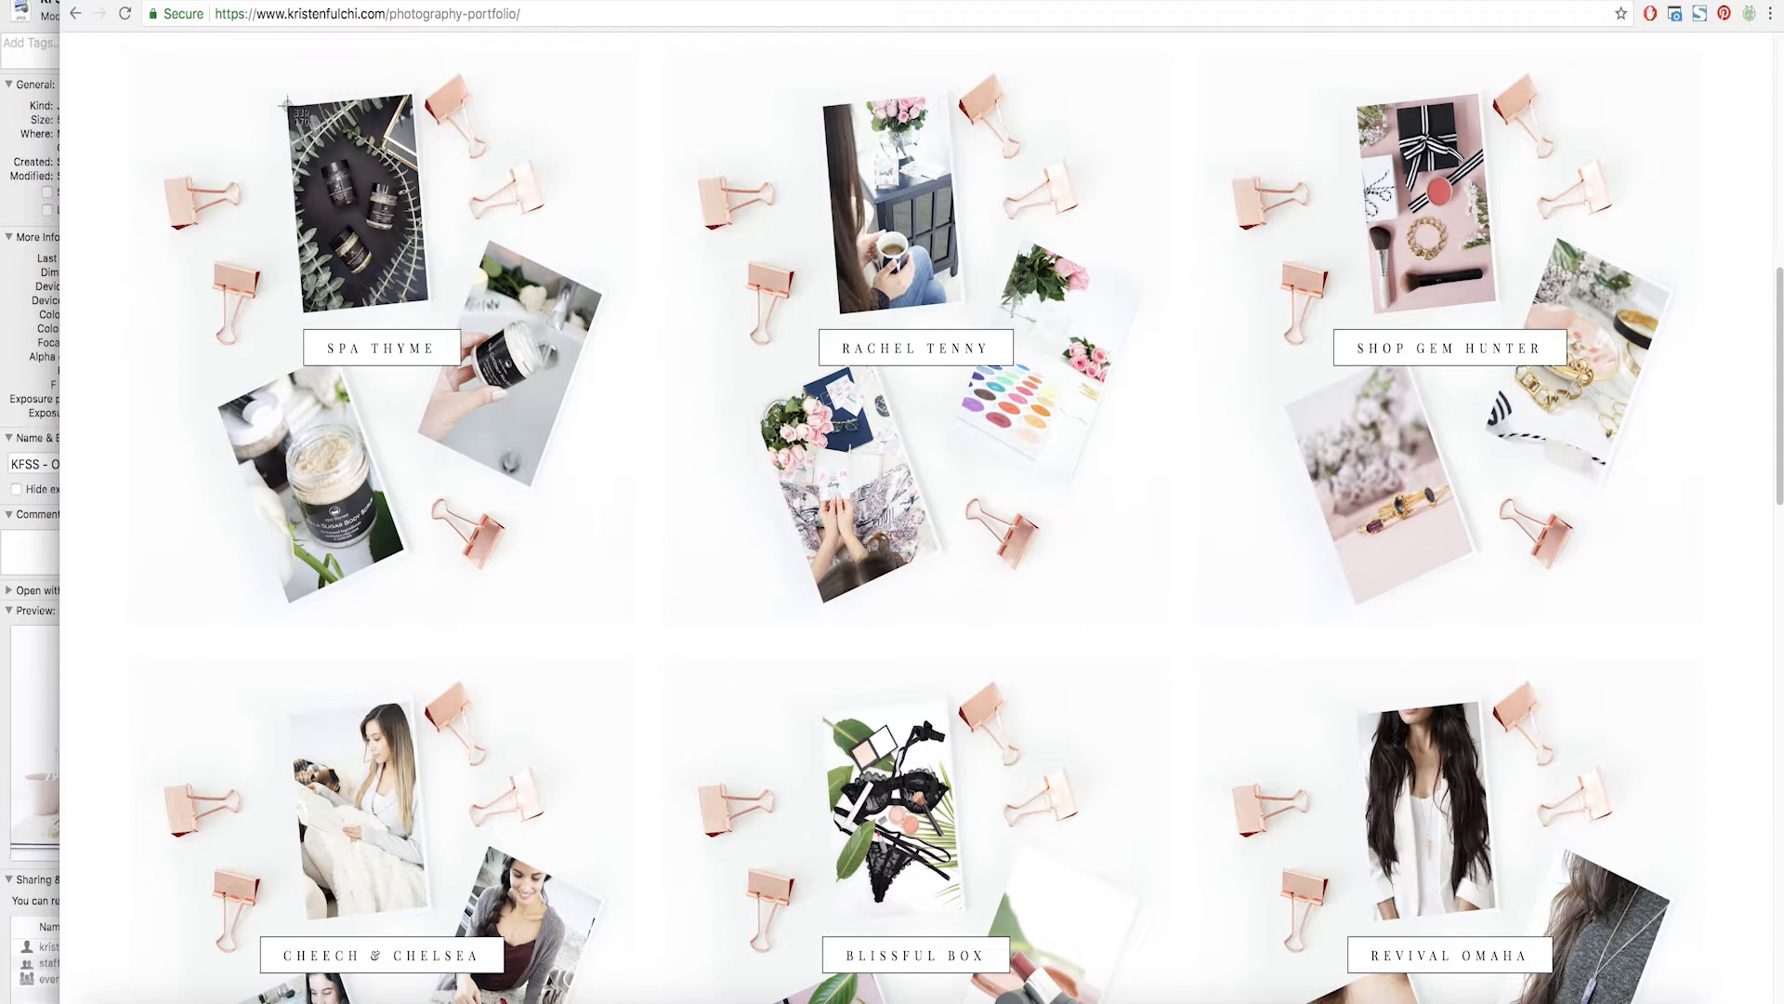
pyautogui.moveTo(81, 48)
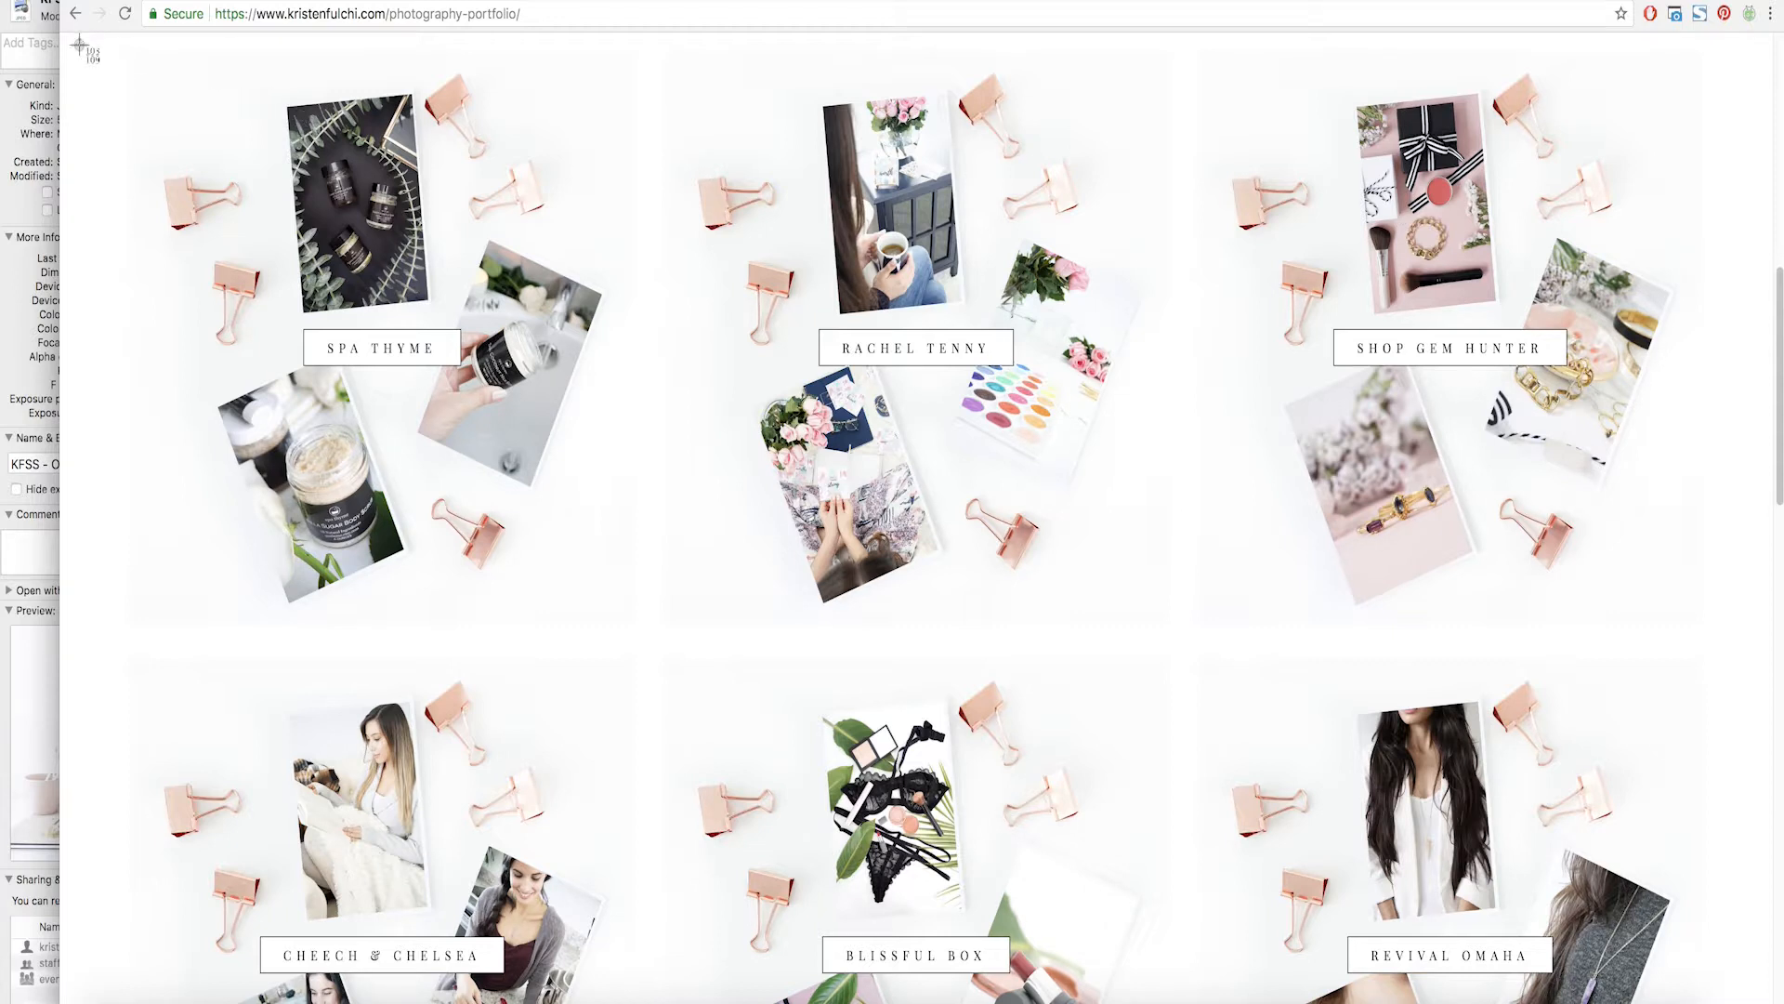
pyautogui.moveTo(923, 664)
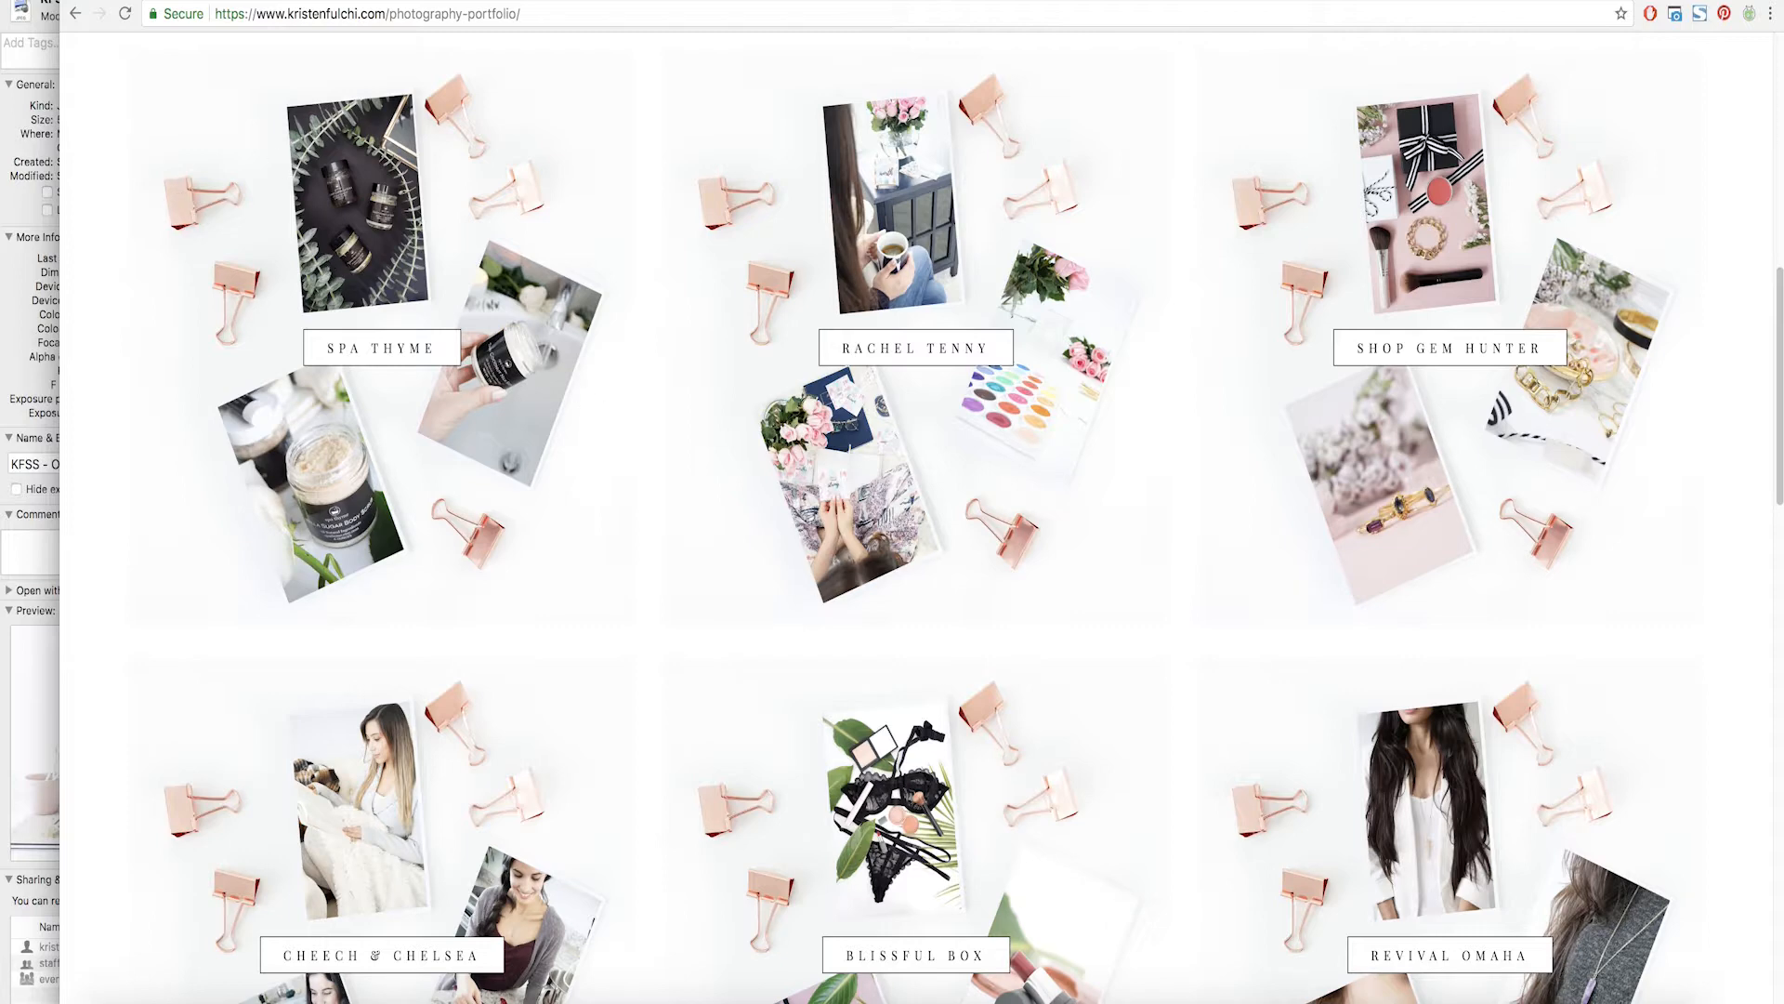
pyautogui.click(1673, 13)
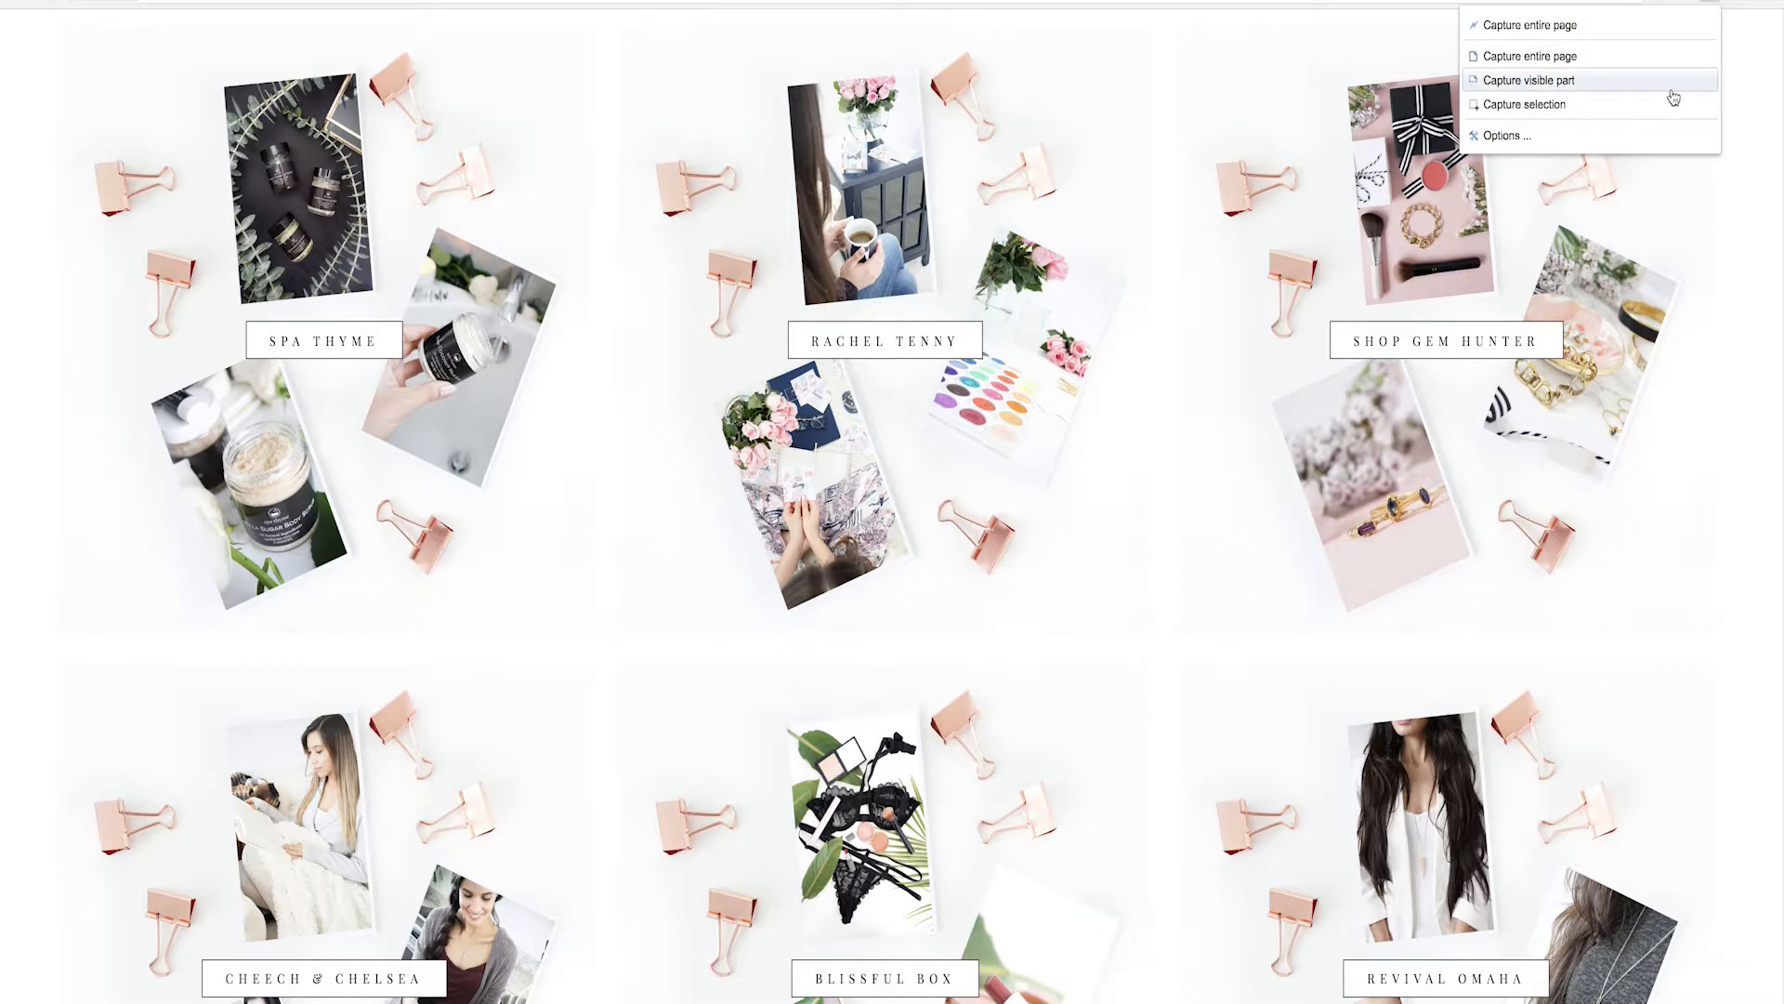
pyautogui.click(1531, 80)
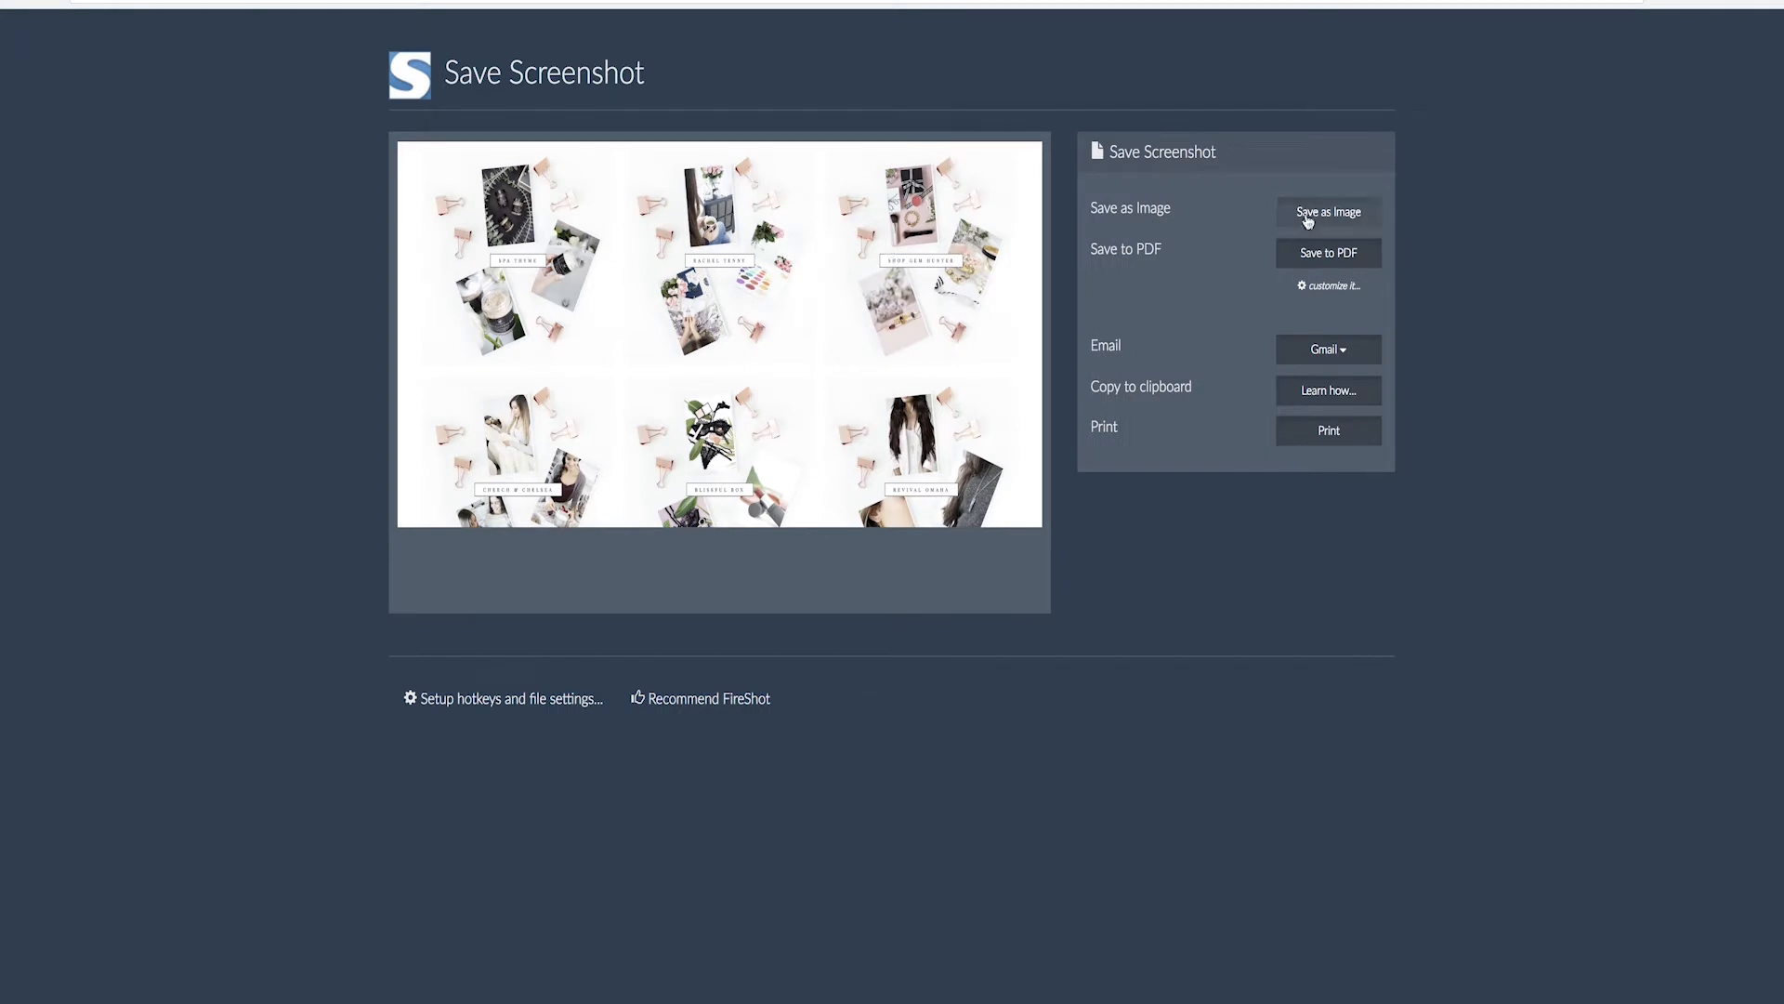
# Save the capture as the JPEG image Test.jpg.
pyautogui.click(1327, 212)
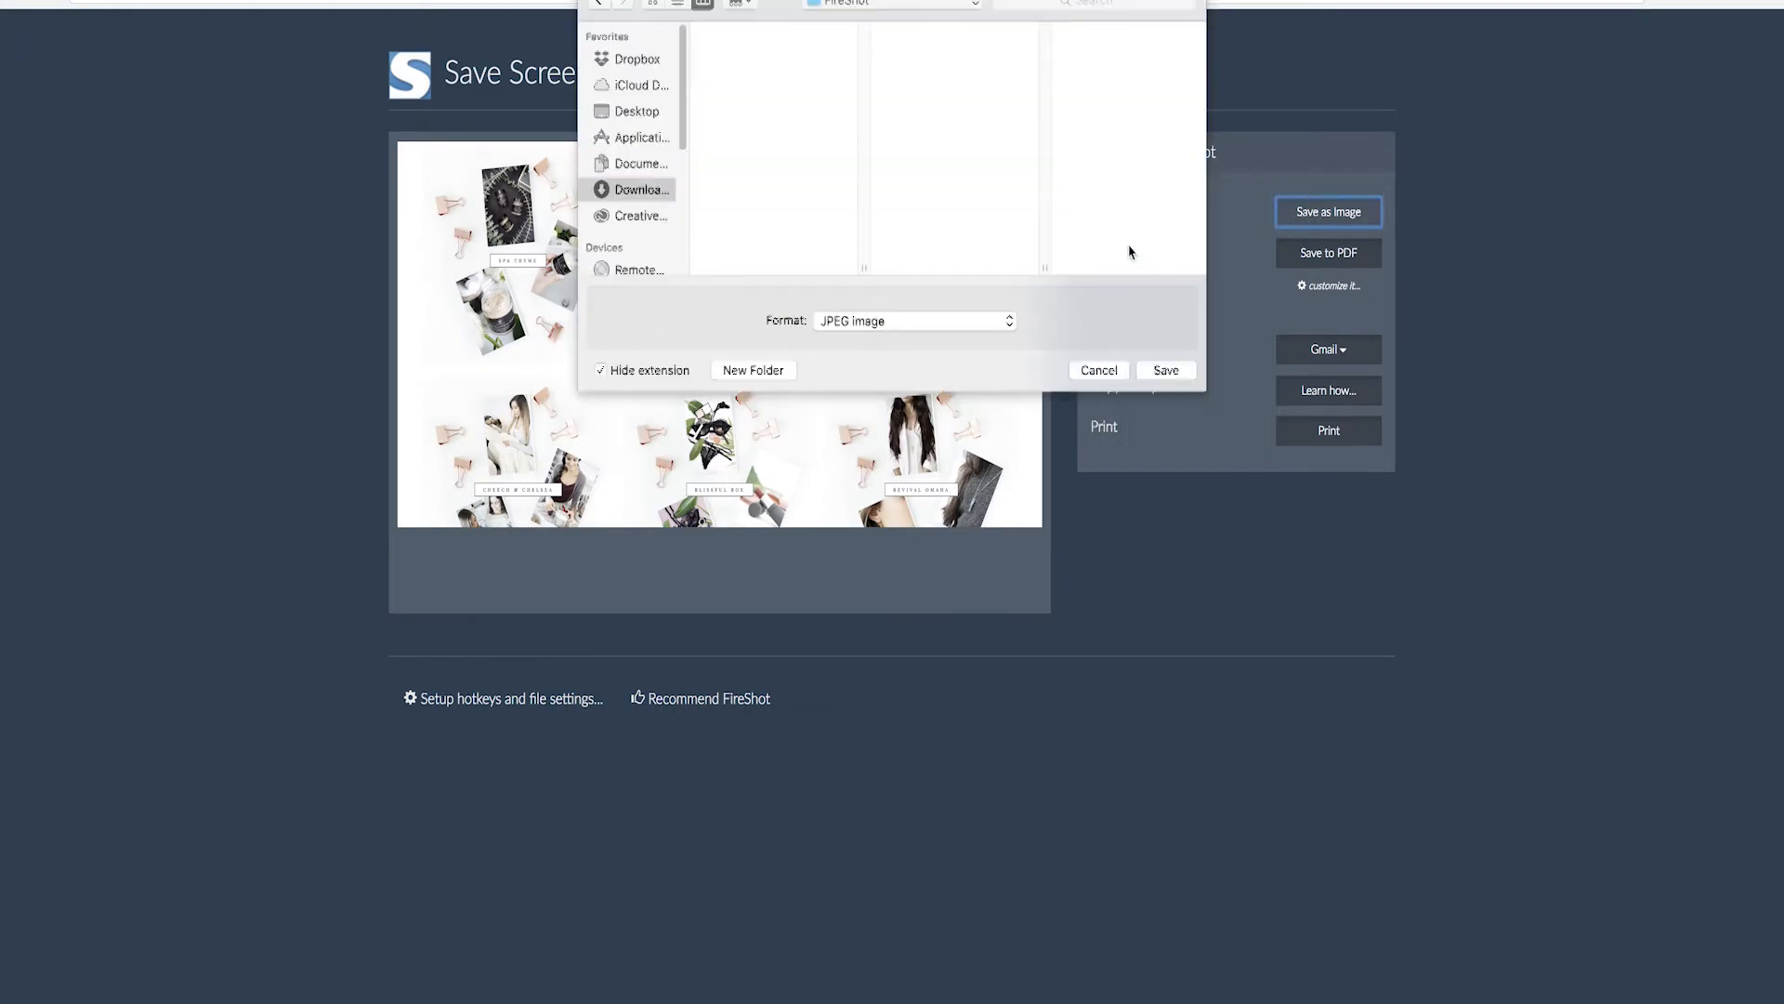
pyautogui.click(635, 160)
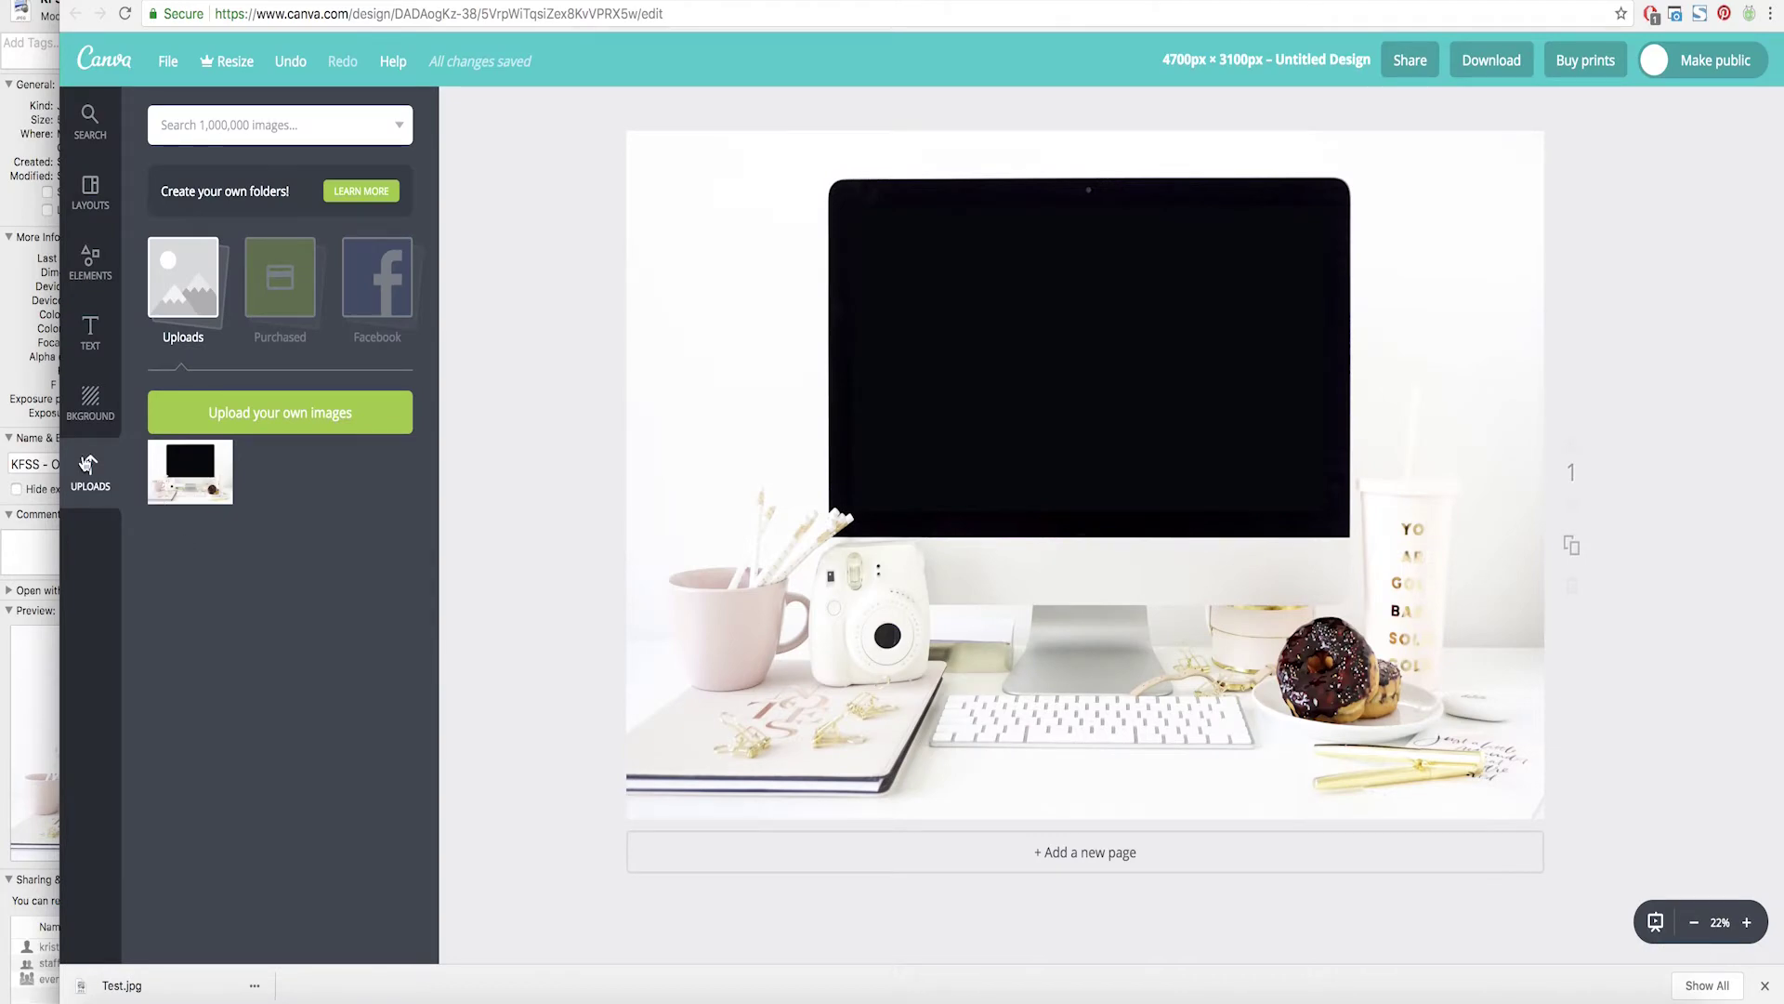
# Upload the Test.jpg screenshot from the Desktop into Canva.
pyautogui.click(281, 413)
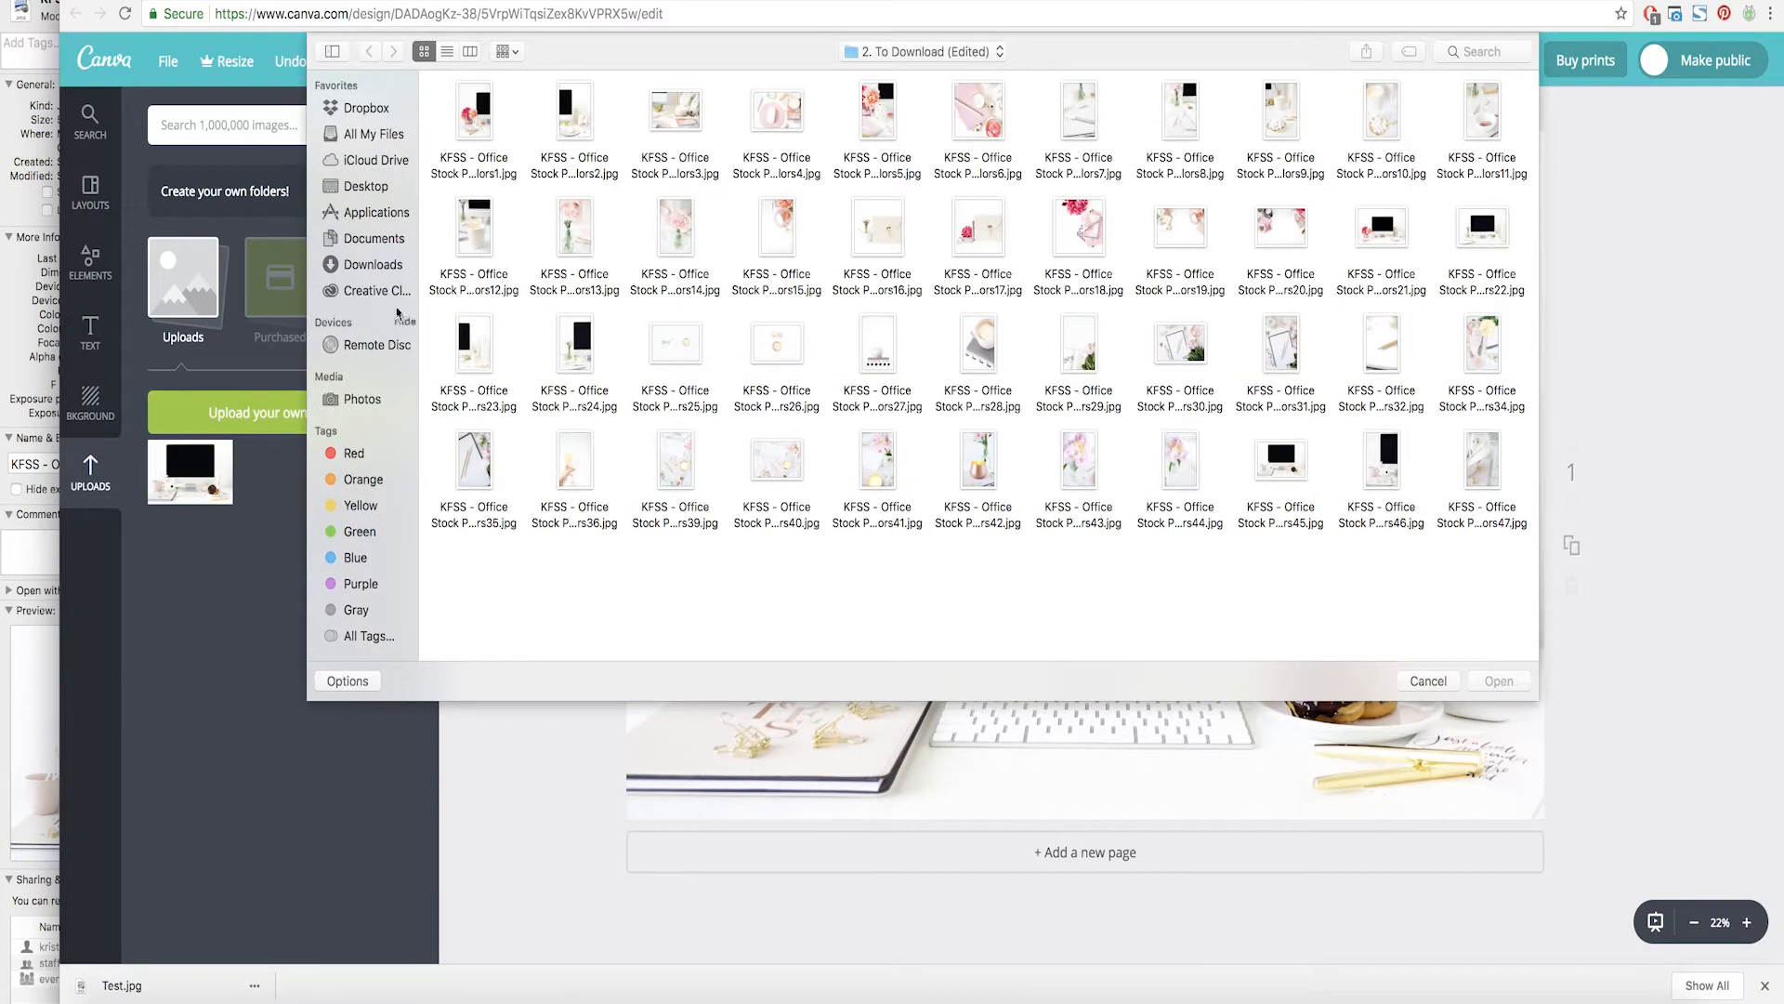
pyautogui.click(354, 186)
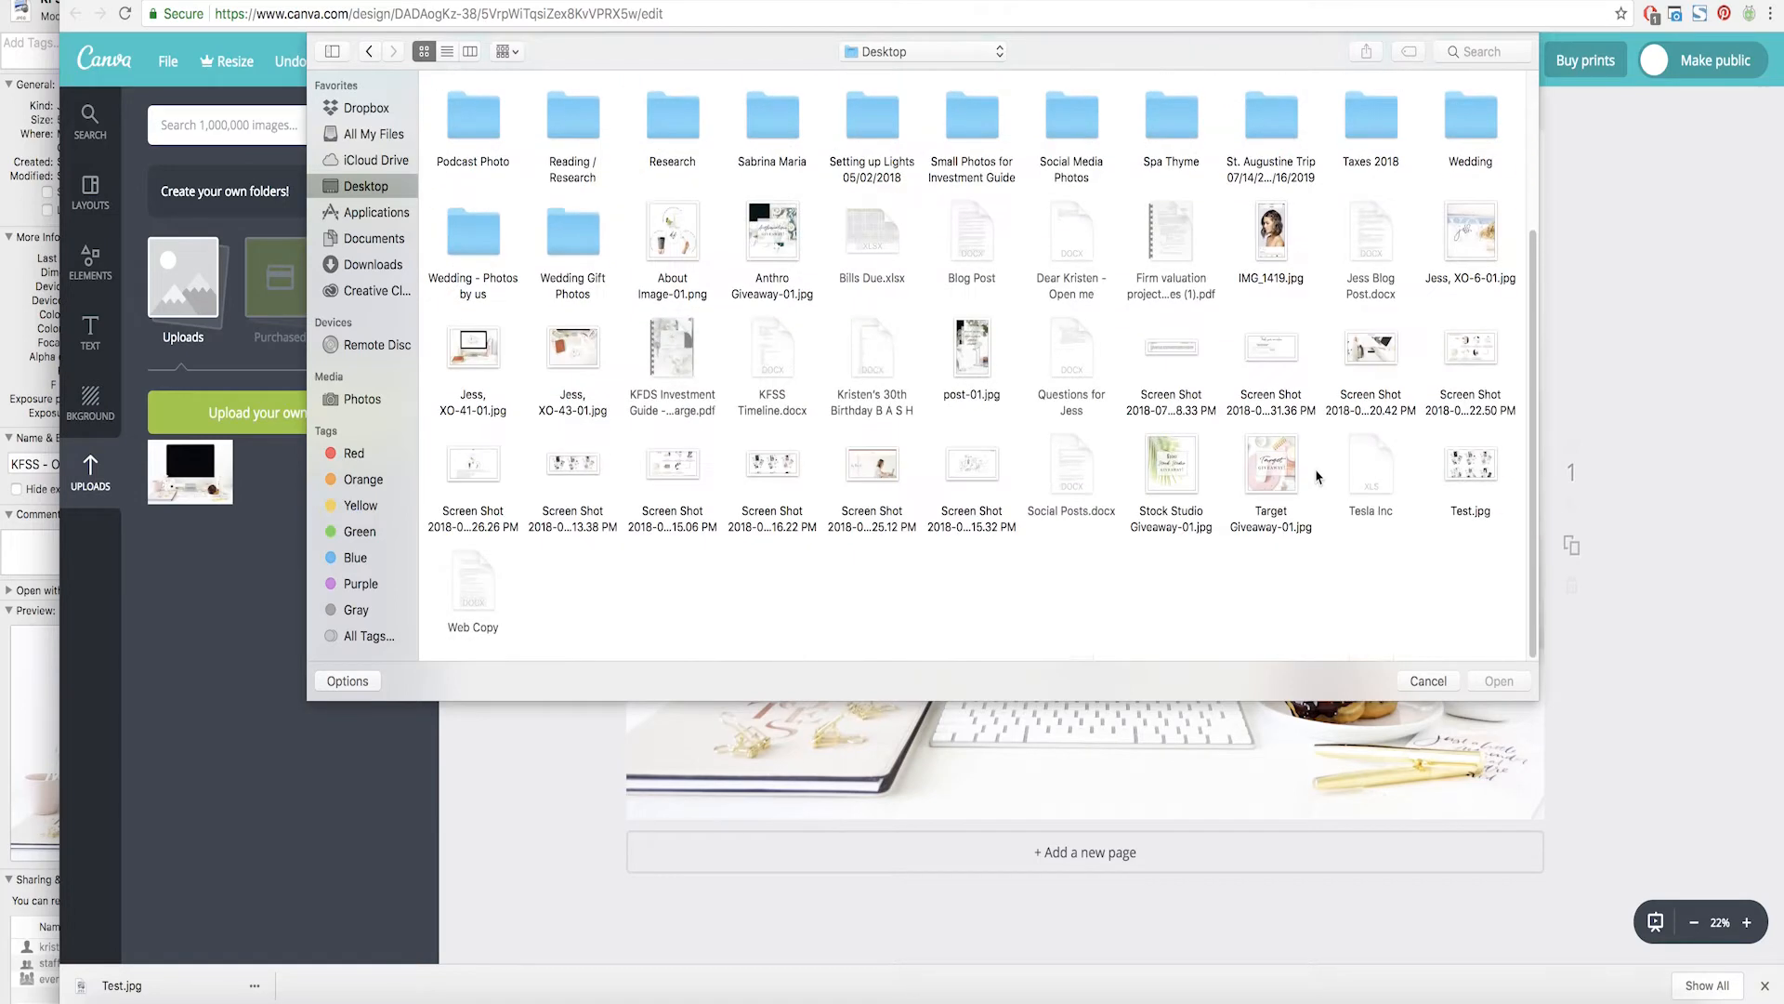
pyautogui.click(1469, 467)
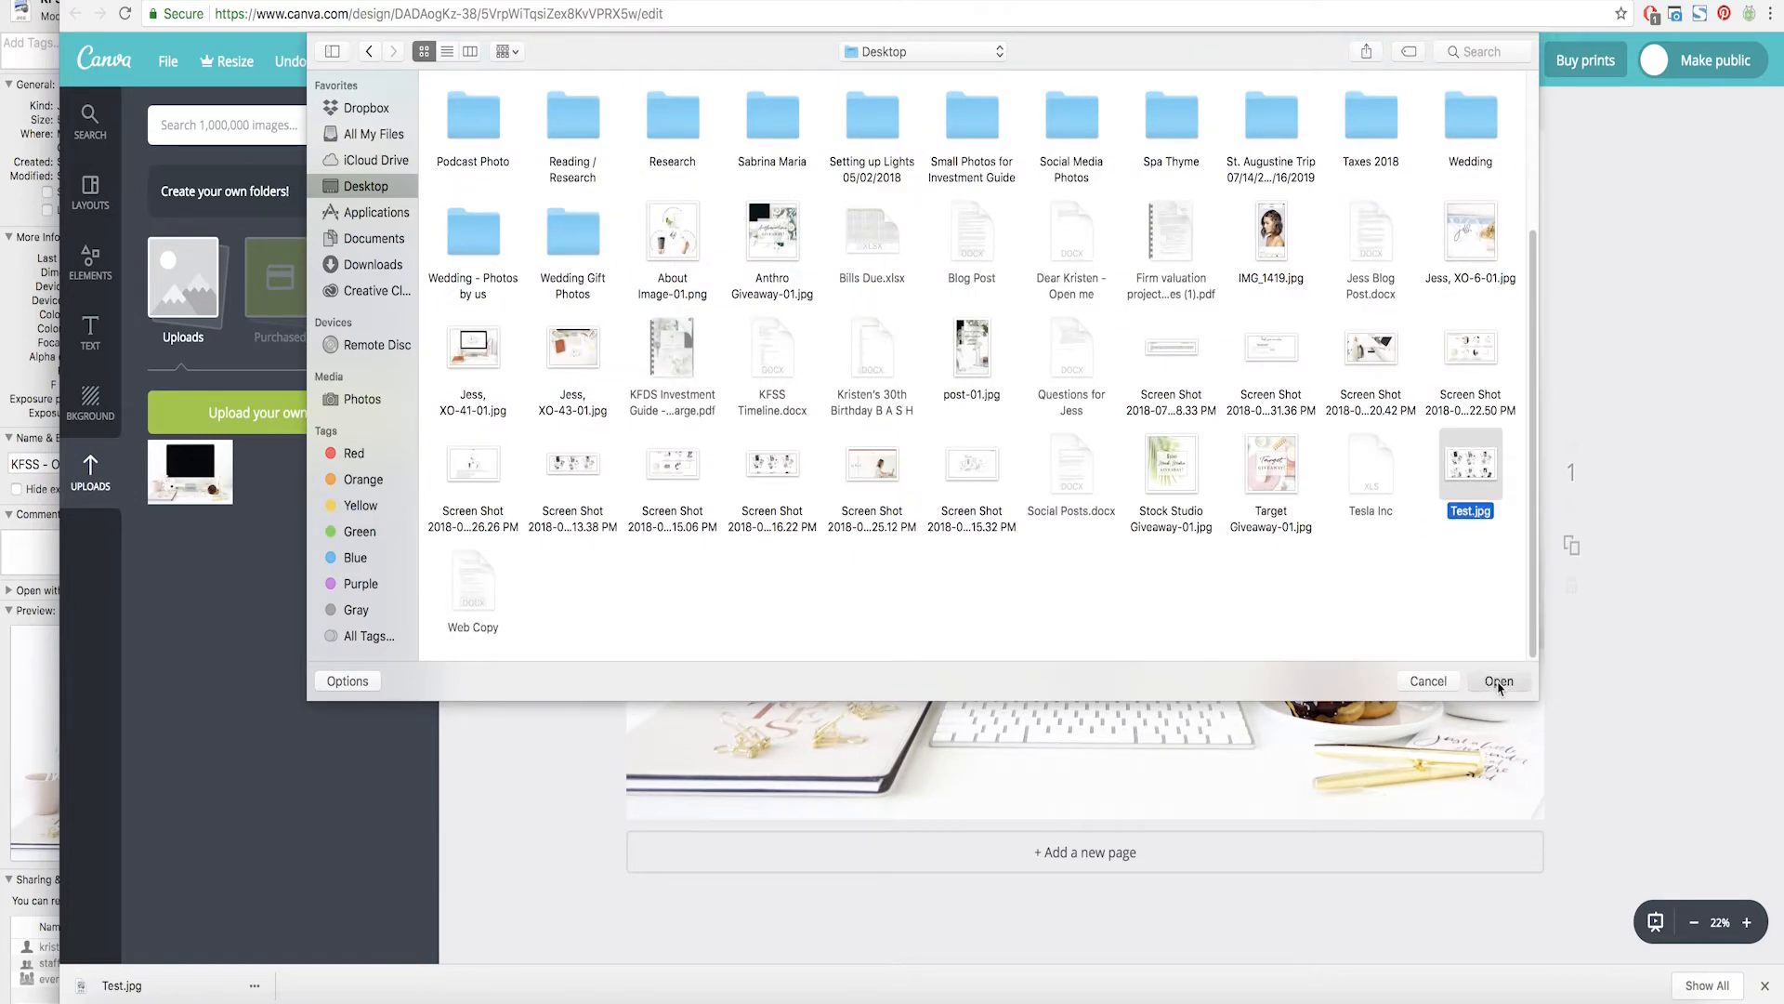
pyautogui.click(1498, 680)
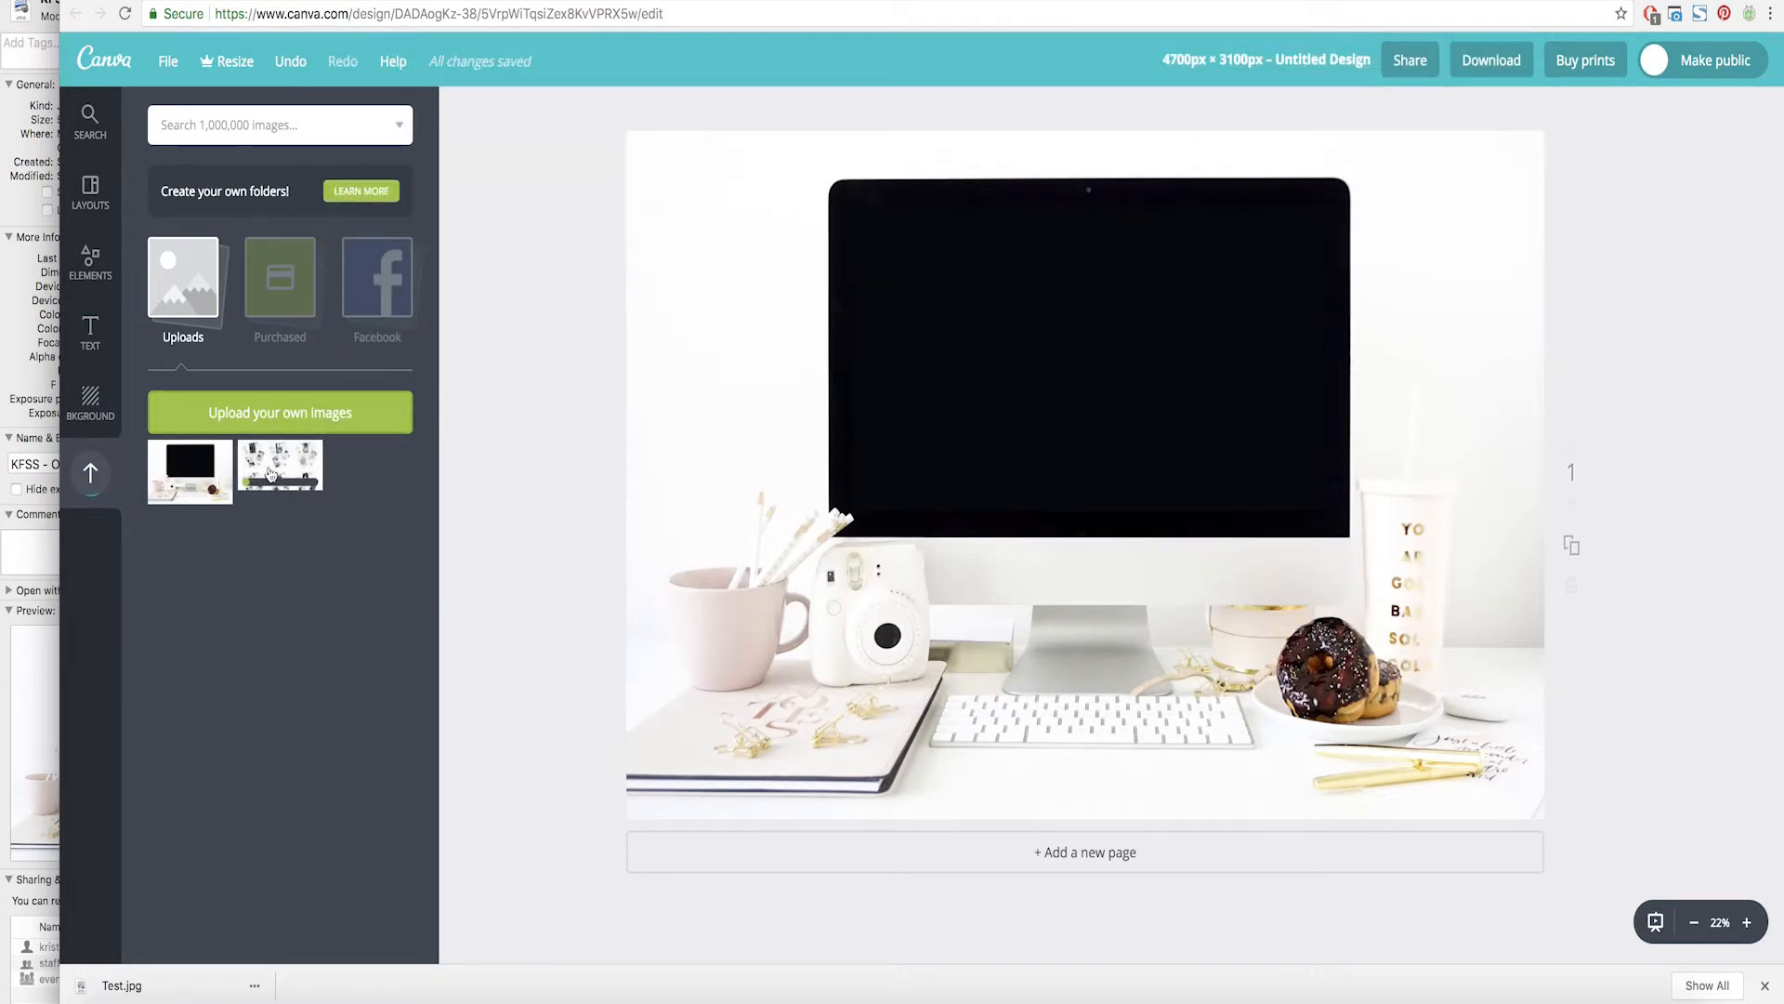
# Place the screenshot over the monitor's black screen in the desk photo.
pyautogui.click(281, 467)
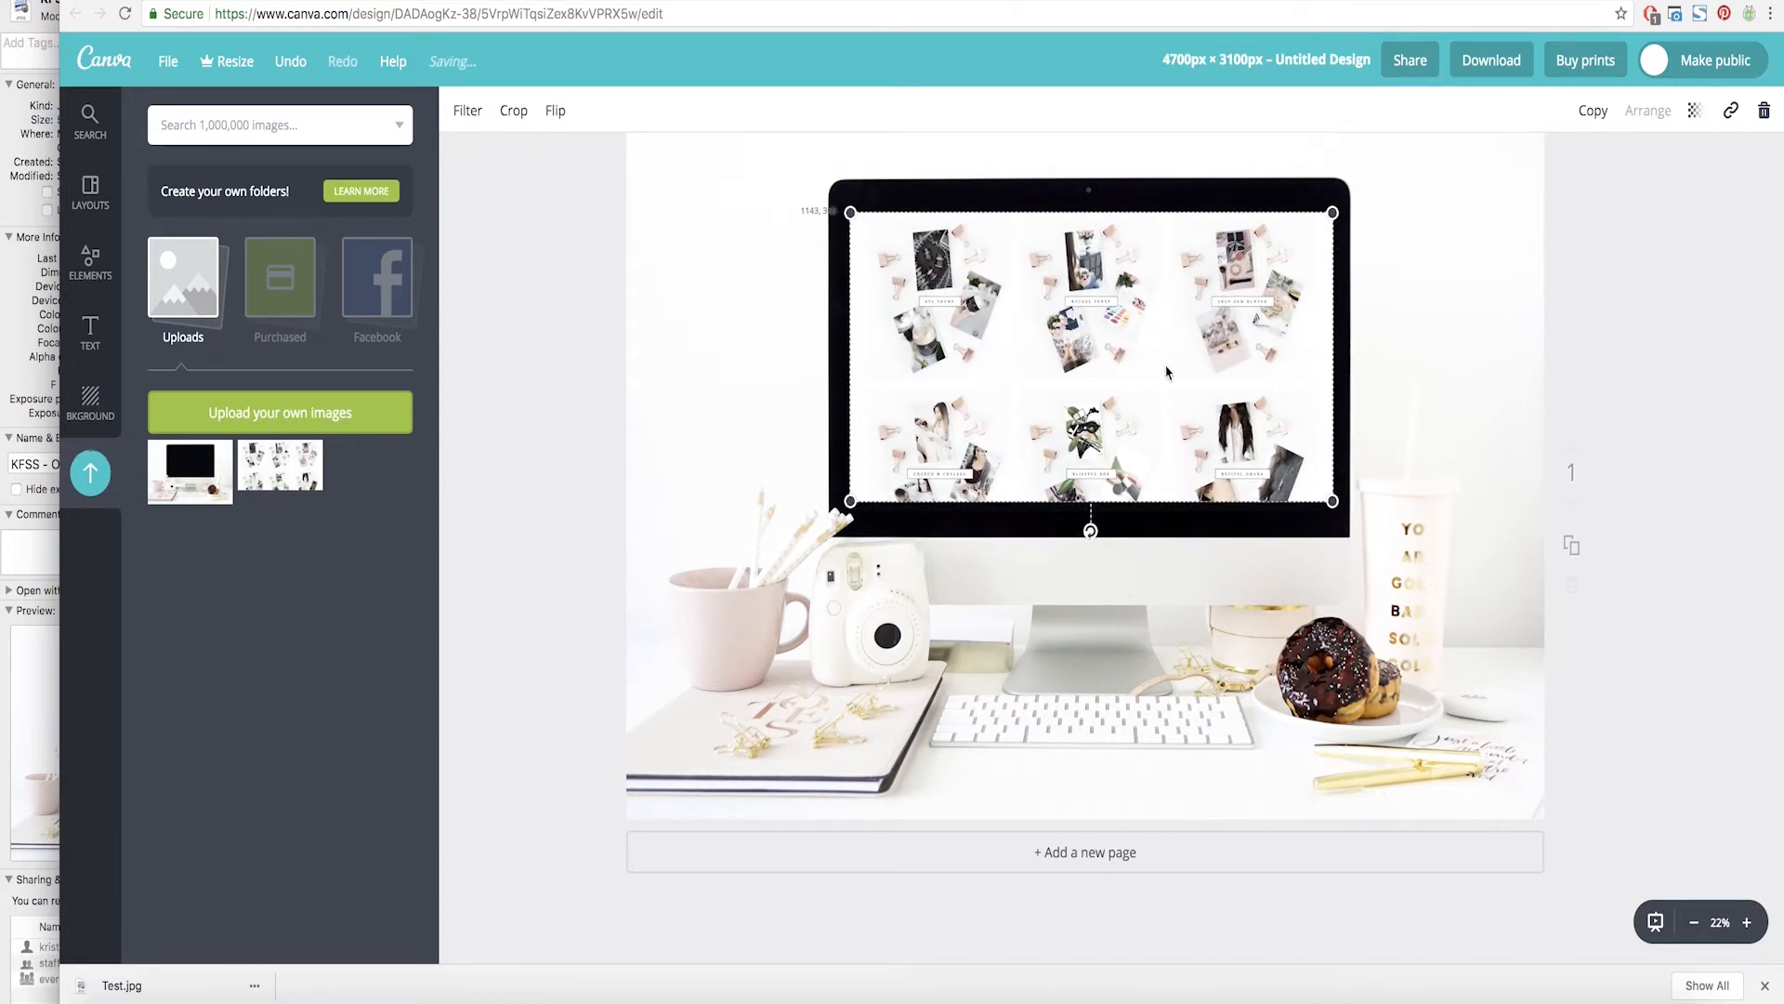
pyautogui.click(1629, 494)
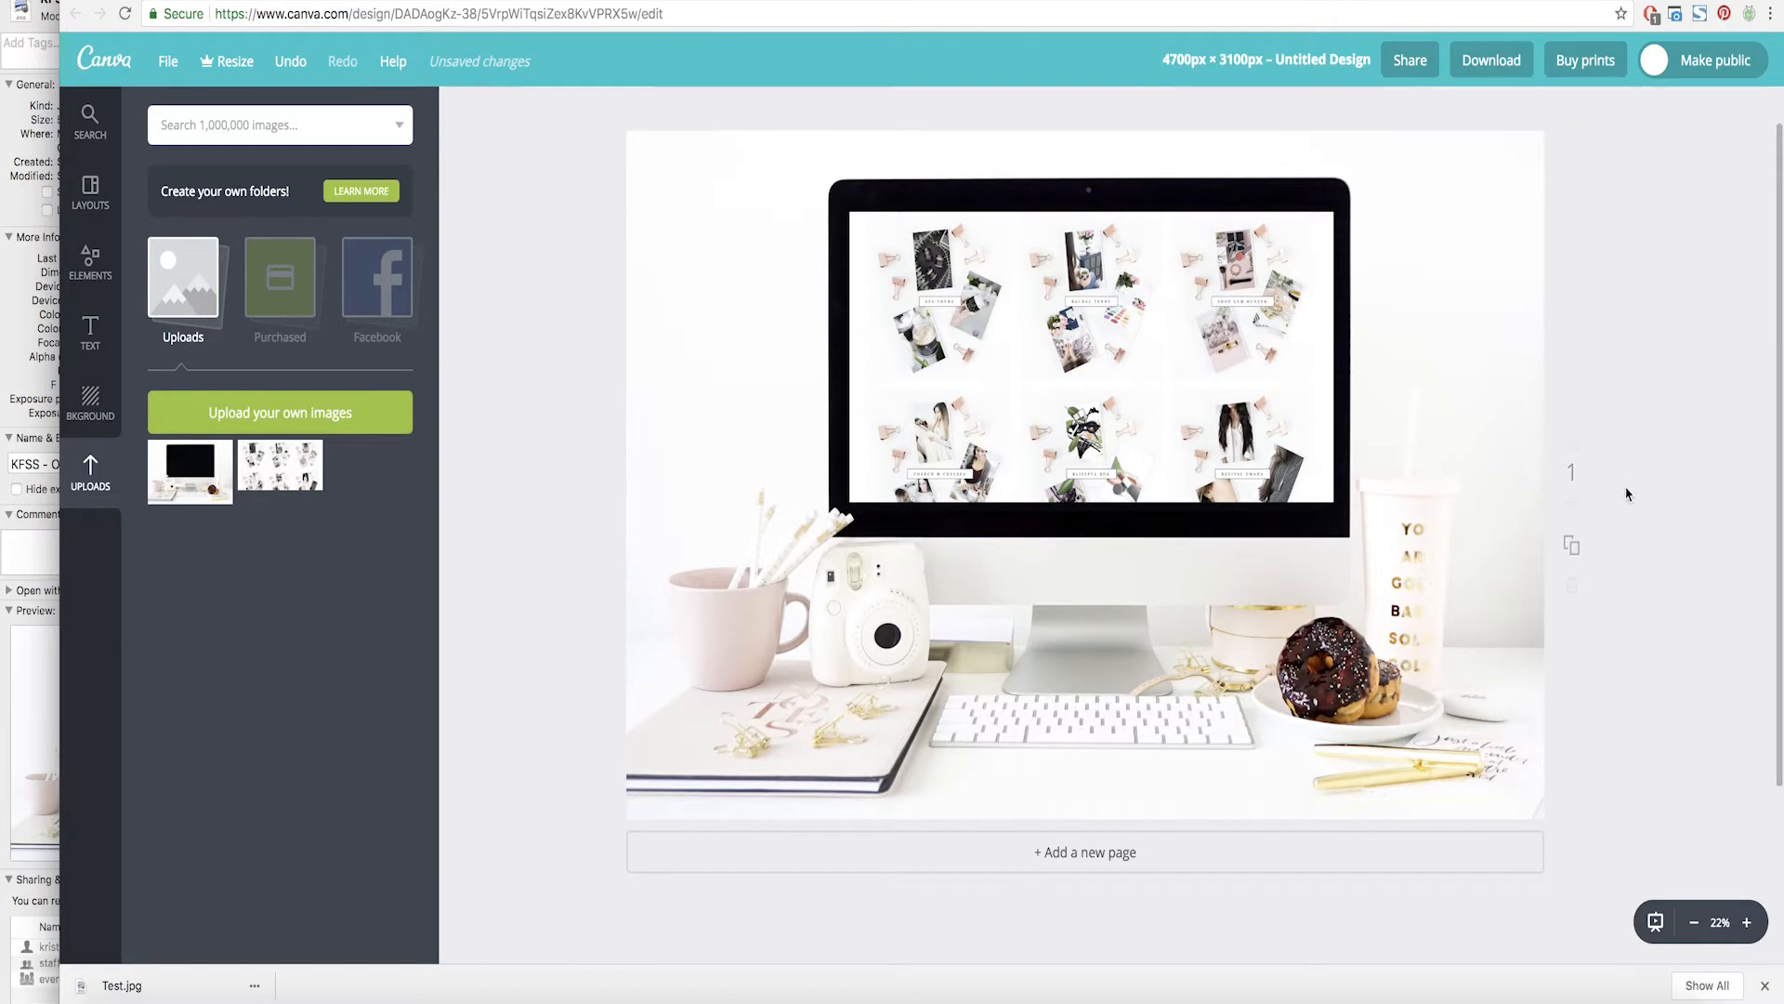
pyautogui.moveTo(1673, 477)
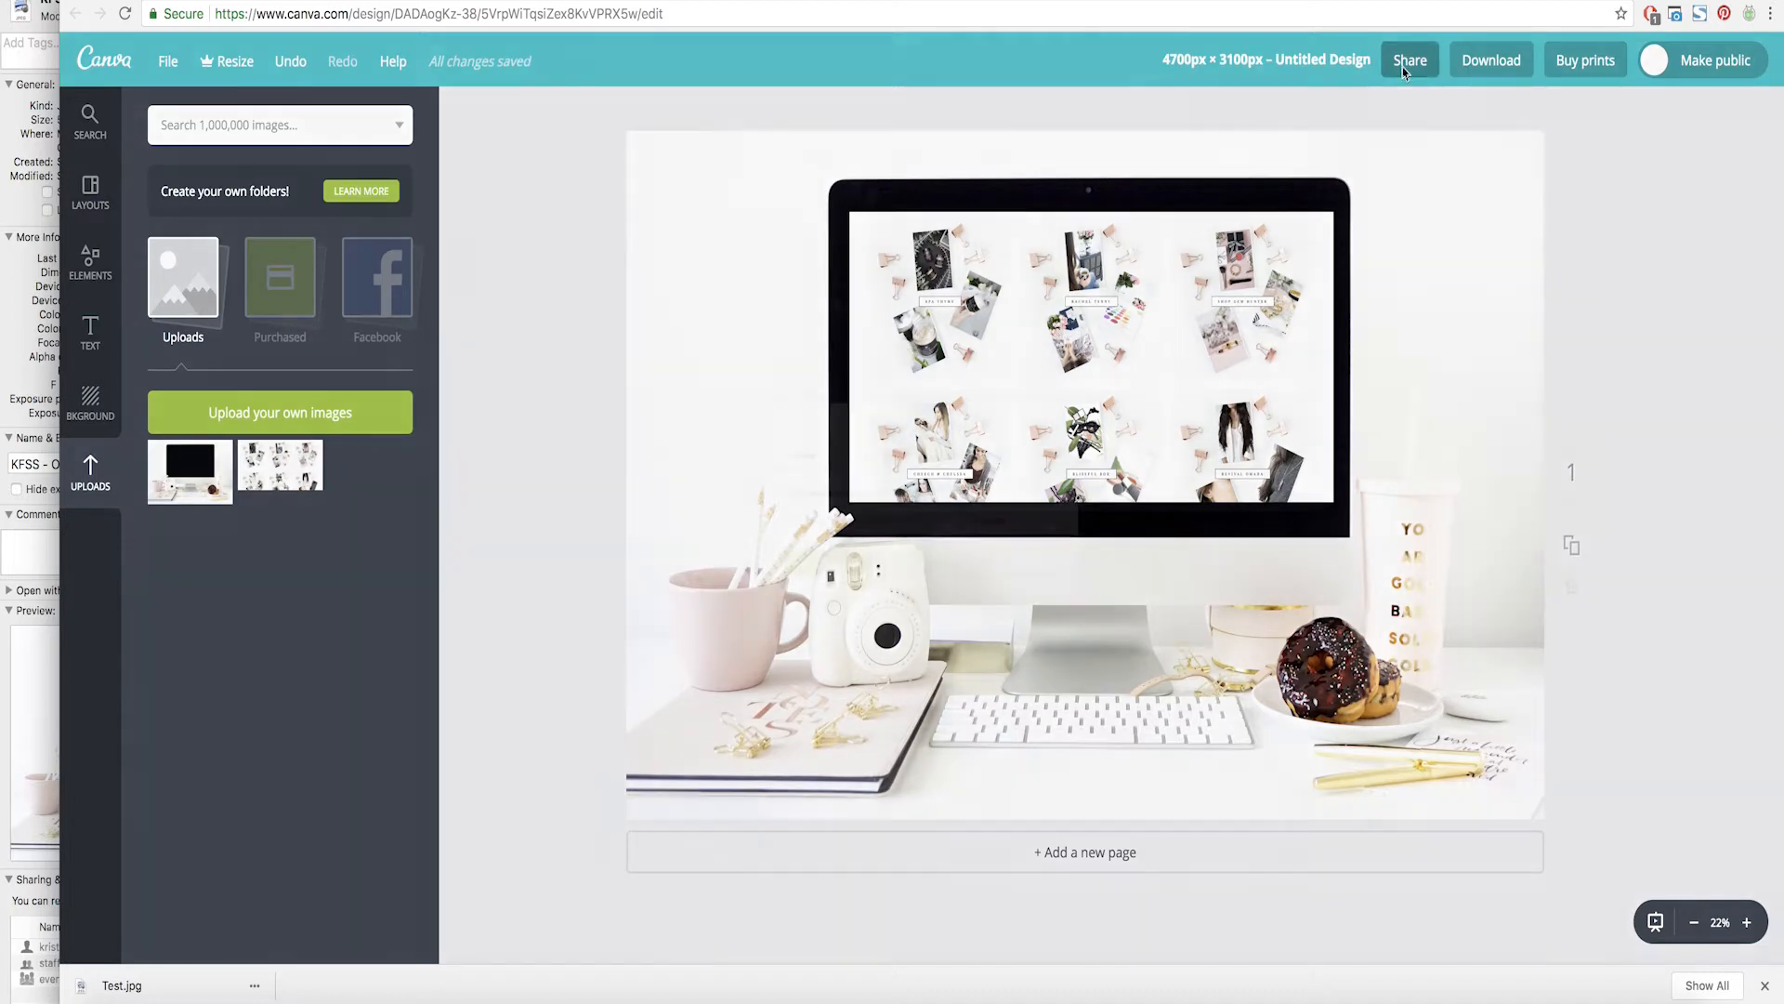
pyautogui.moveTo(1493, 66)
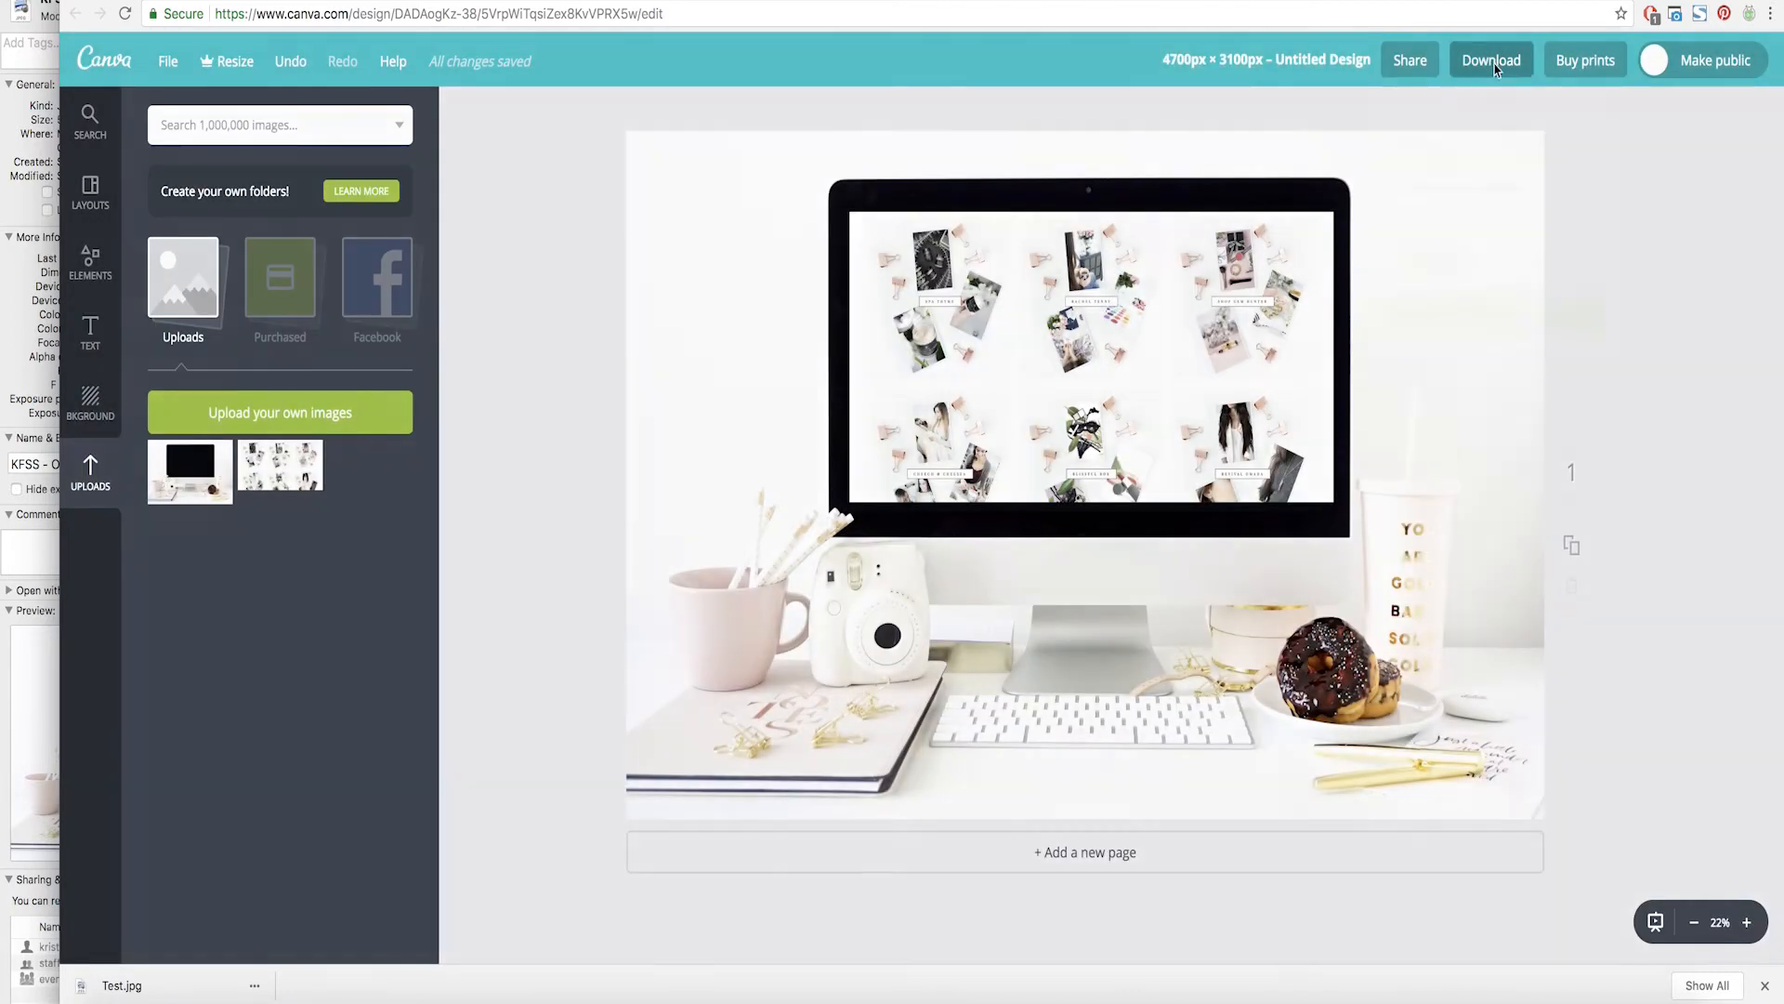
# Download the finished desk mockup as a JPG file.
pyautogui.click(1490, 60)
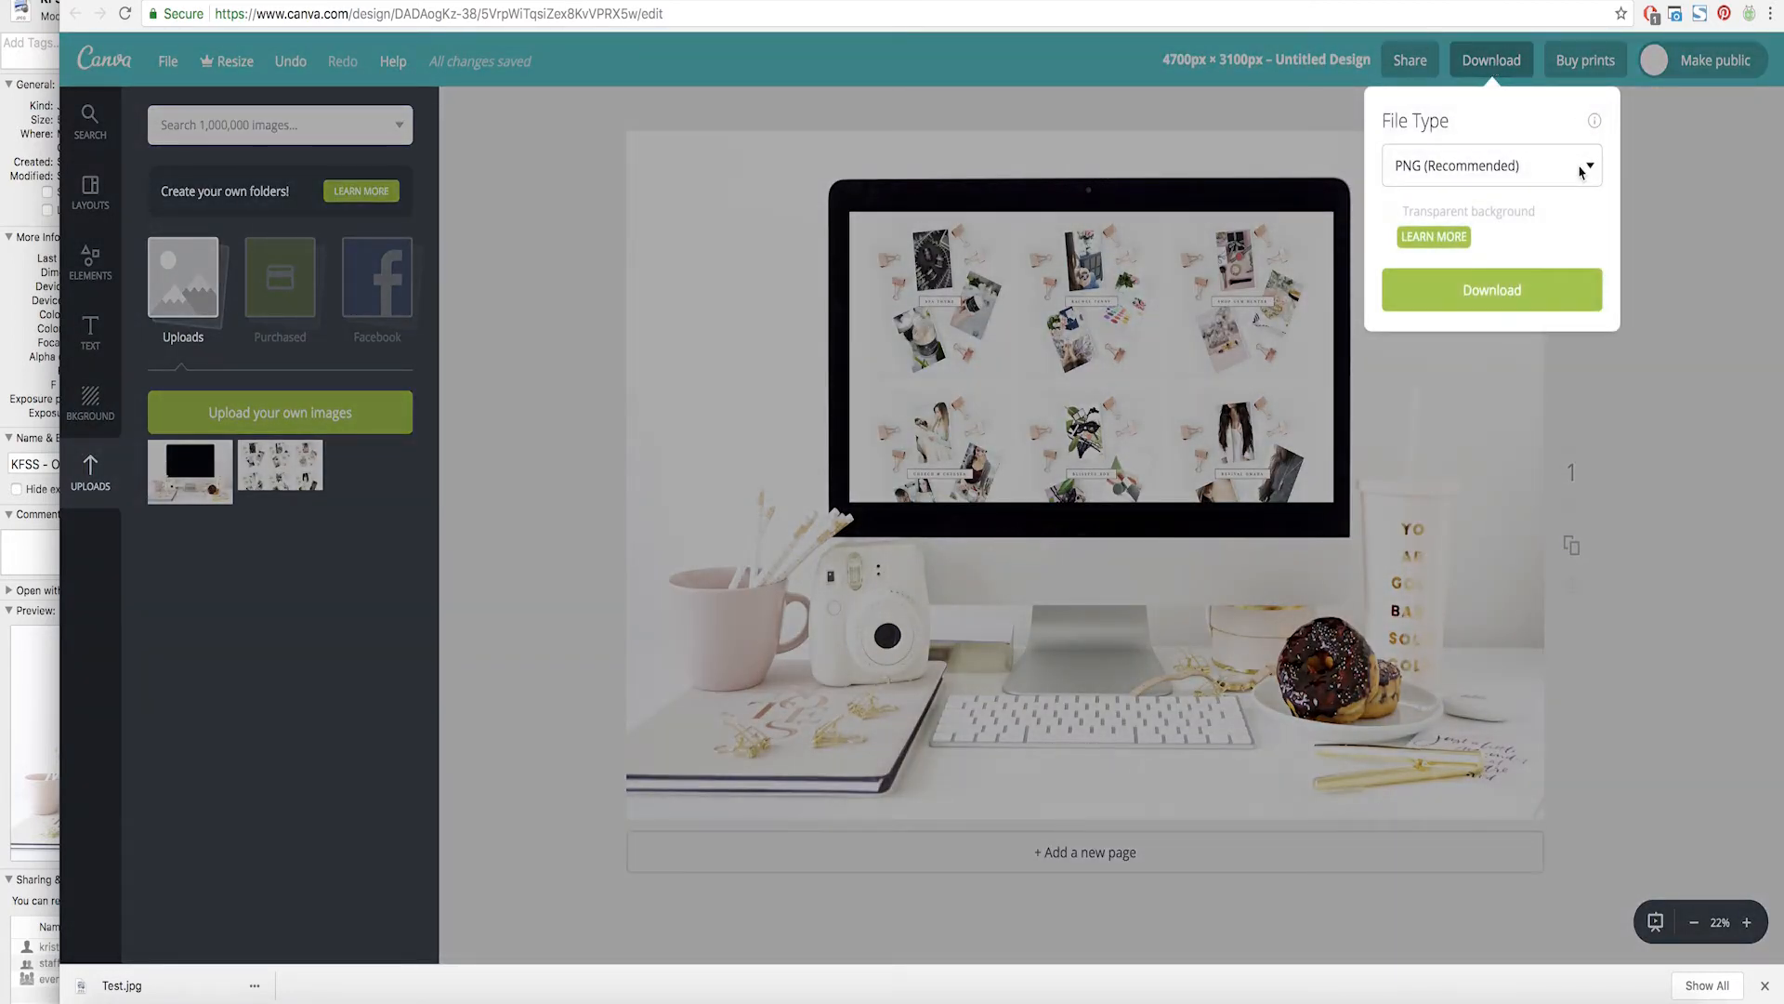
pyautogui.click(1492, 165)
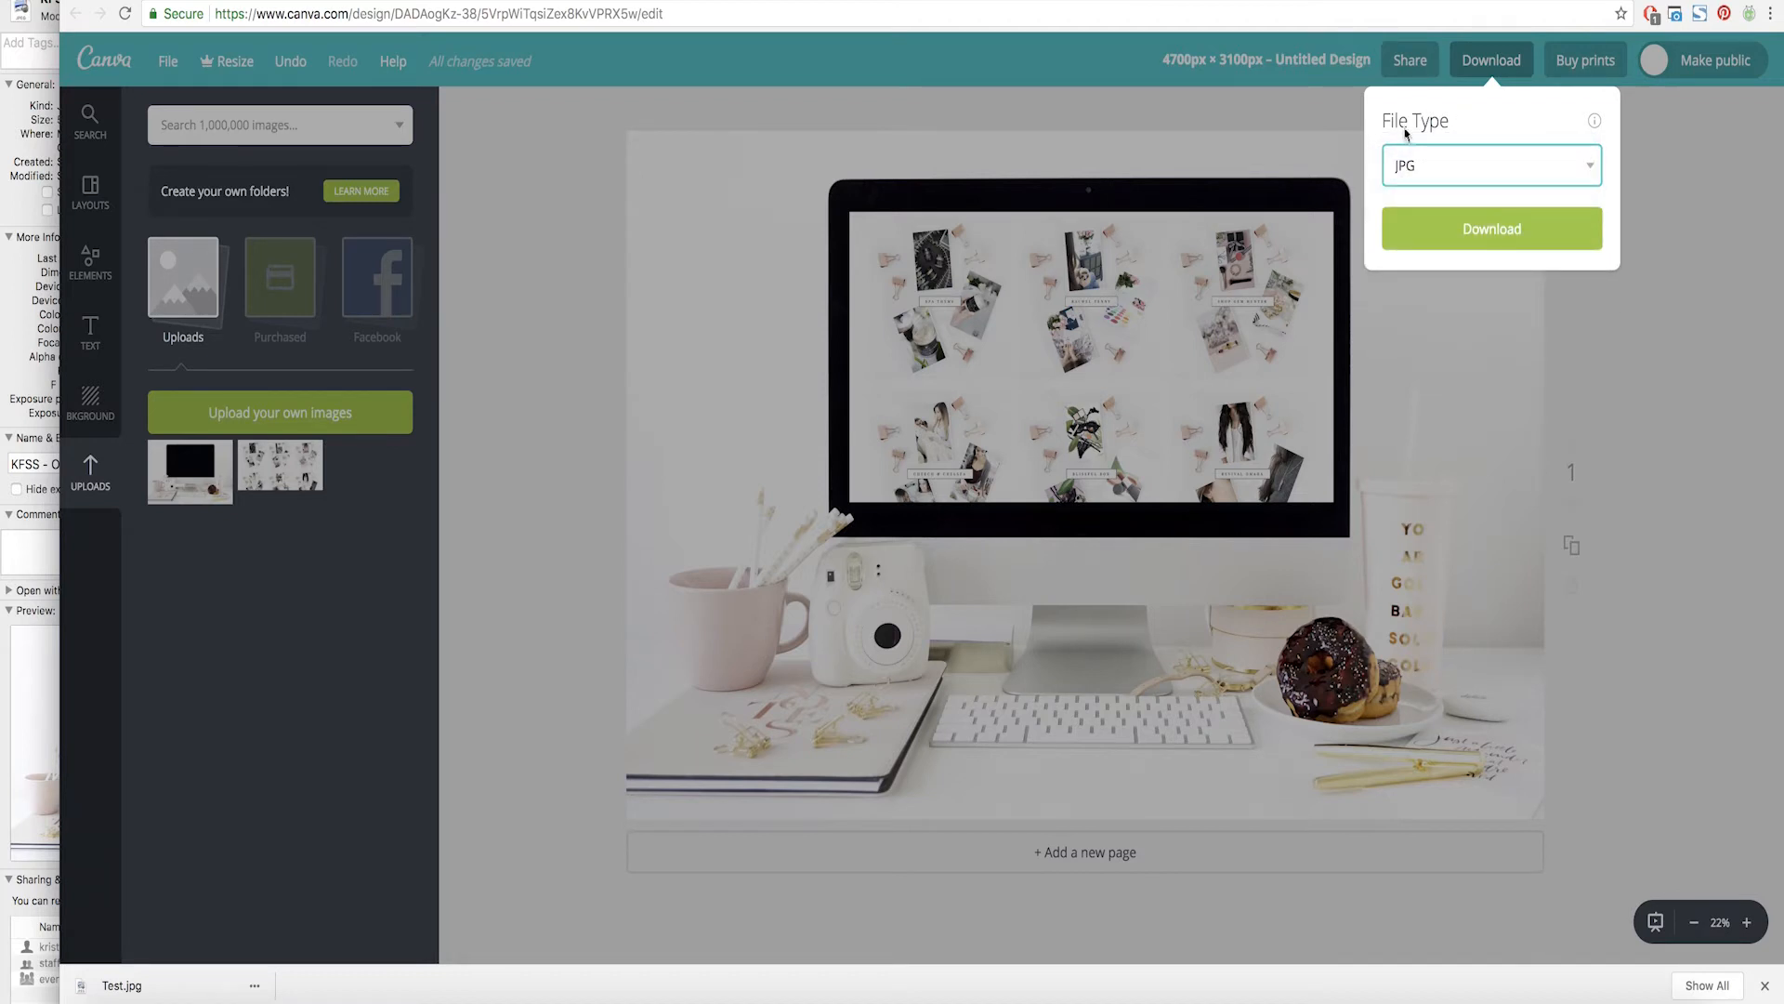
pyautogui.moveTo(1522, 245)
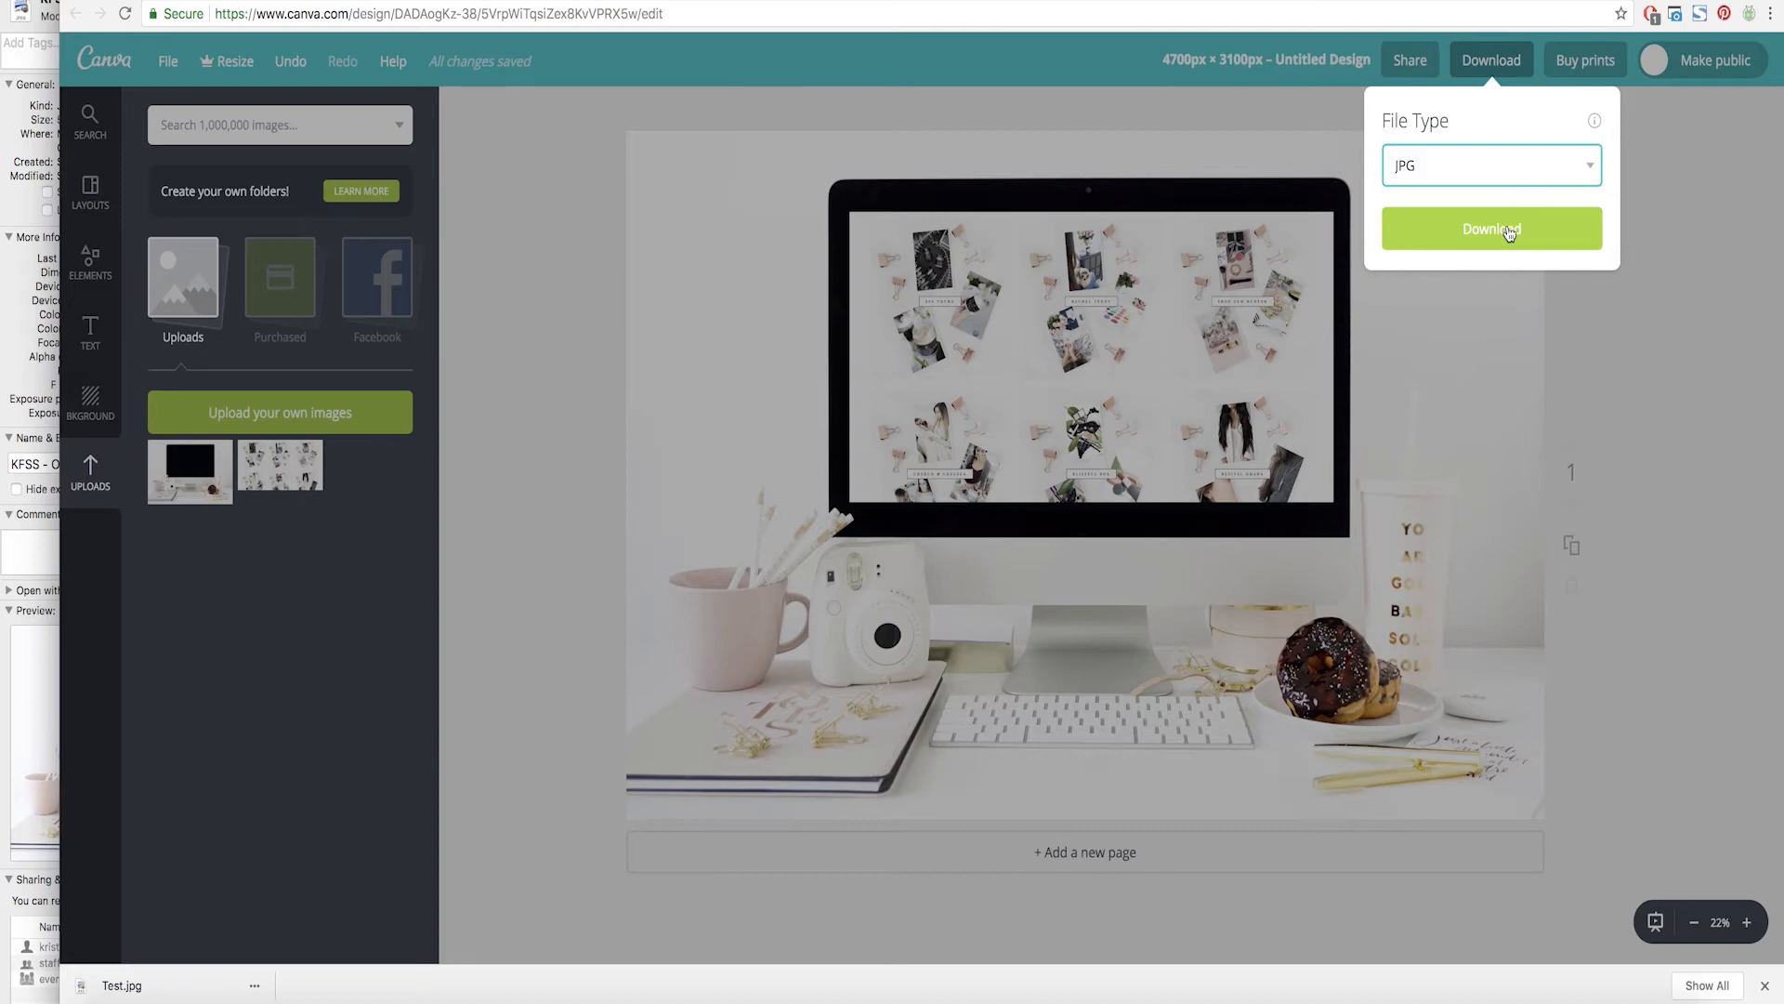
pyautogui.click(1491, 229)
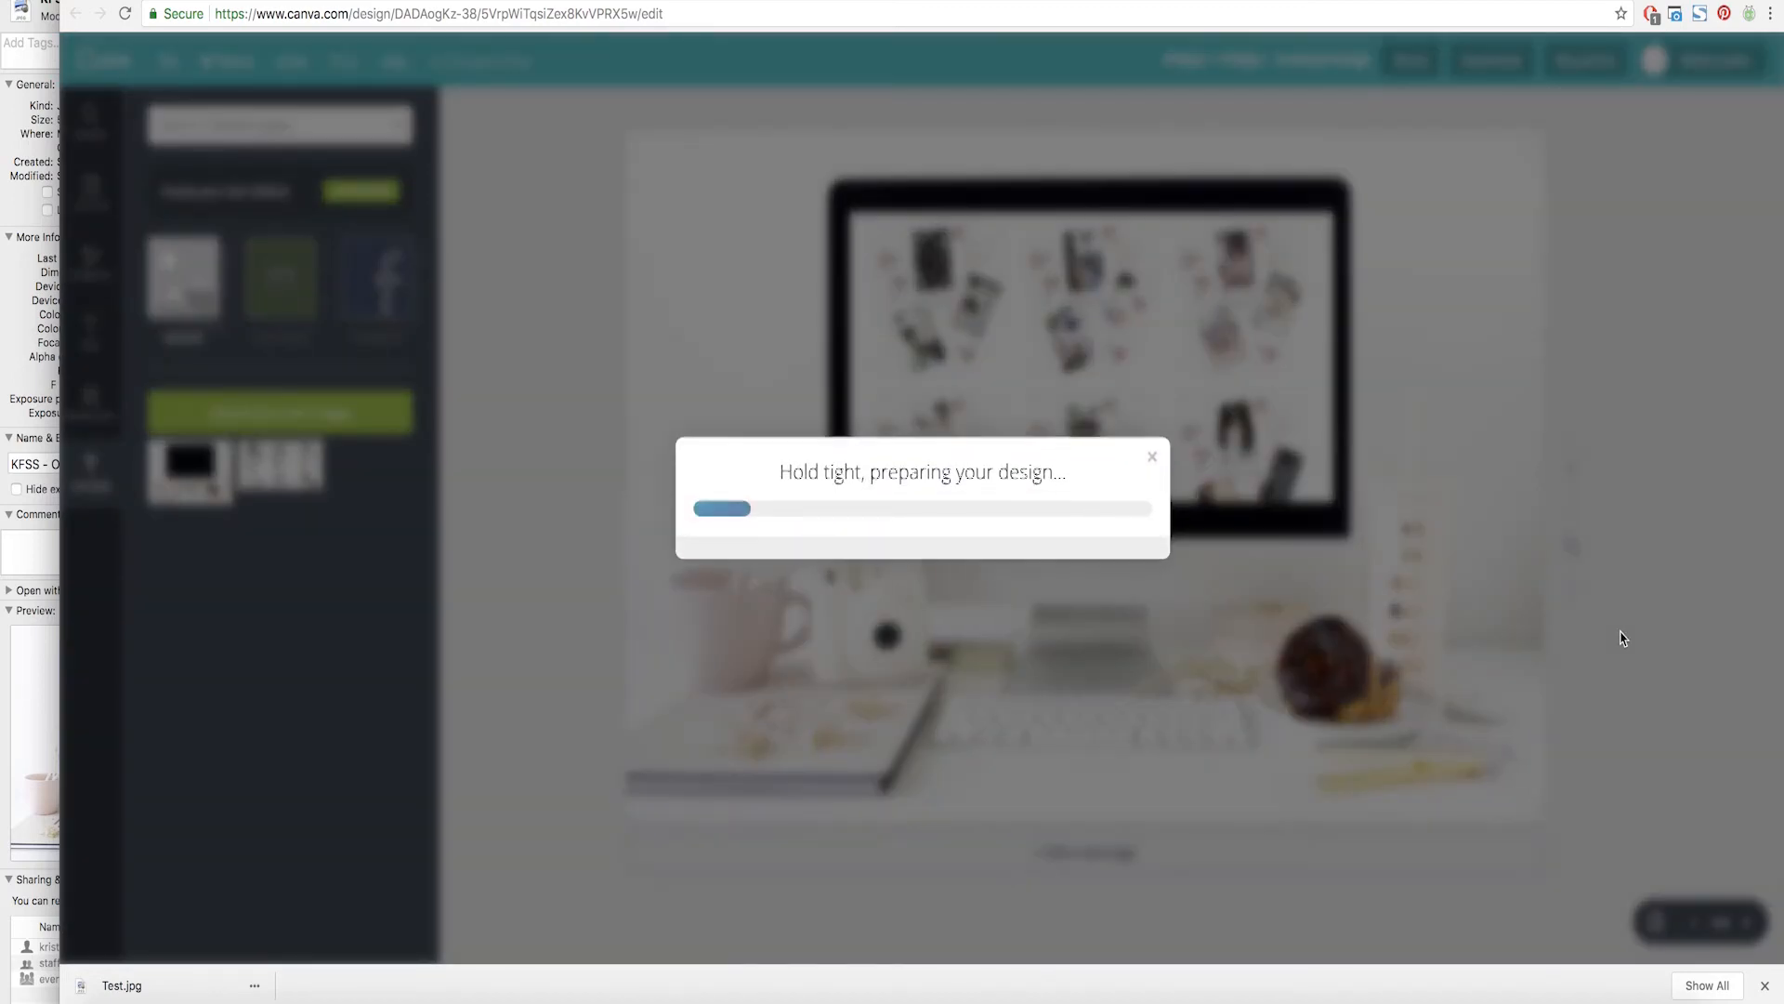